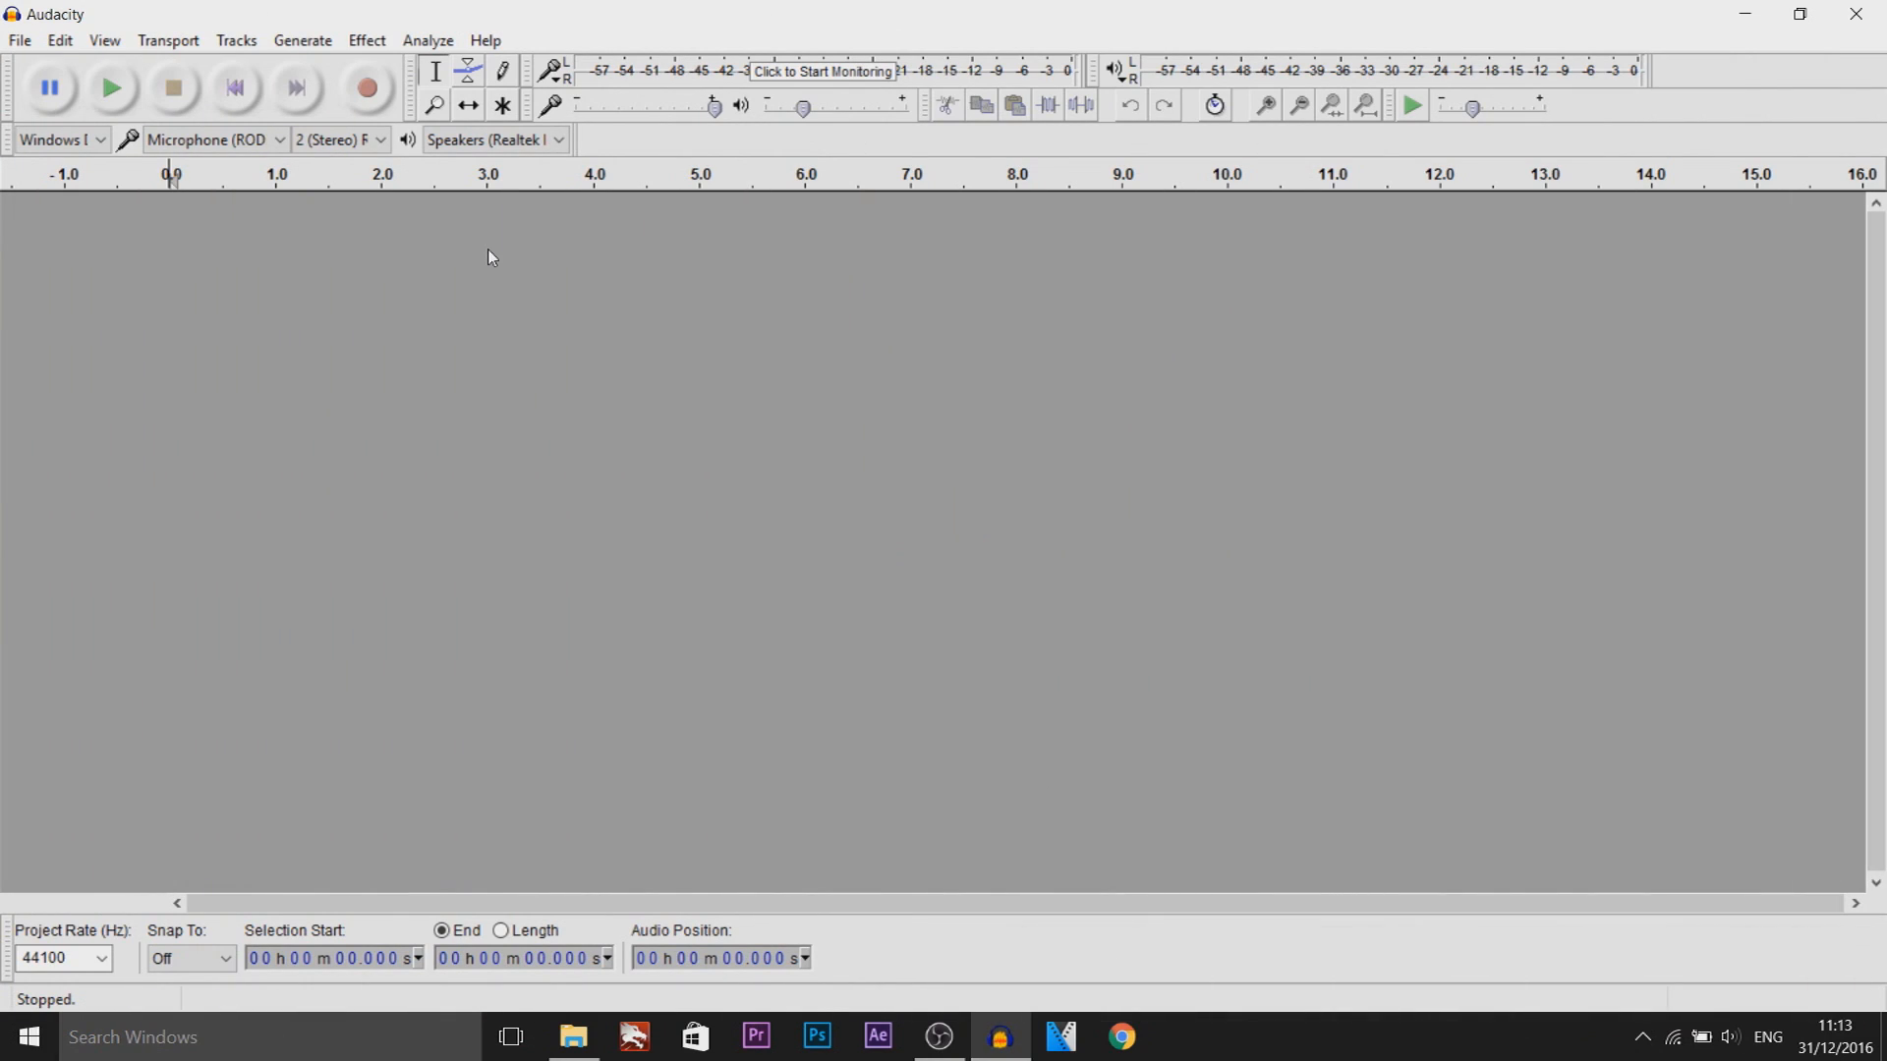
pyautogui.moveTo(368, 87)
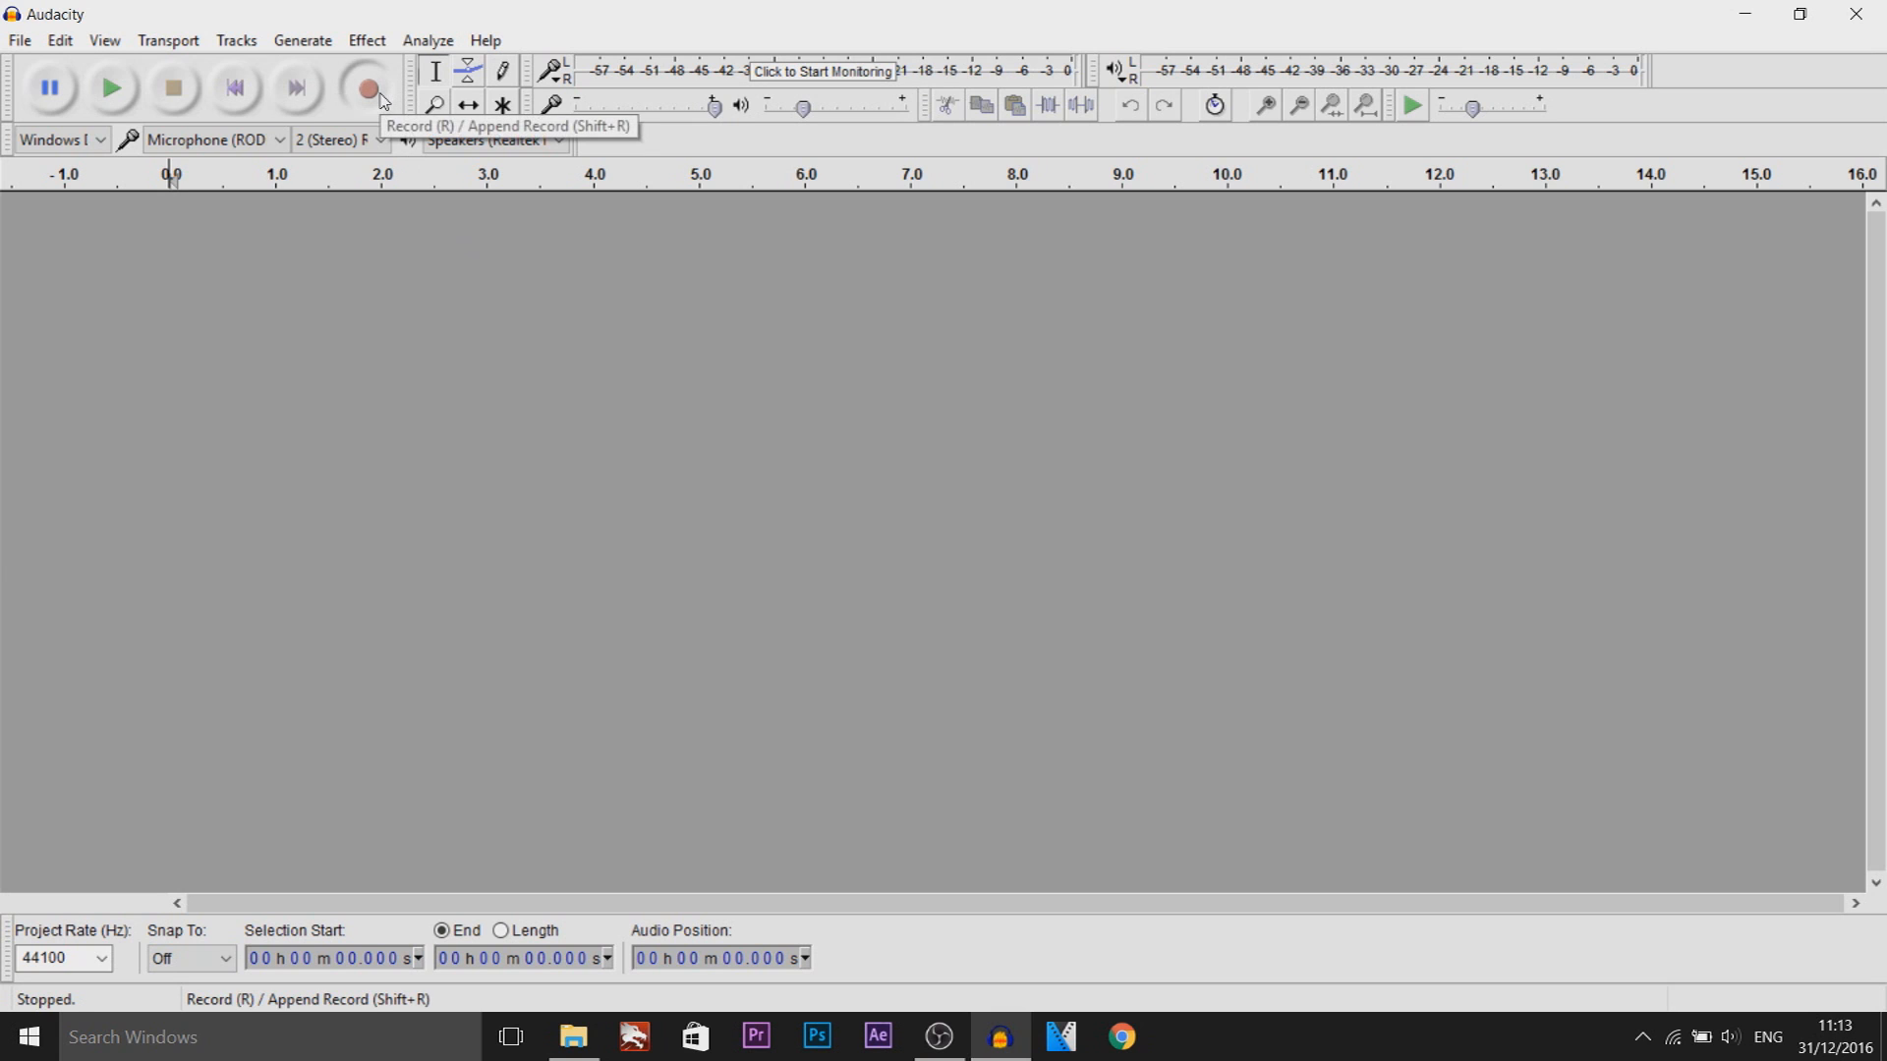
# - Start recording about twelve seconds of speech into a new stereo track
pyautogui.click(366, 87)
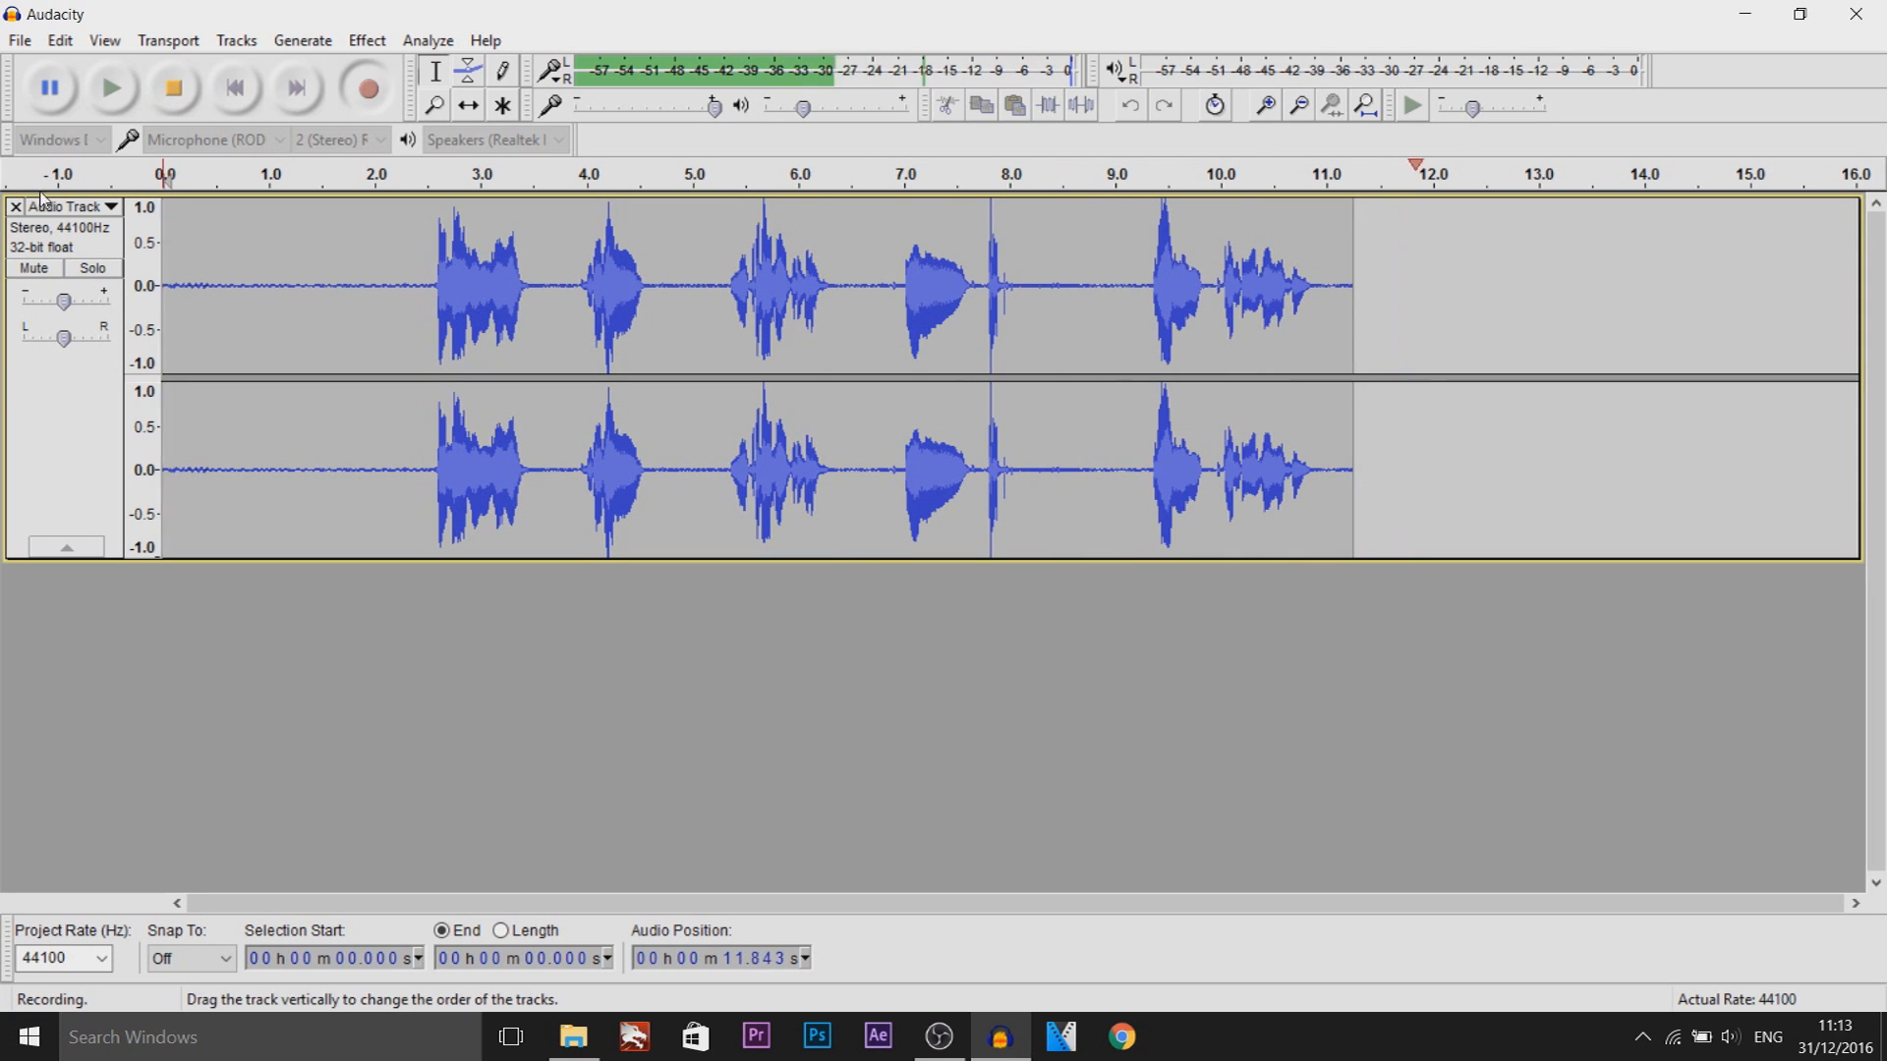
# - Stop the recording and select the silent lead-in before the first word
pyautogui.click(170, 86)
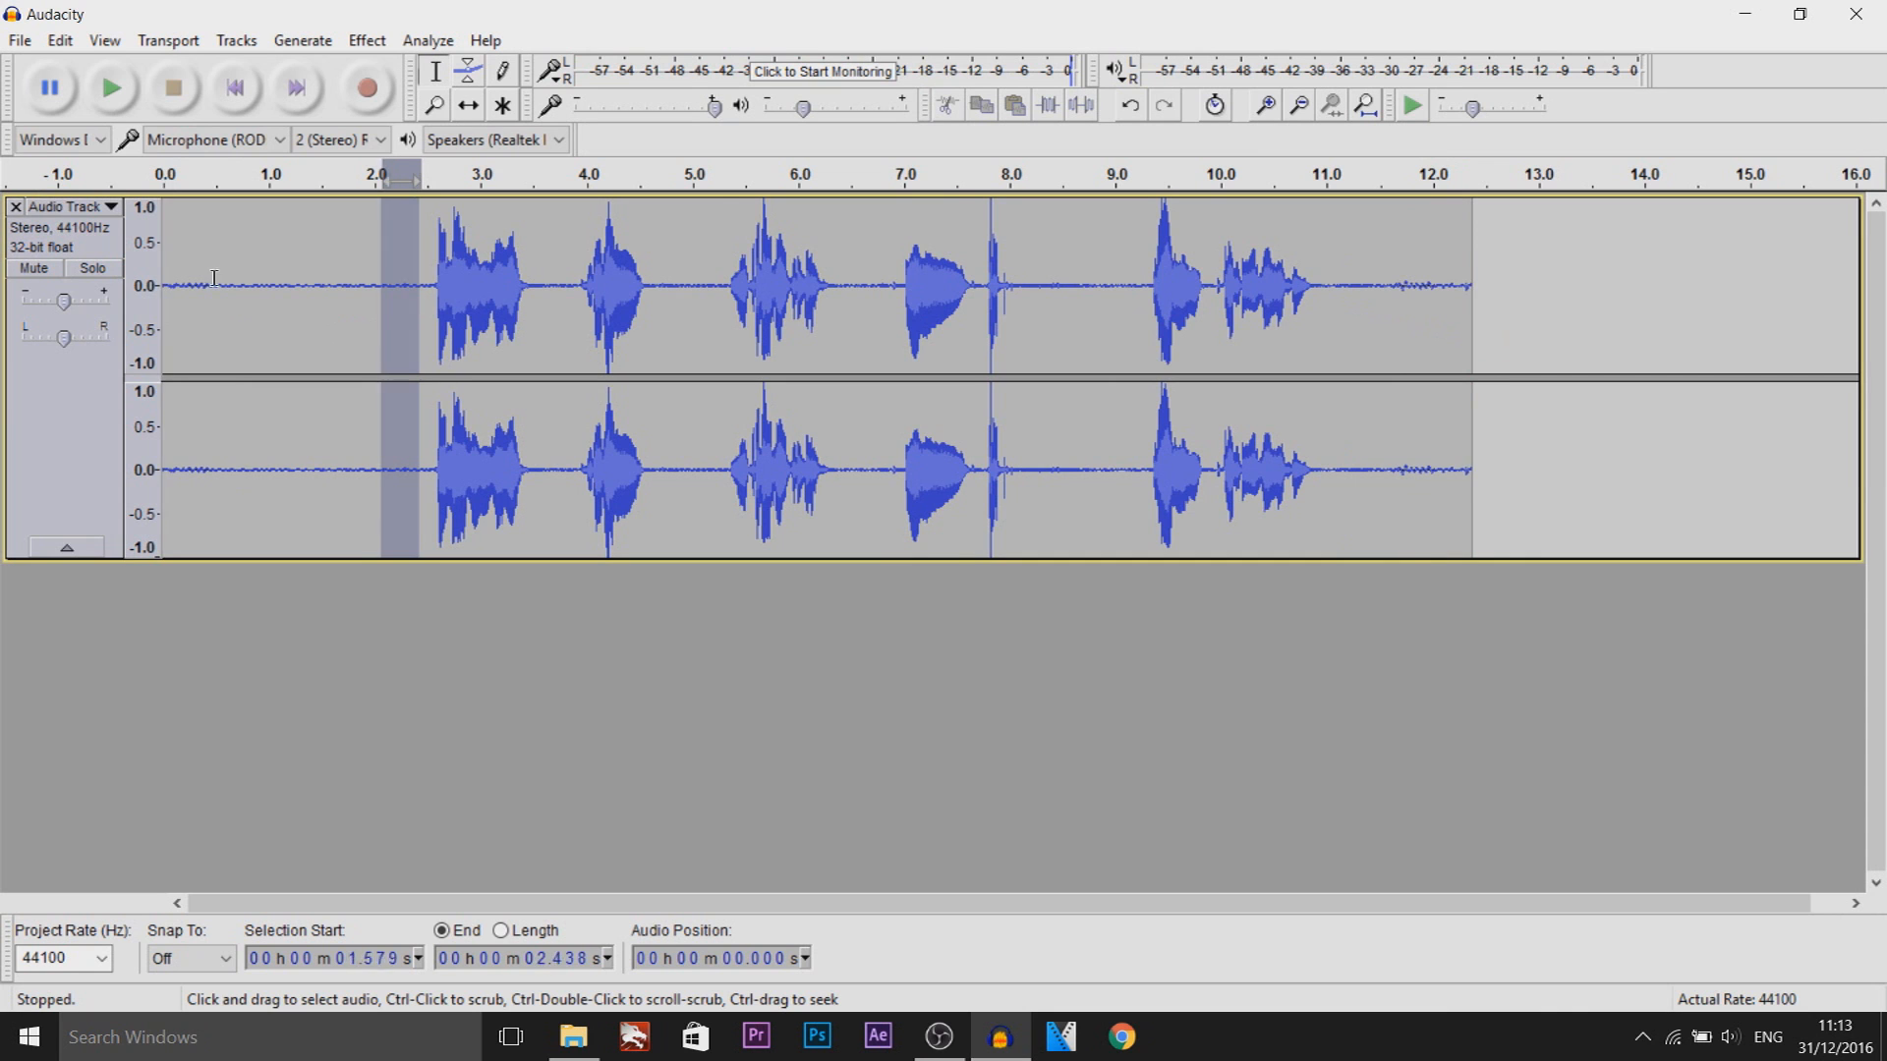
pyautogui.click(366, 40)
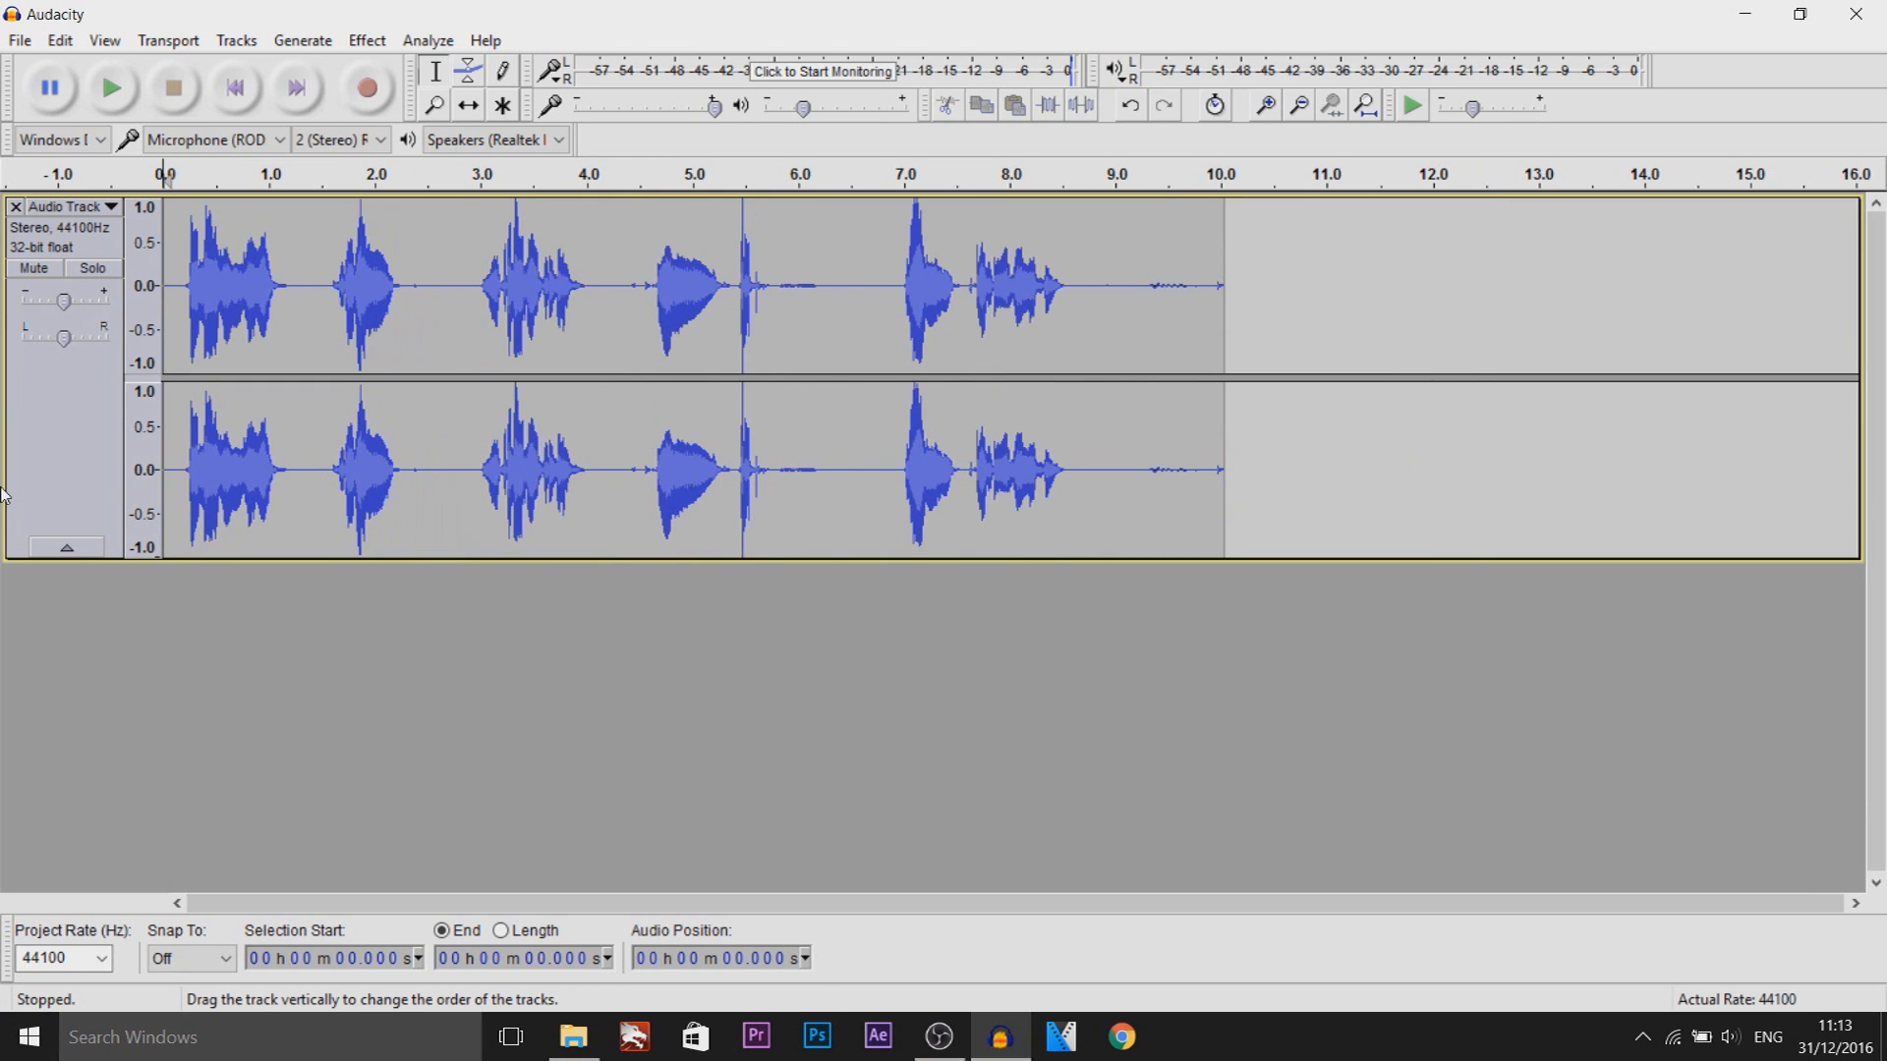
pyautogui.moveTo(325, 520)
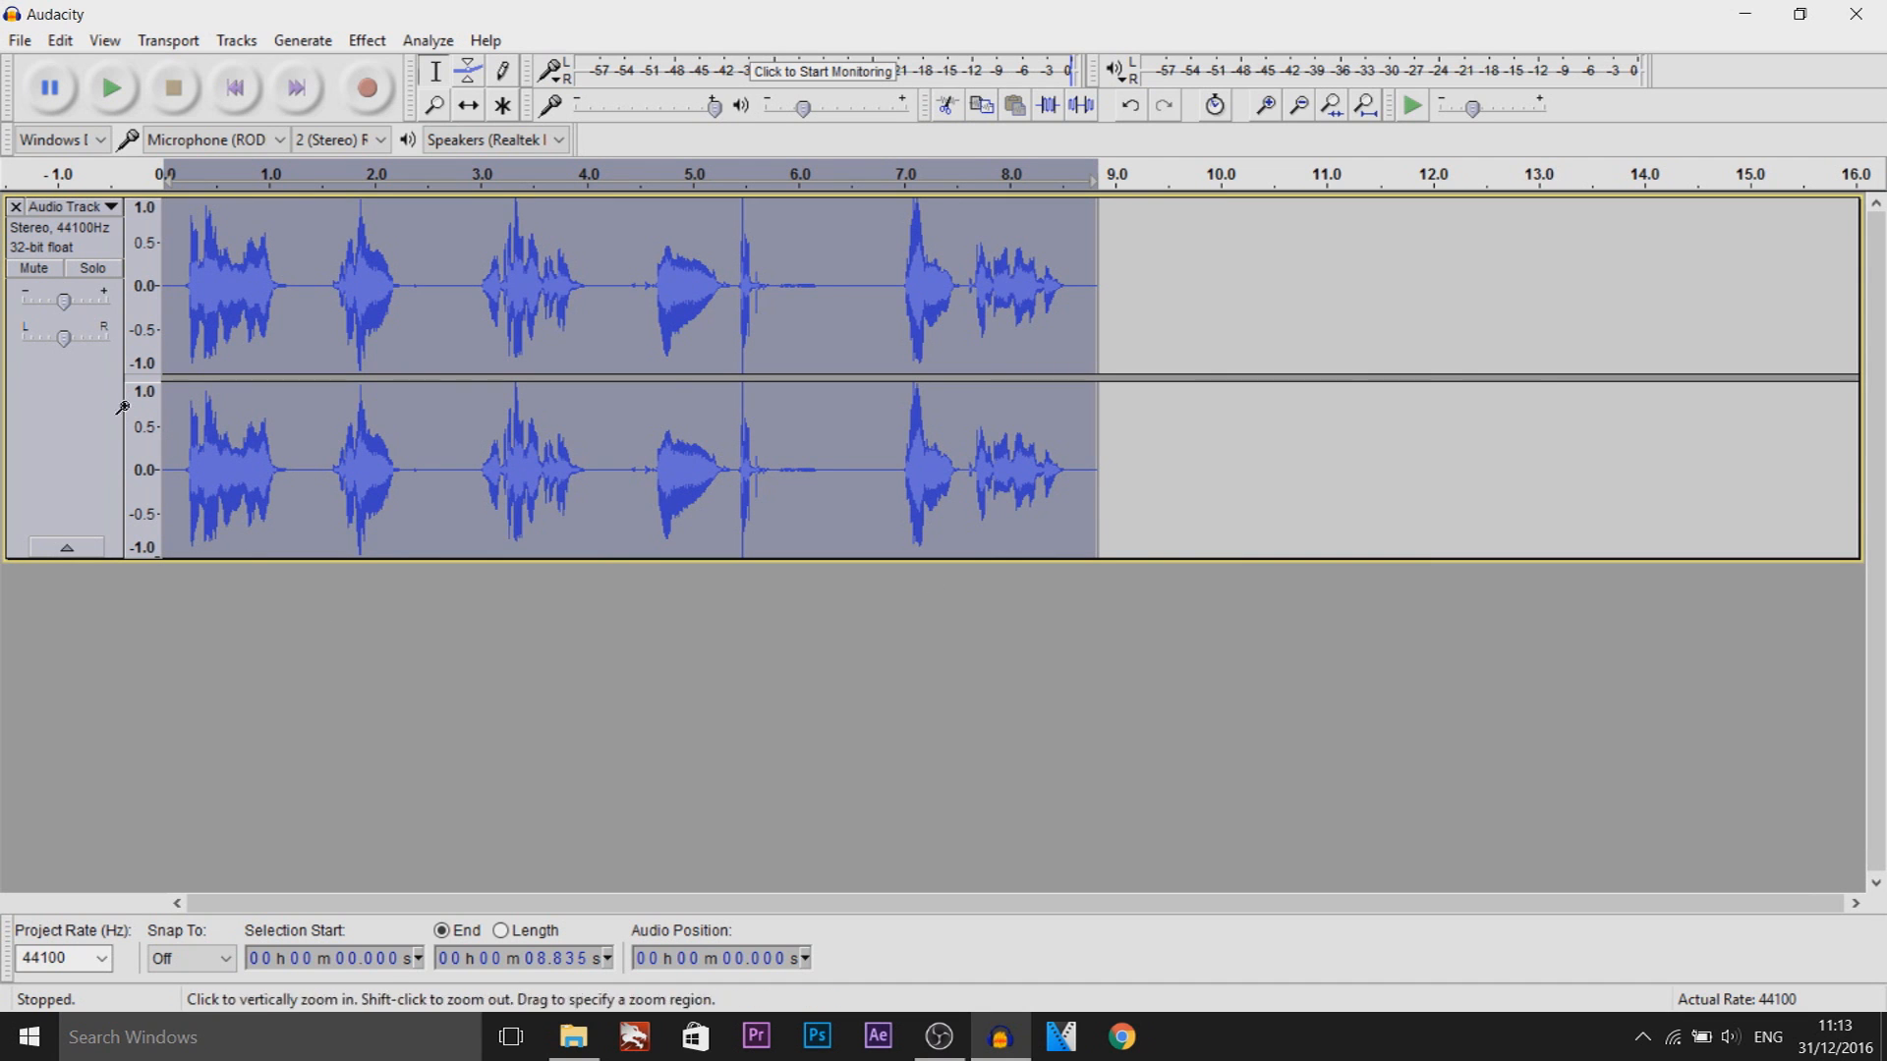
pyautogui.moveTo(366, 39)
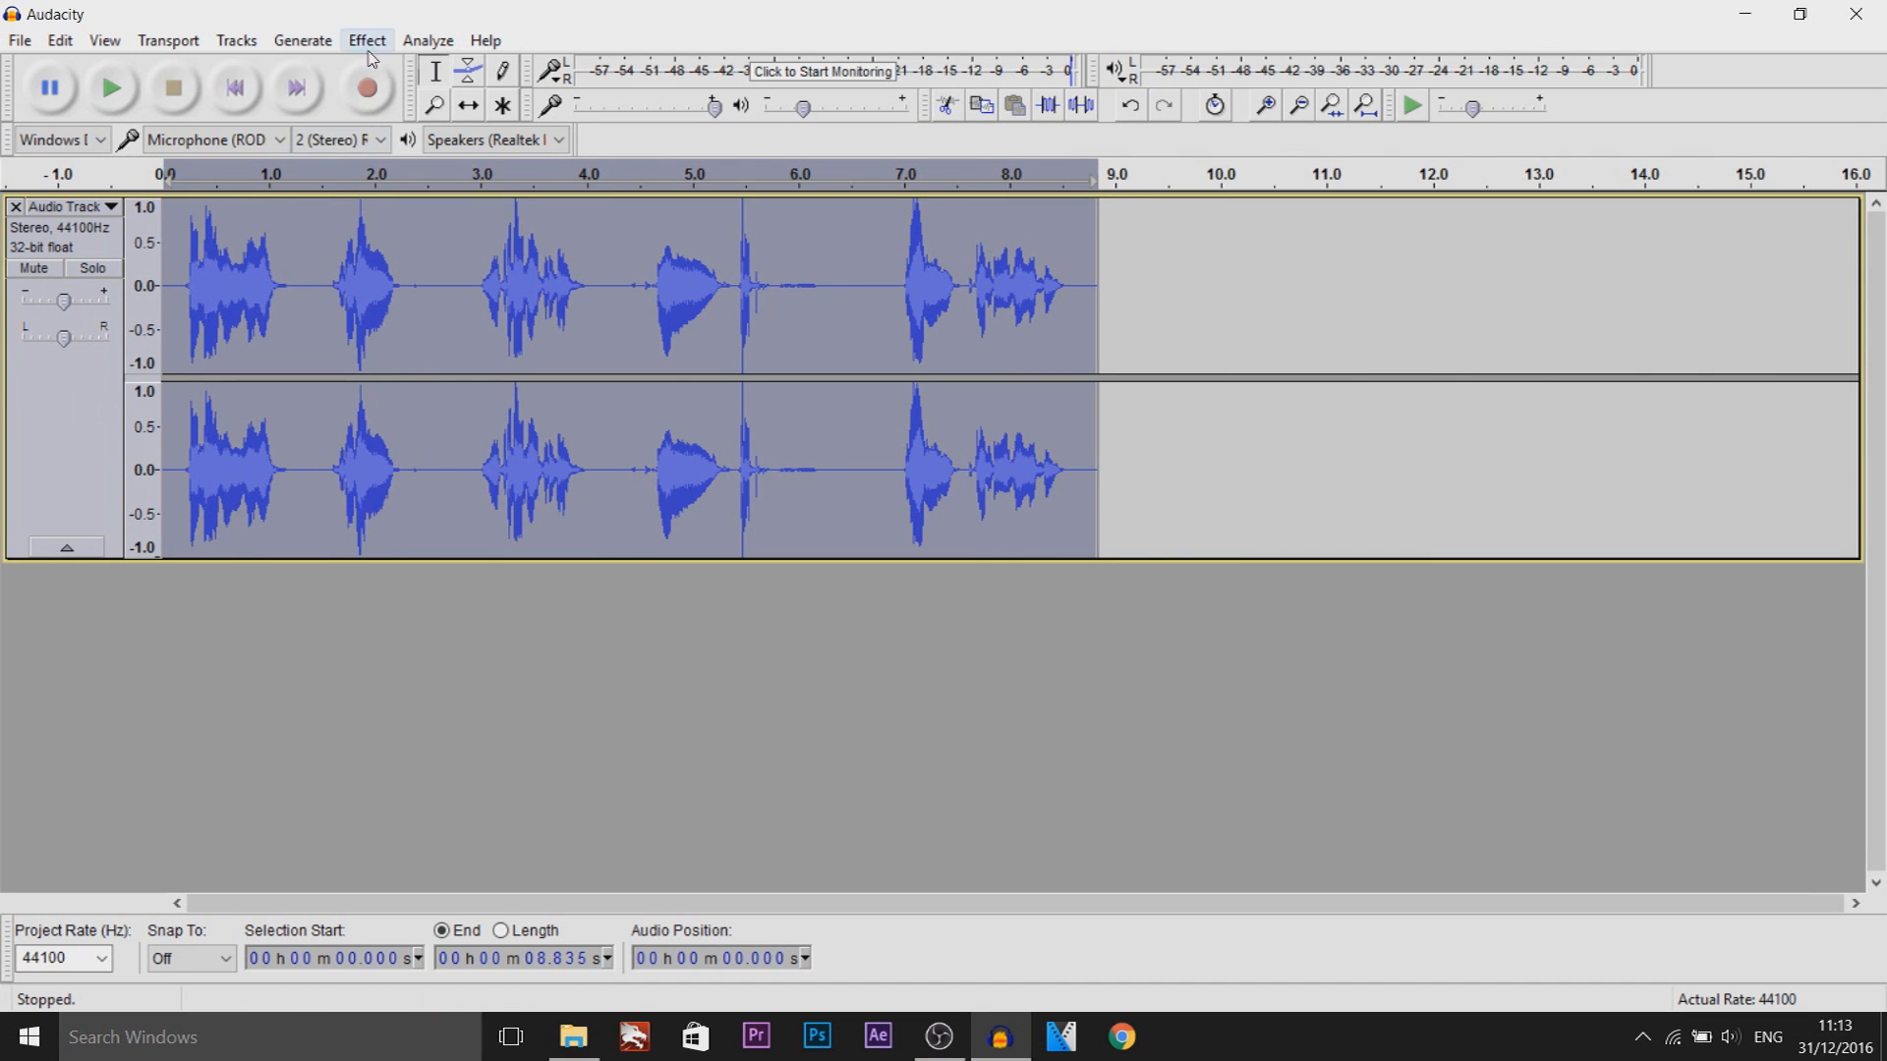
# - Open the Reverb dialog from the Effect menu for the 8.8-second clip
pyautogui.click(366, 39)
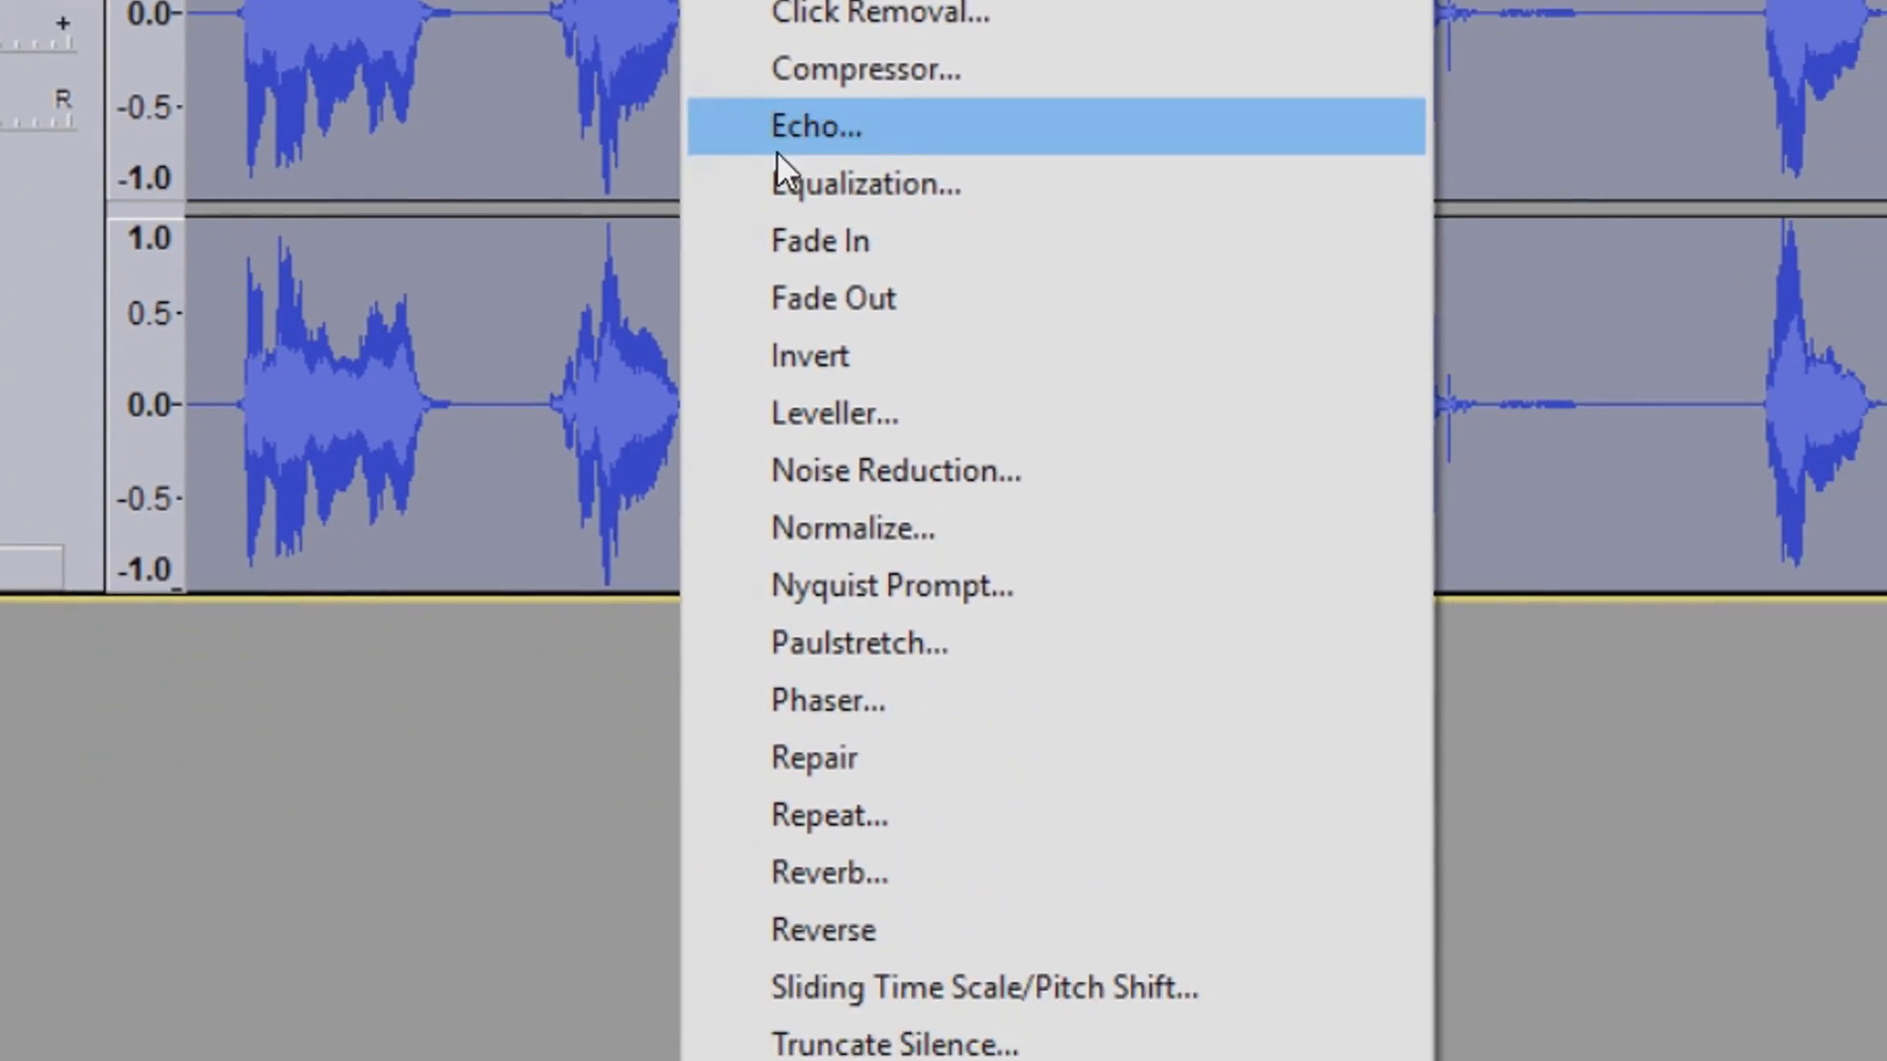
pyautogui.click(826, 872)
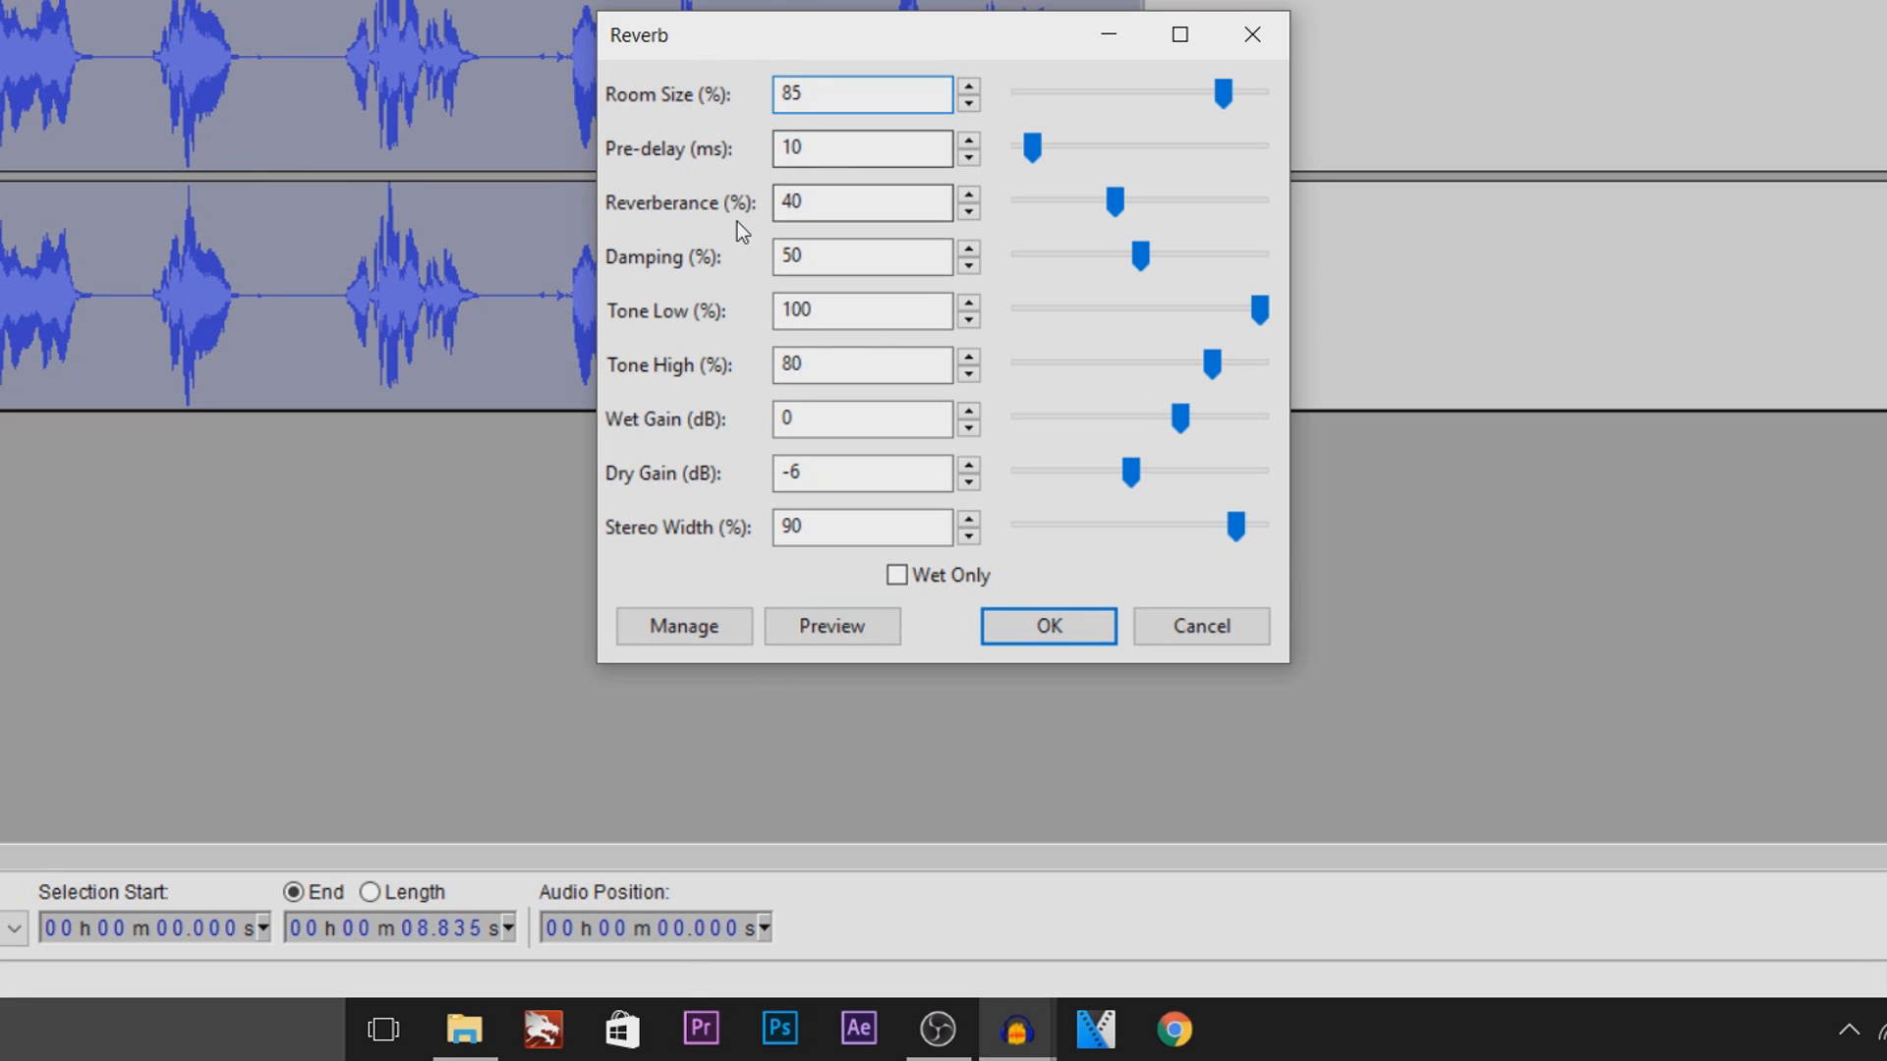
pyautogui.moveTo(701, 505)
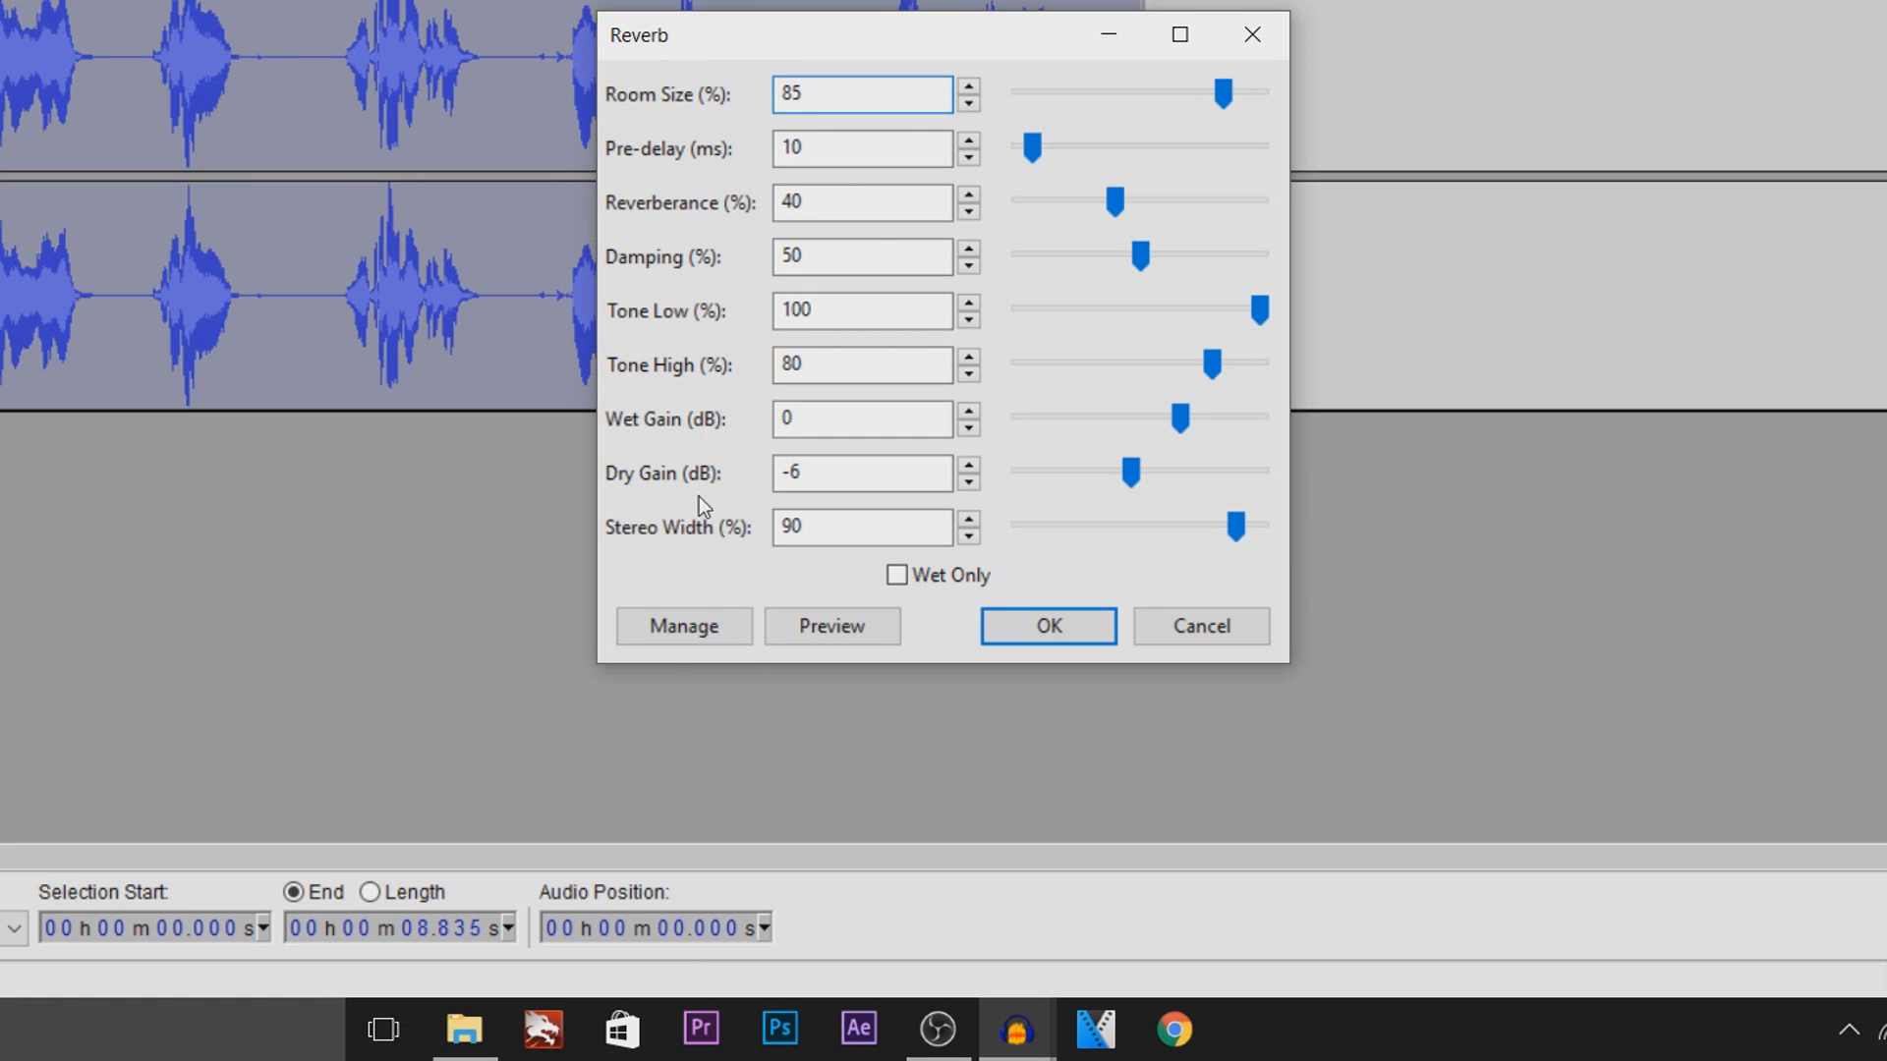
# - Load the Cathedral reverb preset (room size 90, dry gain -20 dB) and preview it
pyautogui.click(682, 626)
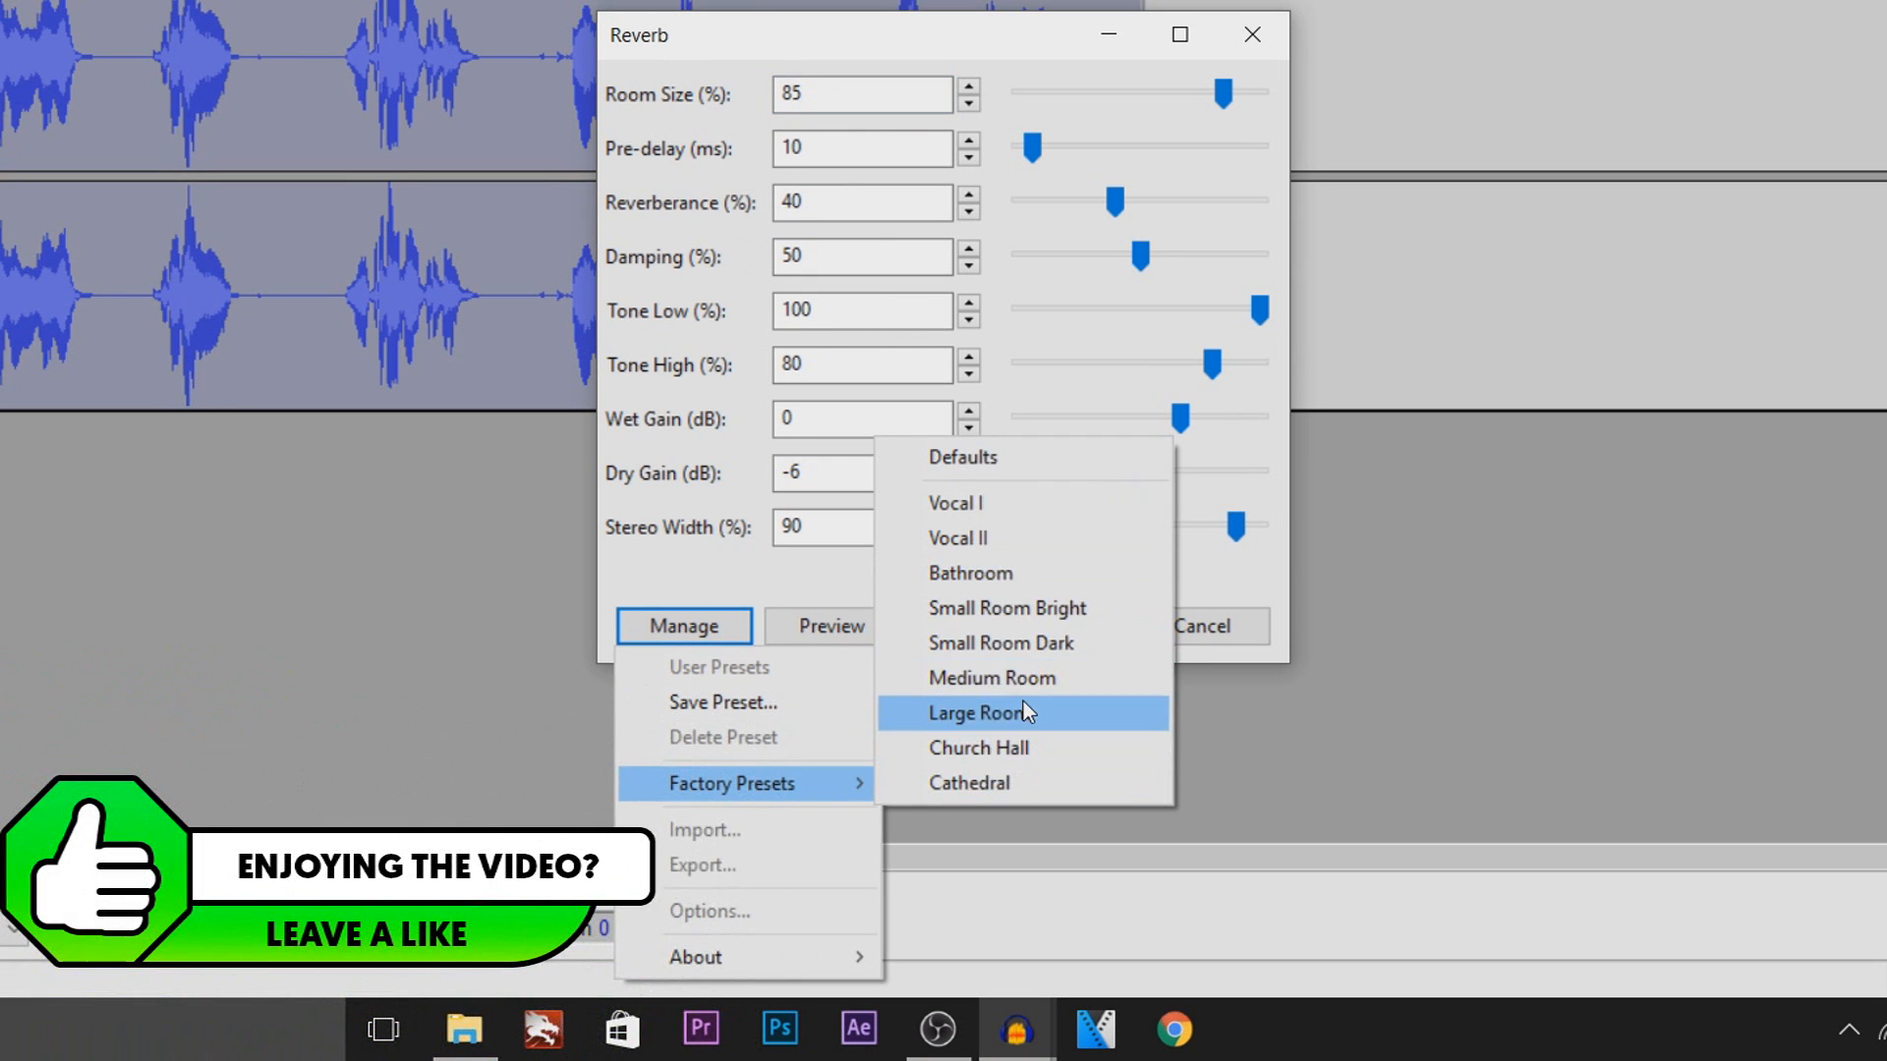
pyautogui.moveTo(991, 677)
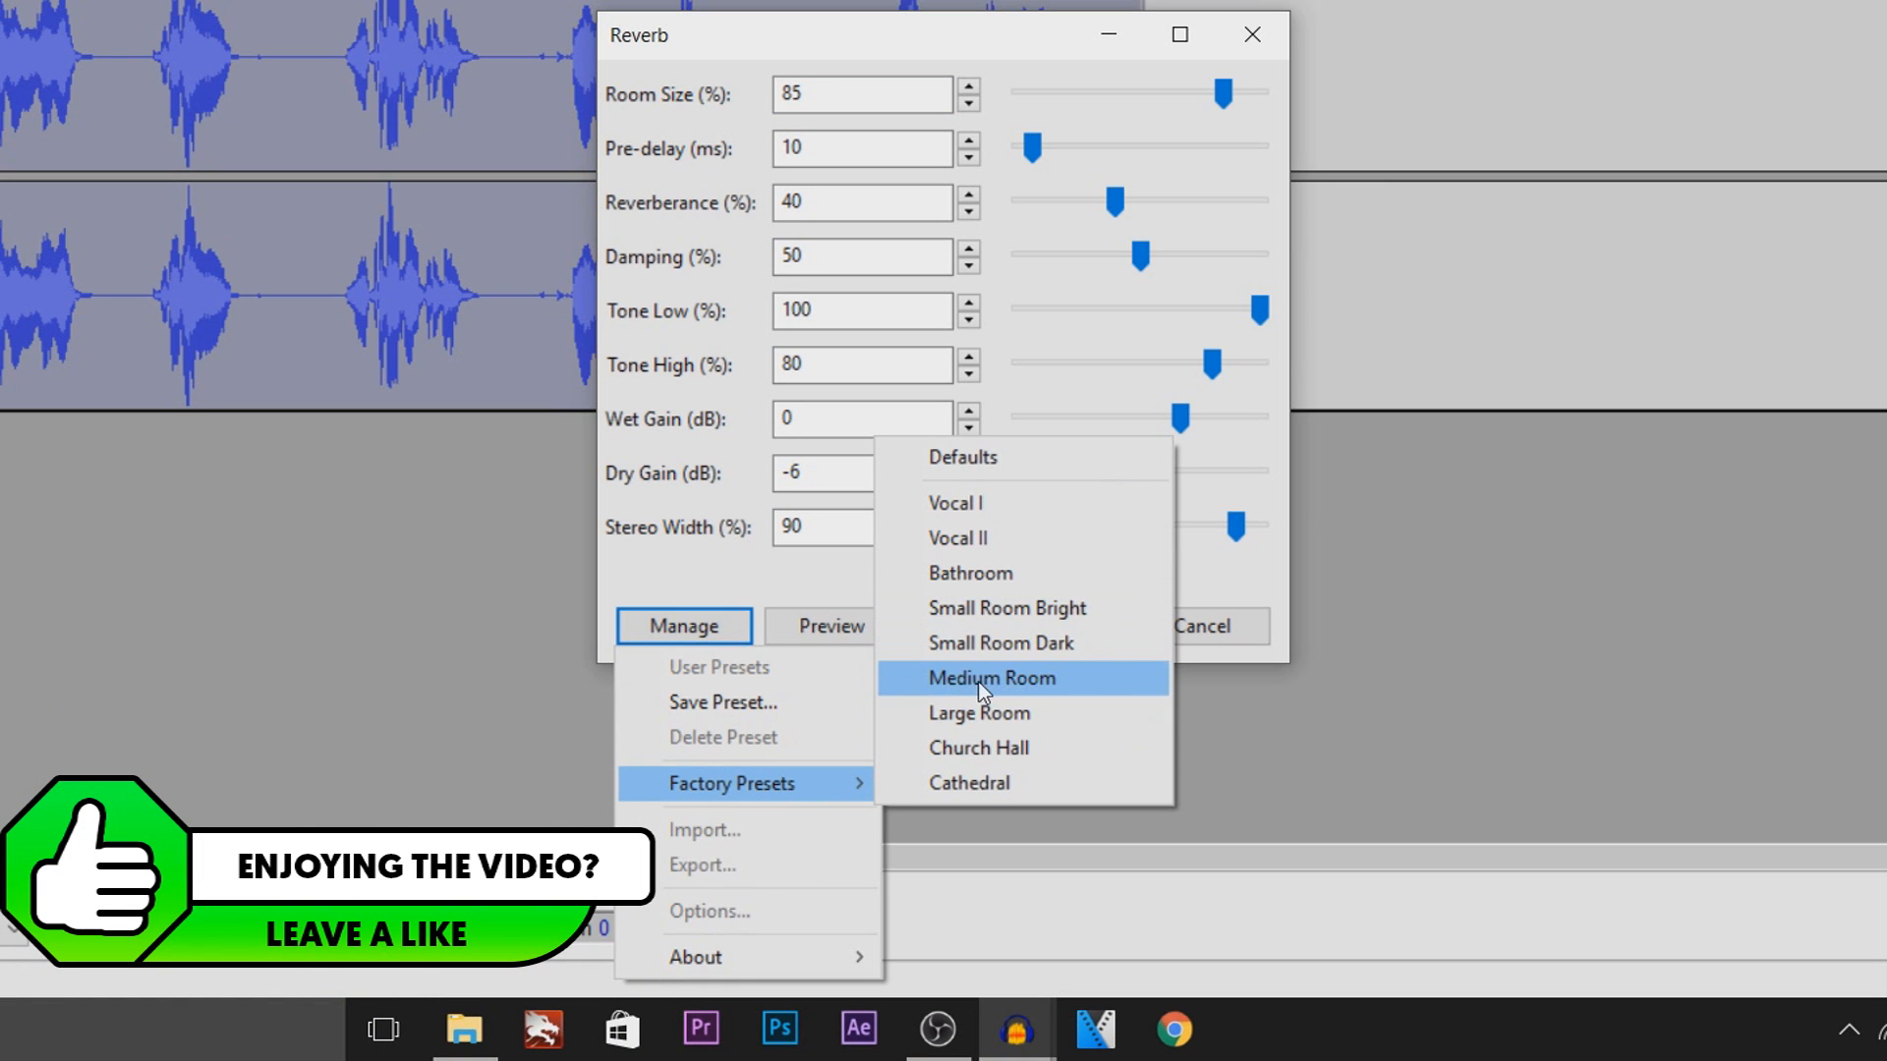
pyautogui.moveTo(1025, 782)
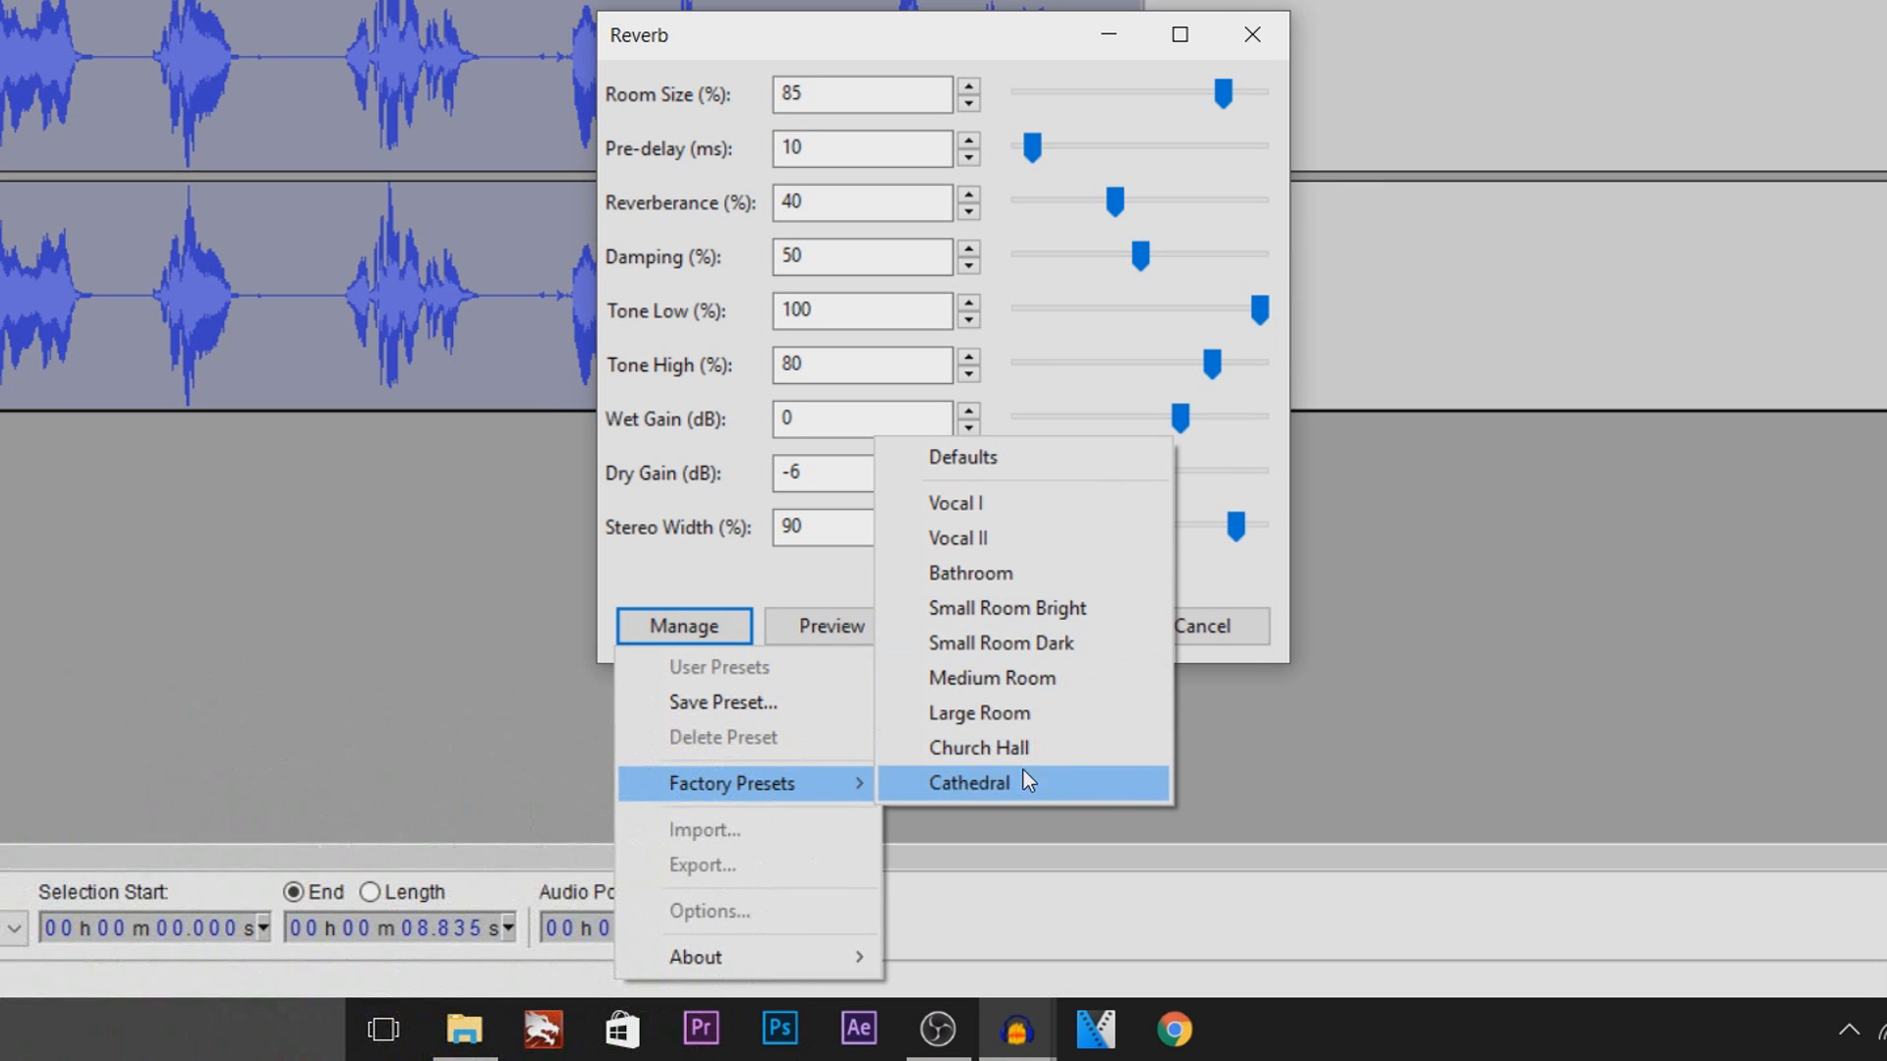
pyautogui.moveTo(1129, 804)
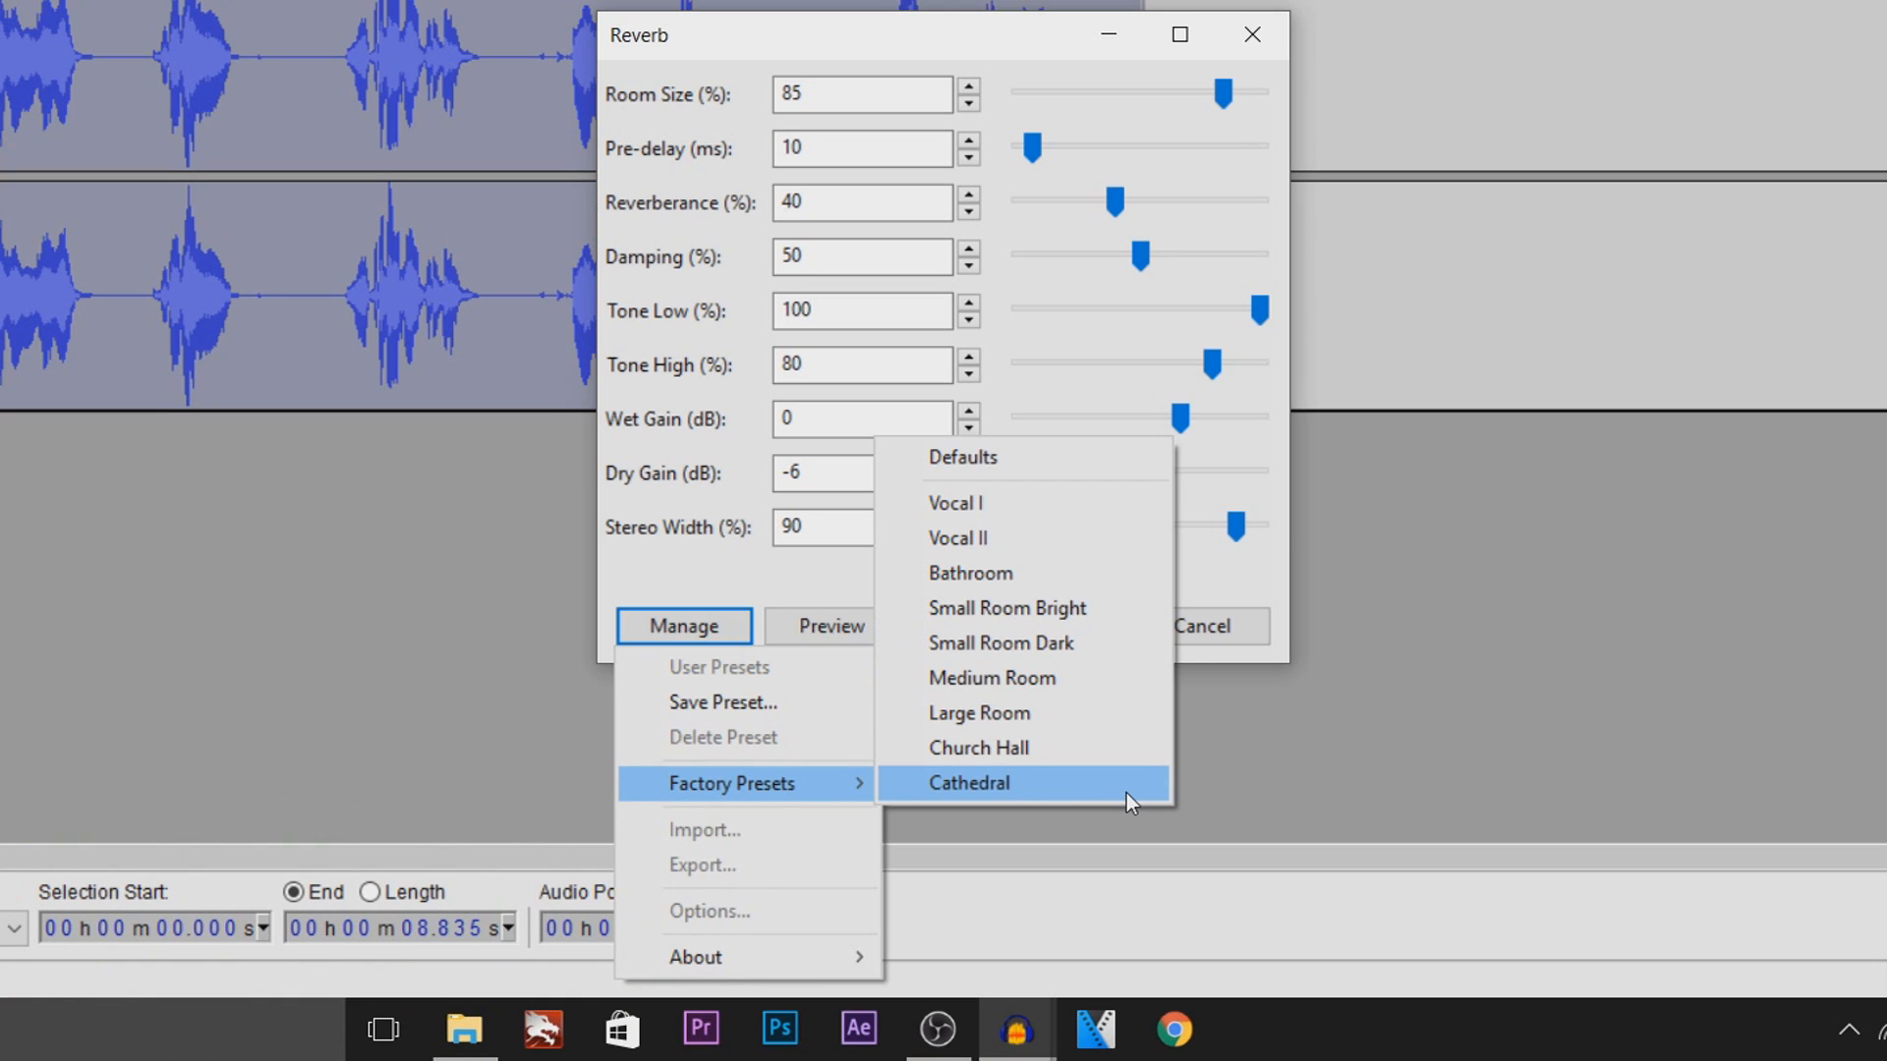
pyautogui.moveTo(1120, 802)
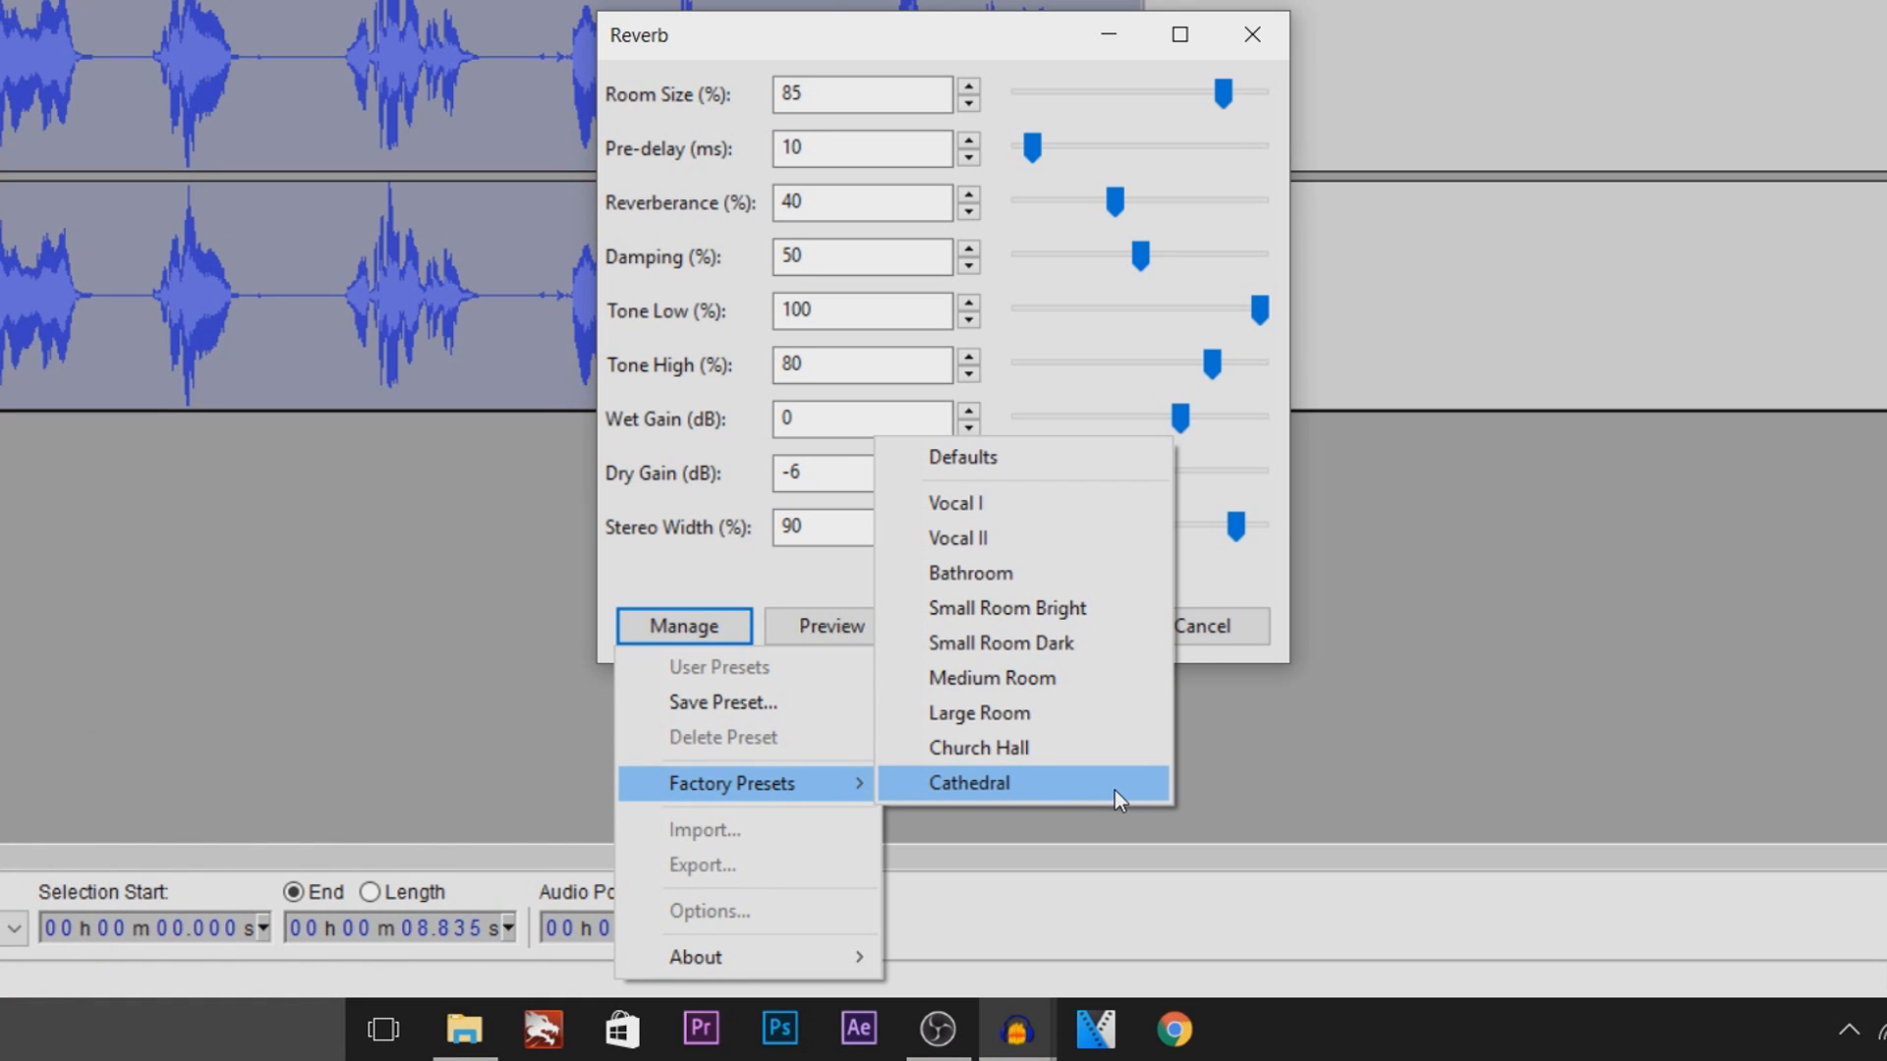
pyautogui.moveTo(1086, 798)
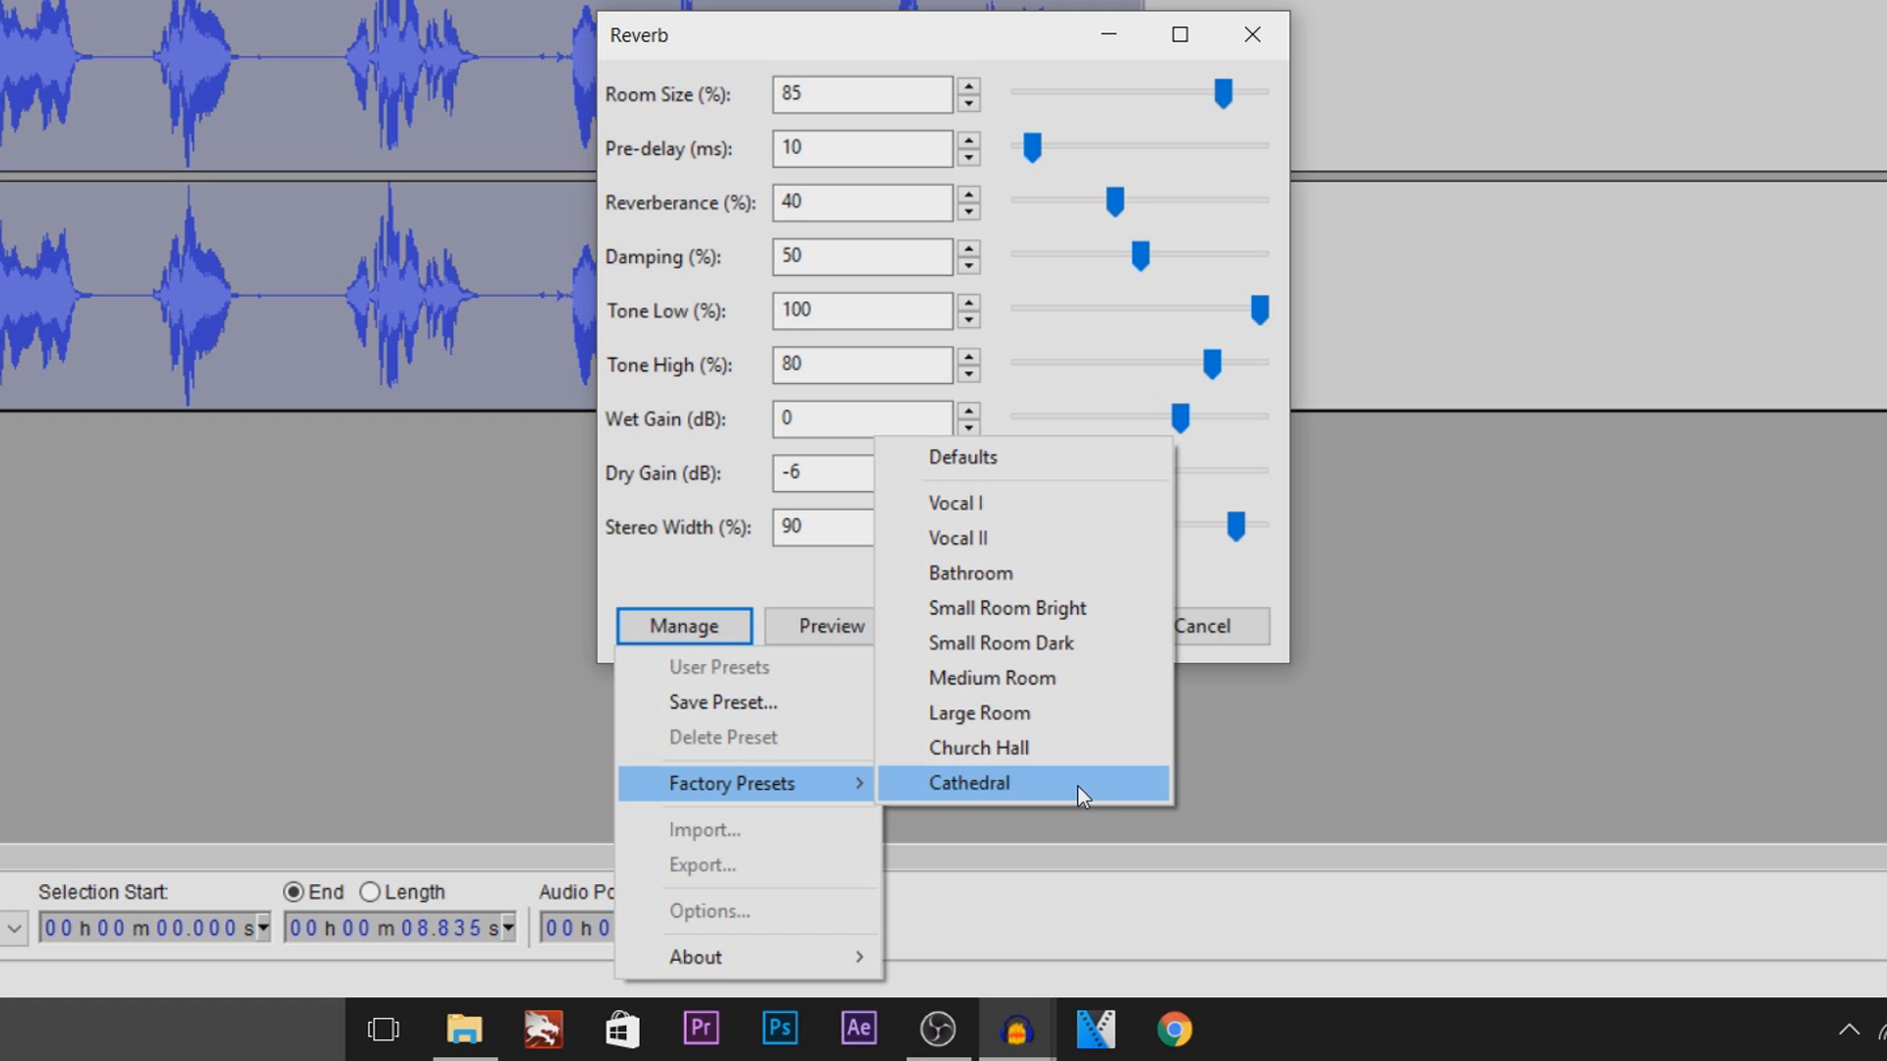
pyautogui.click(966, 782)
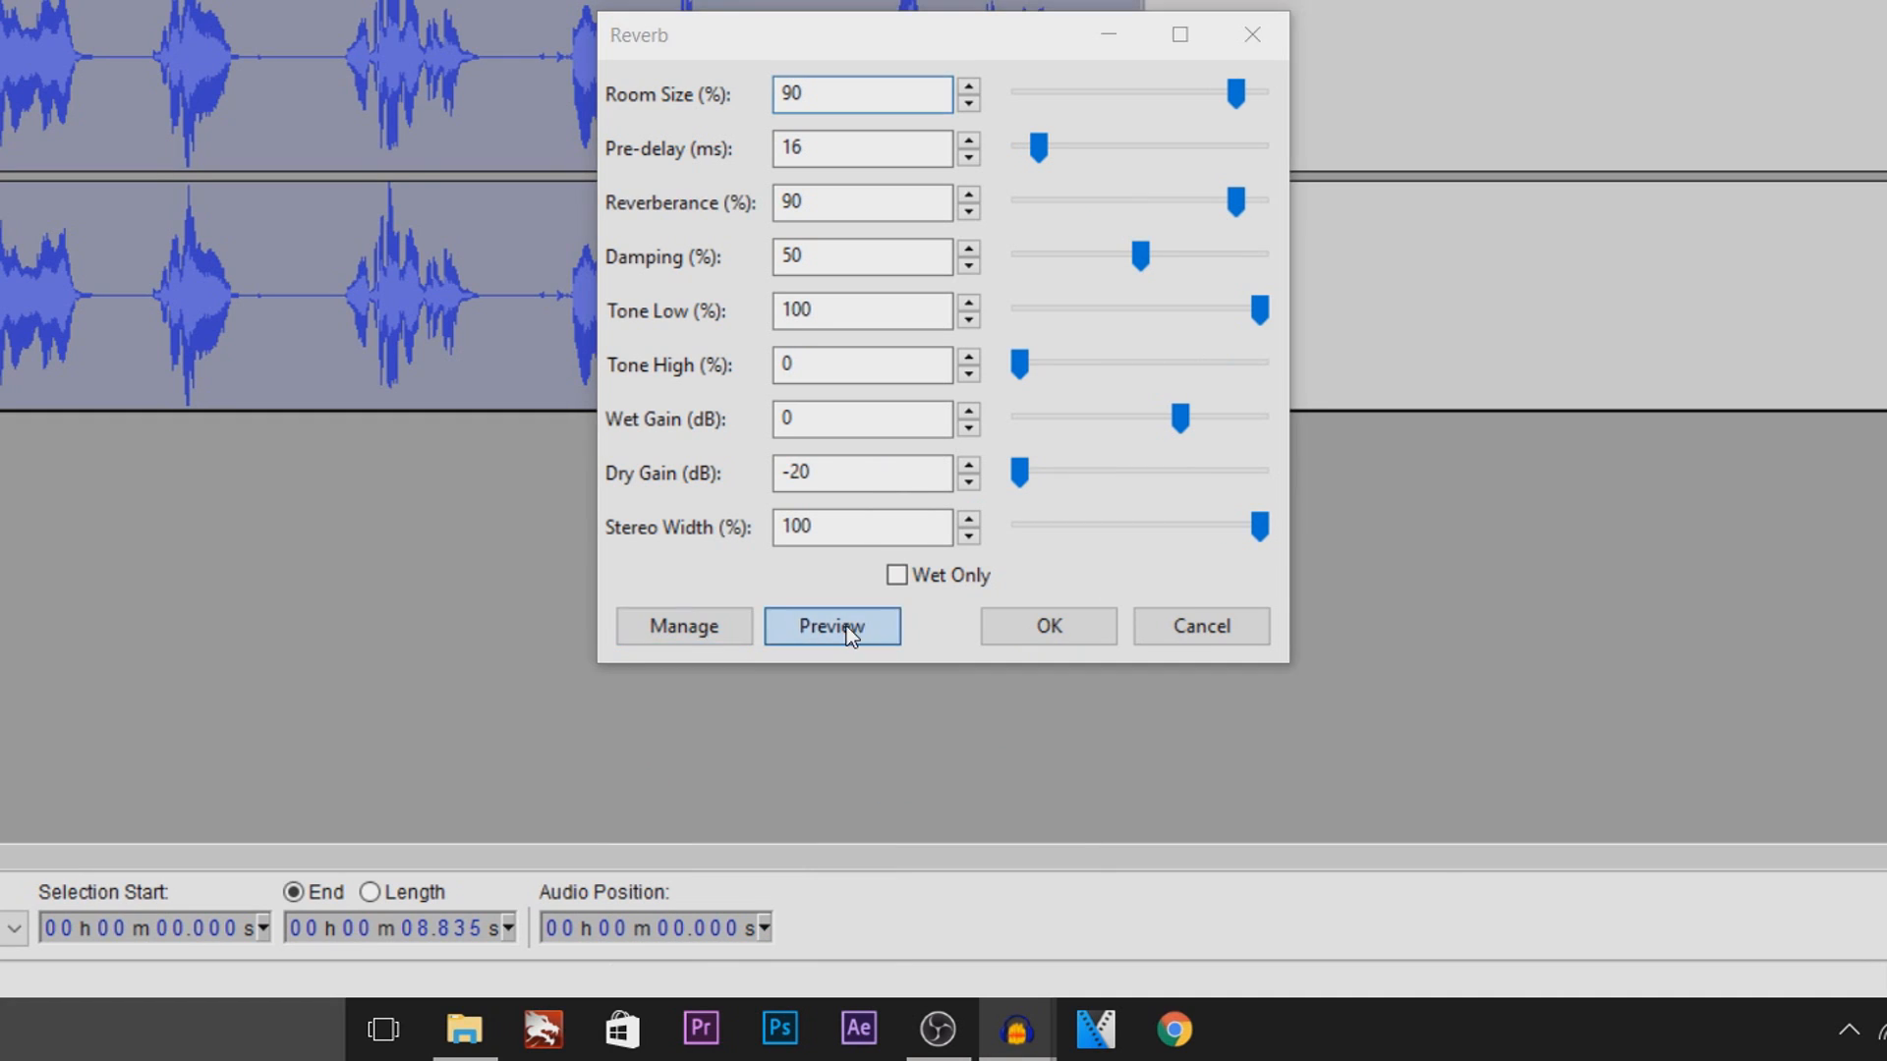
pyautogui.click(830, 626)
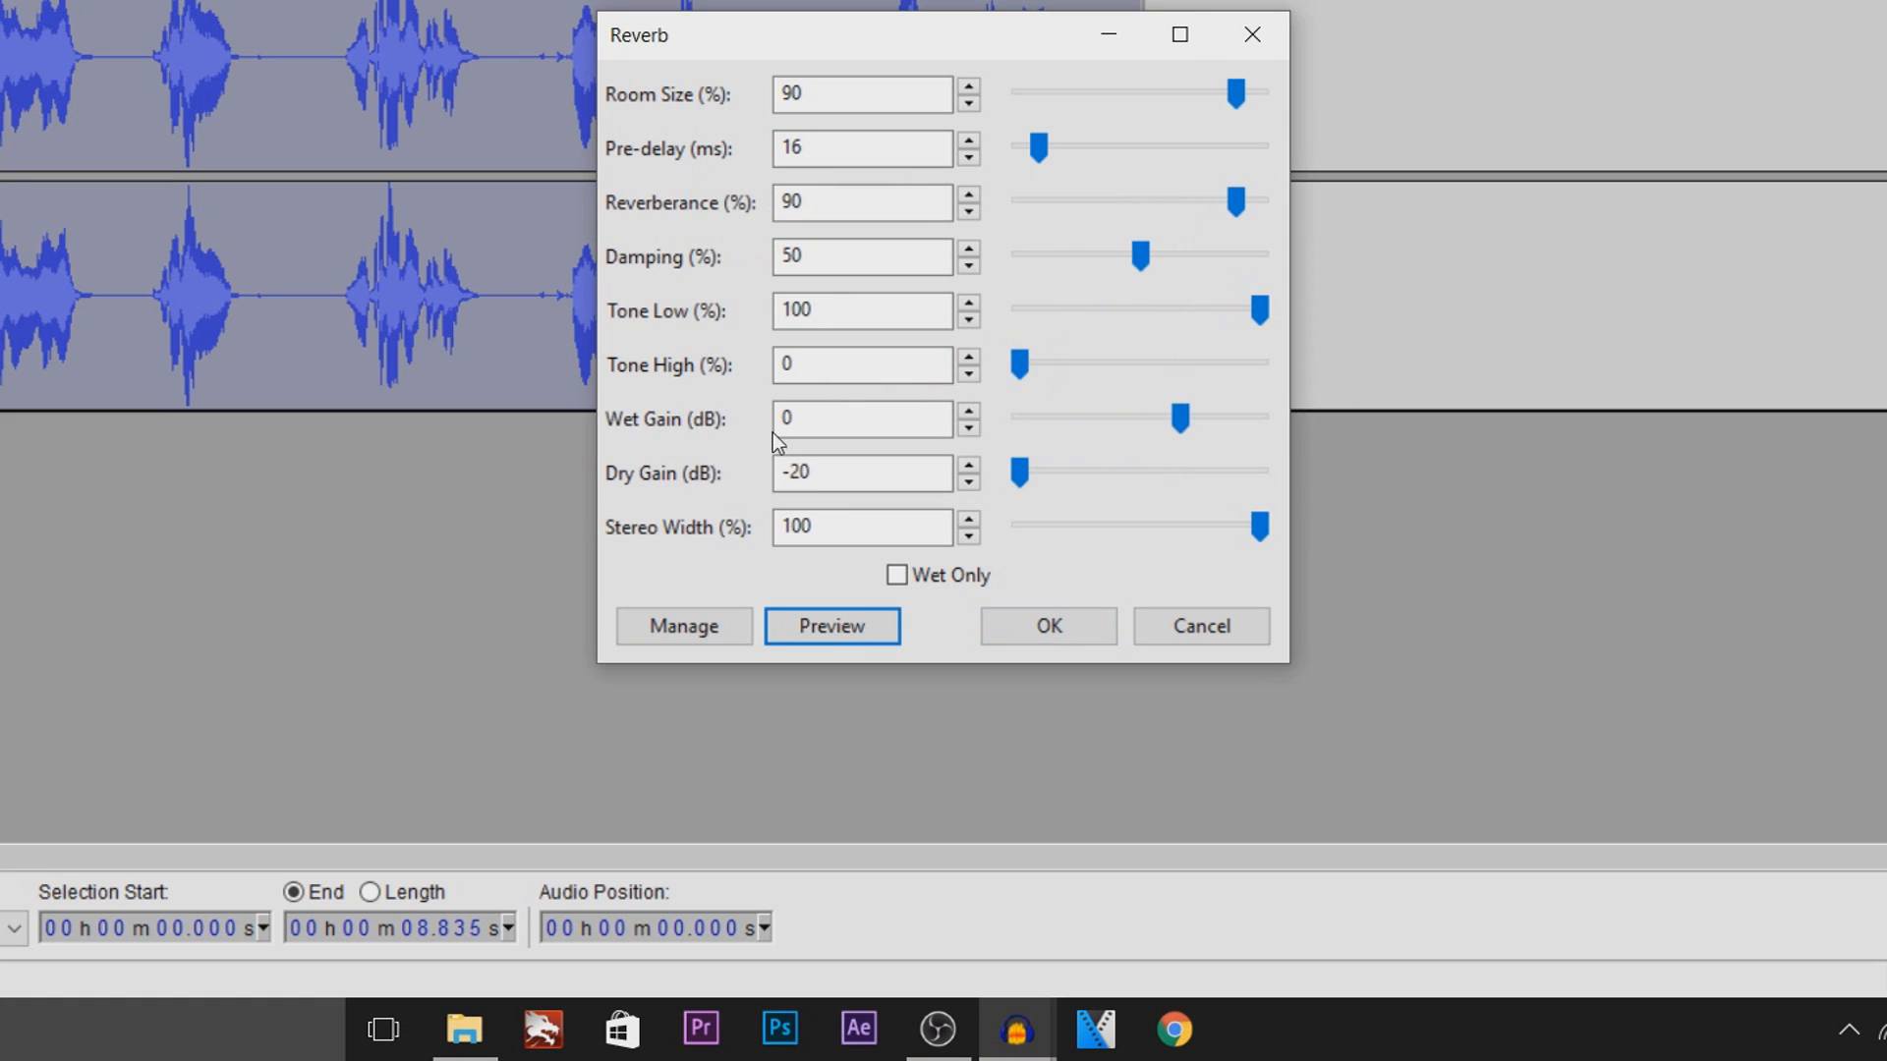
pyautogui.moveTo(786, 596)
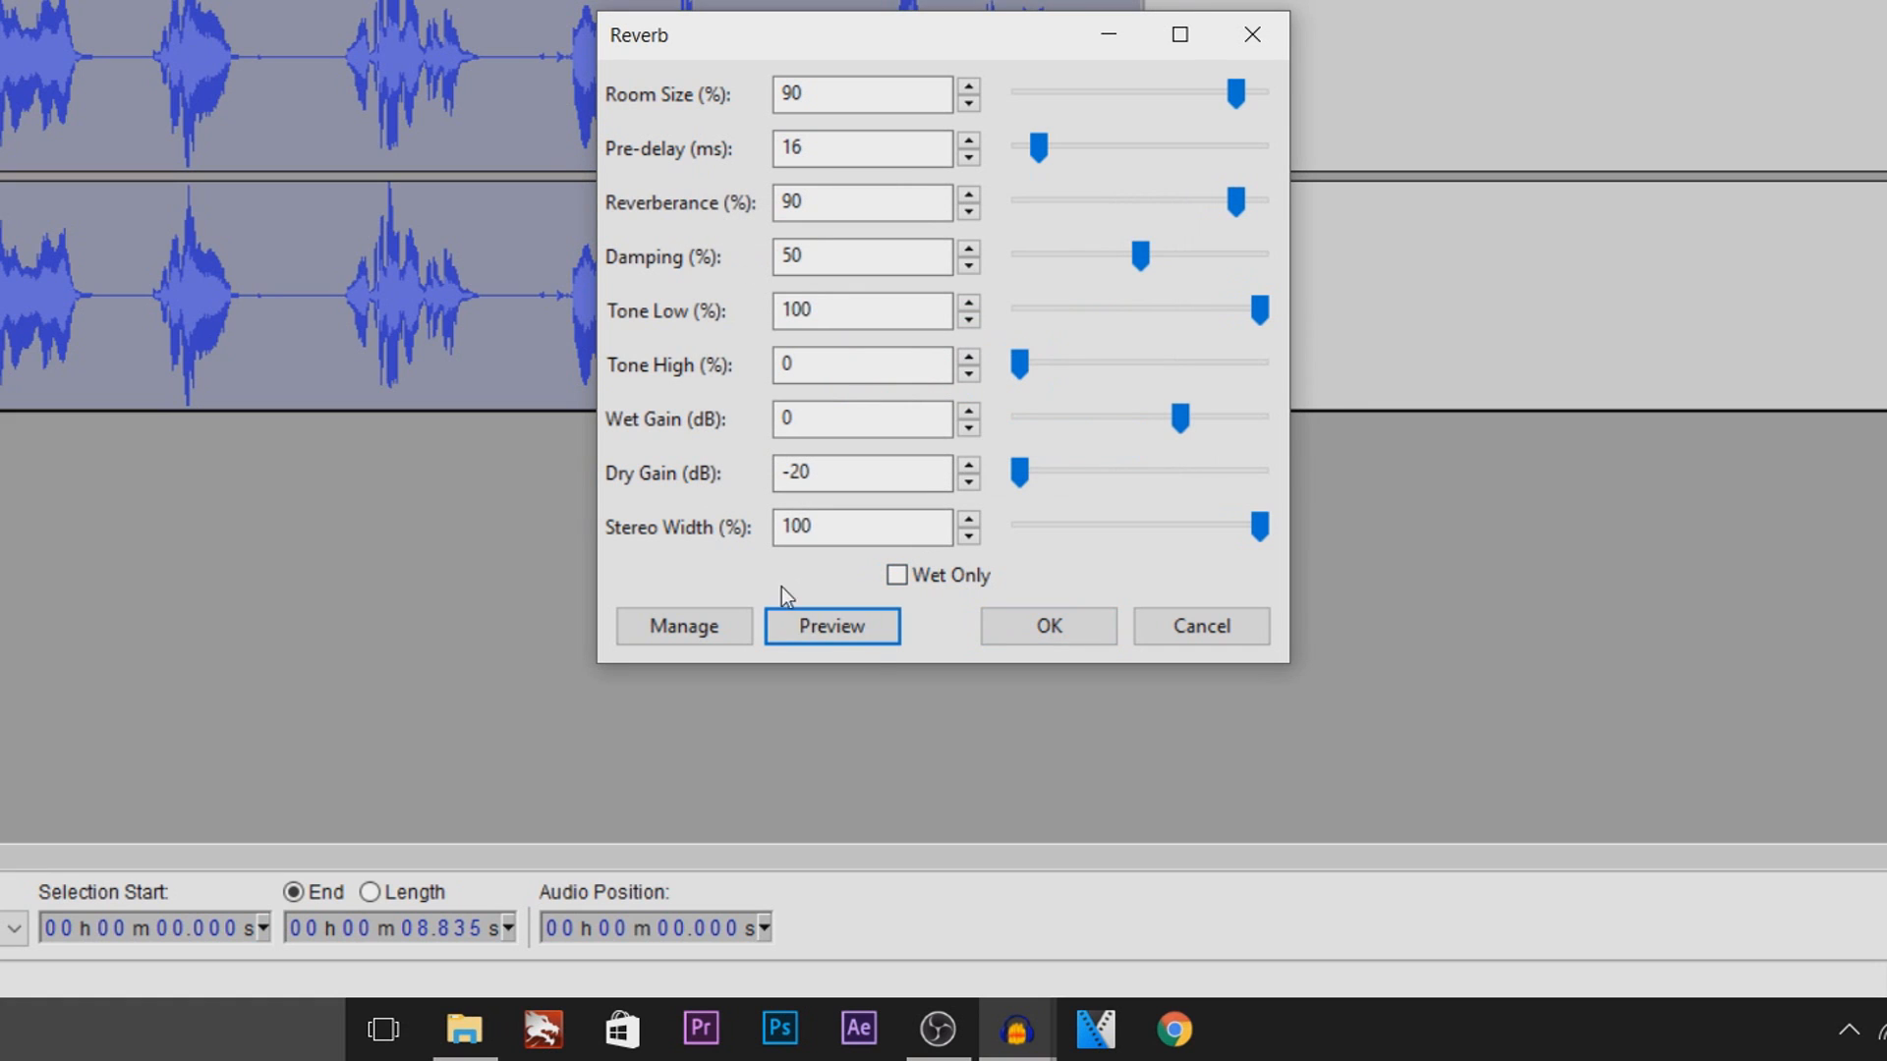
# - Load the Medium Room reverb preset, then reopen the factory preset list
pyautogui.click(682, 625)
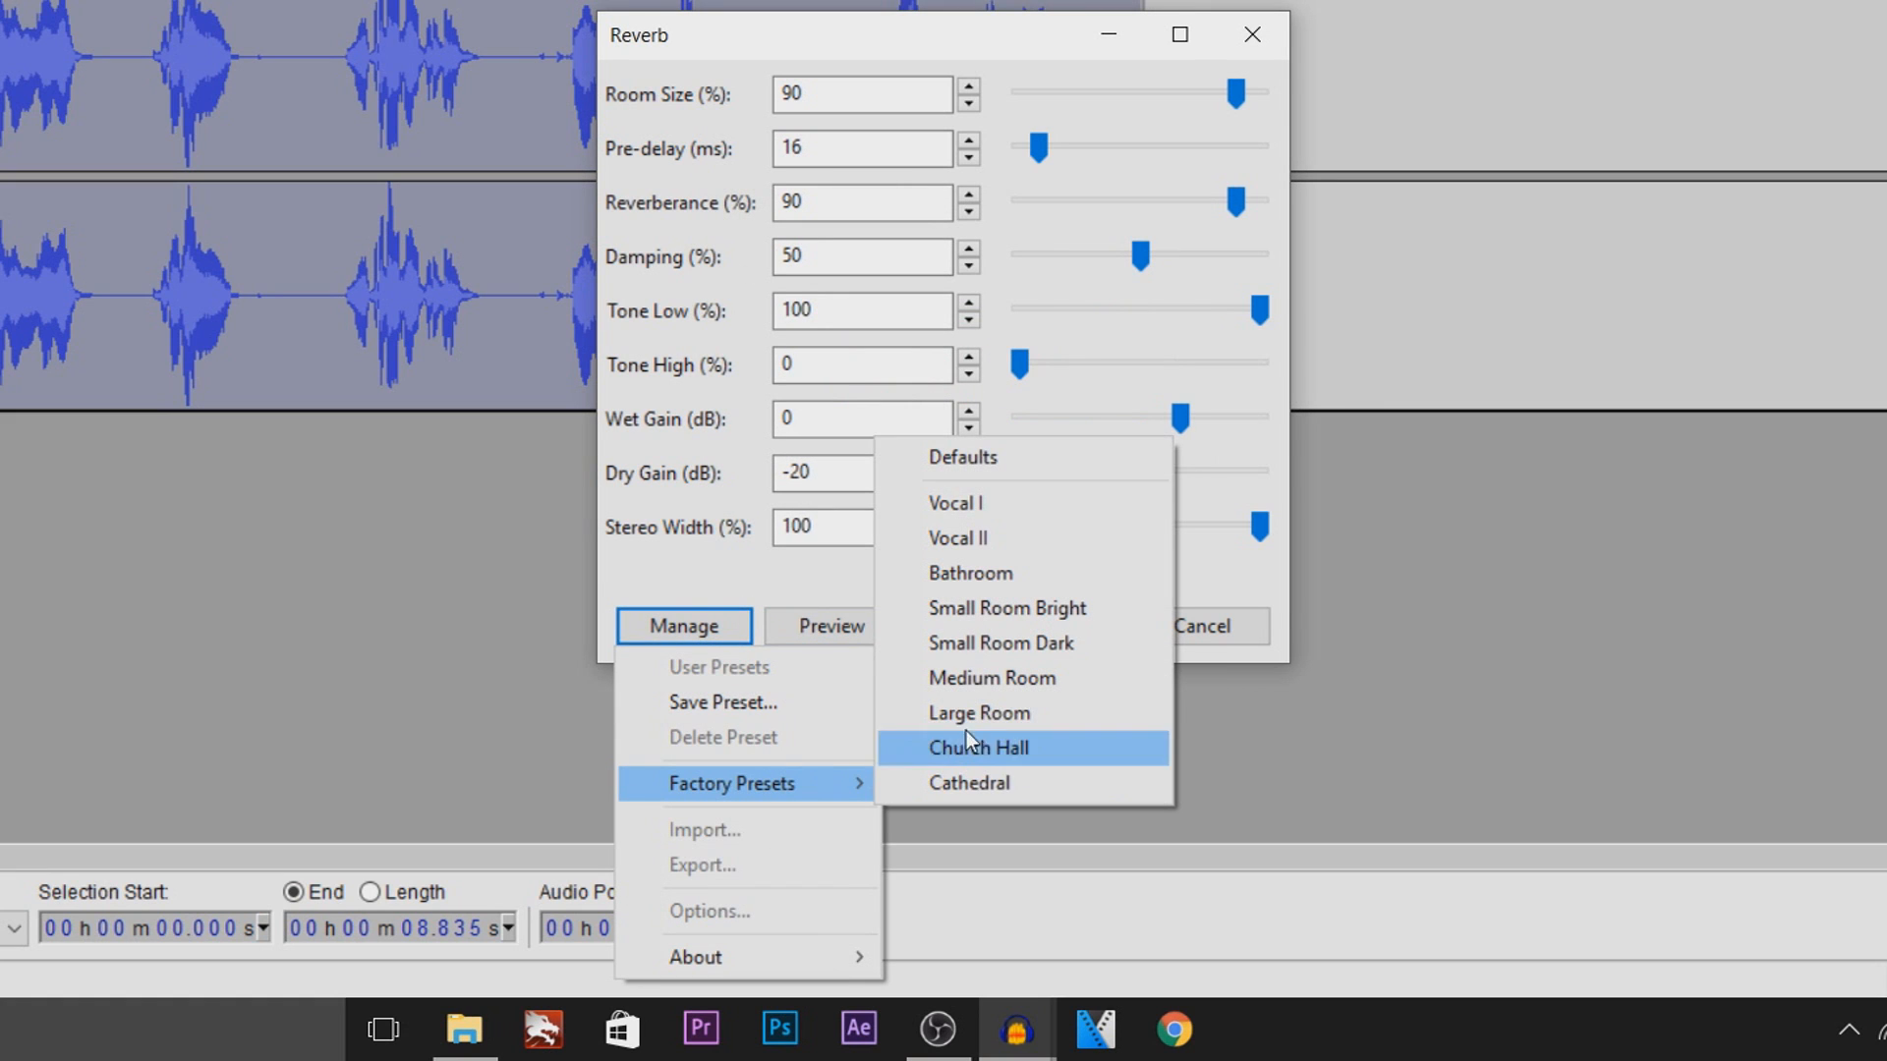
pyautogui.moveTo(1020, 712)
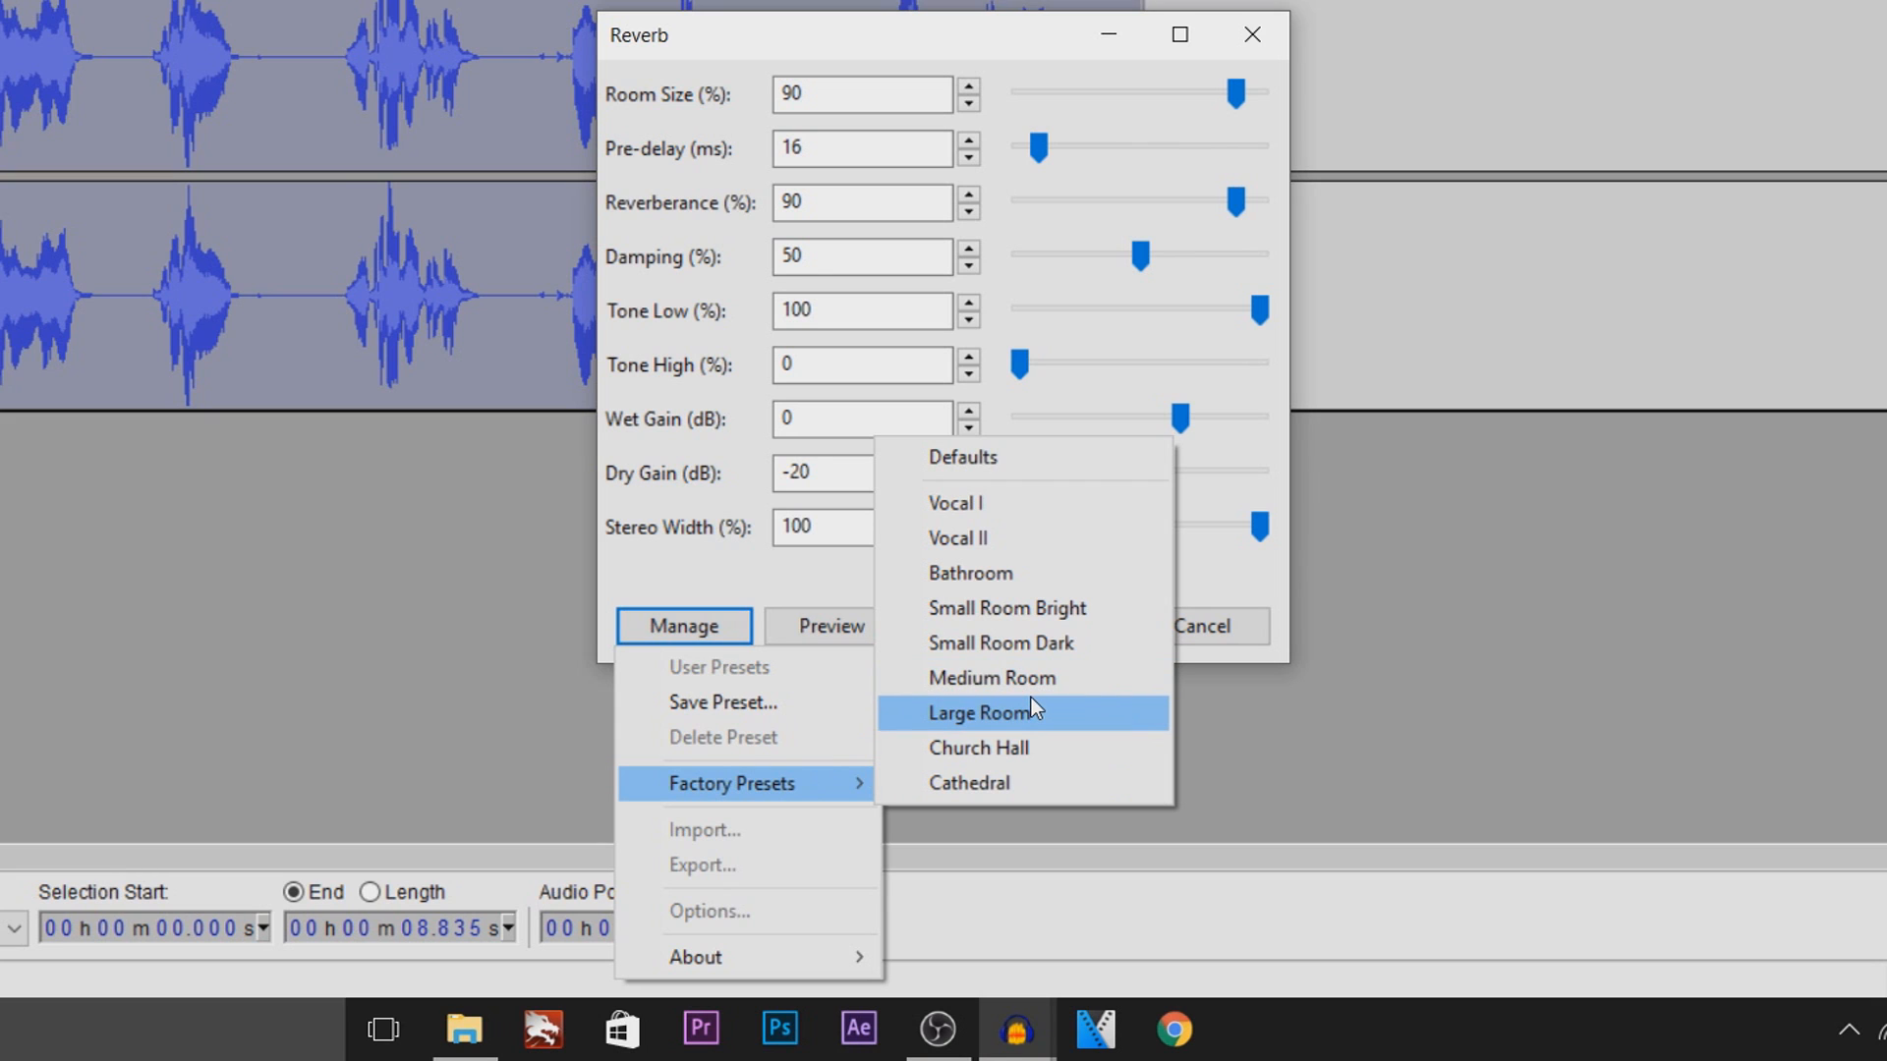
pyautogui.click(986, 713)
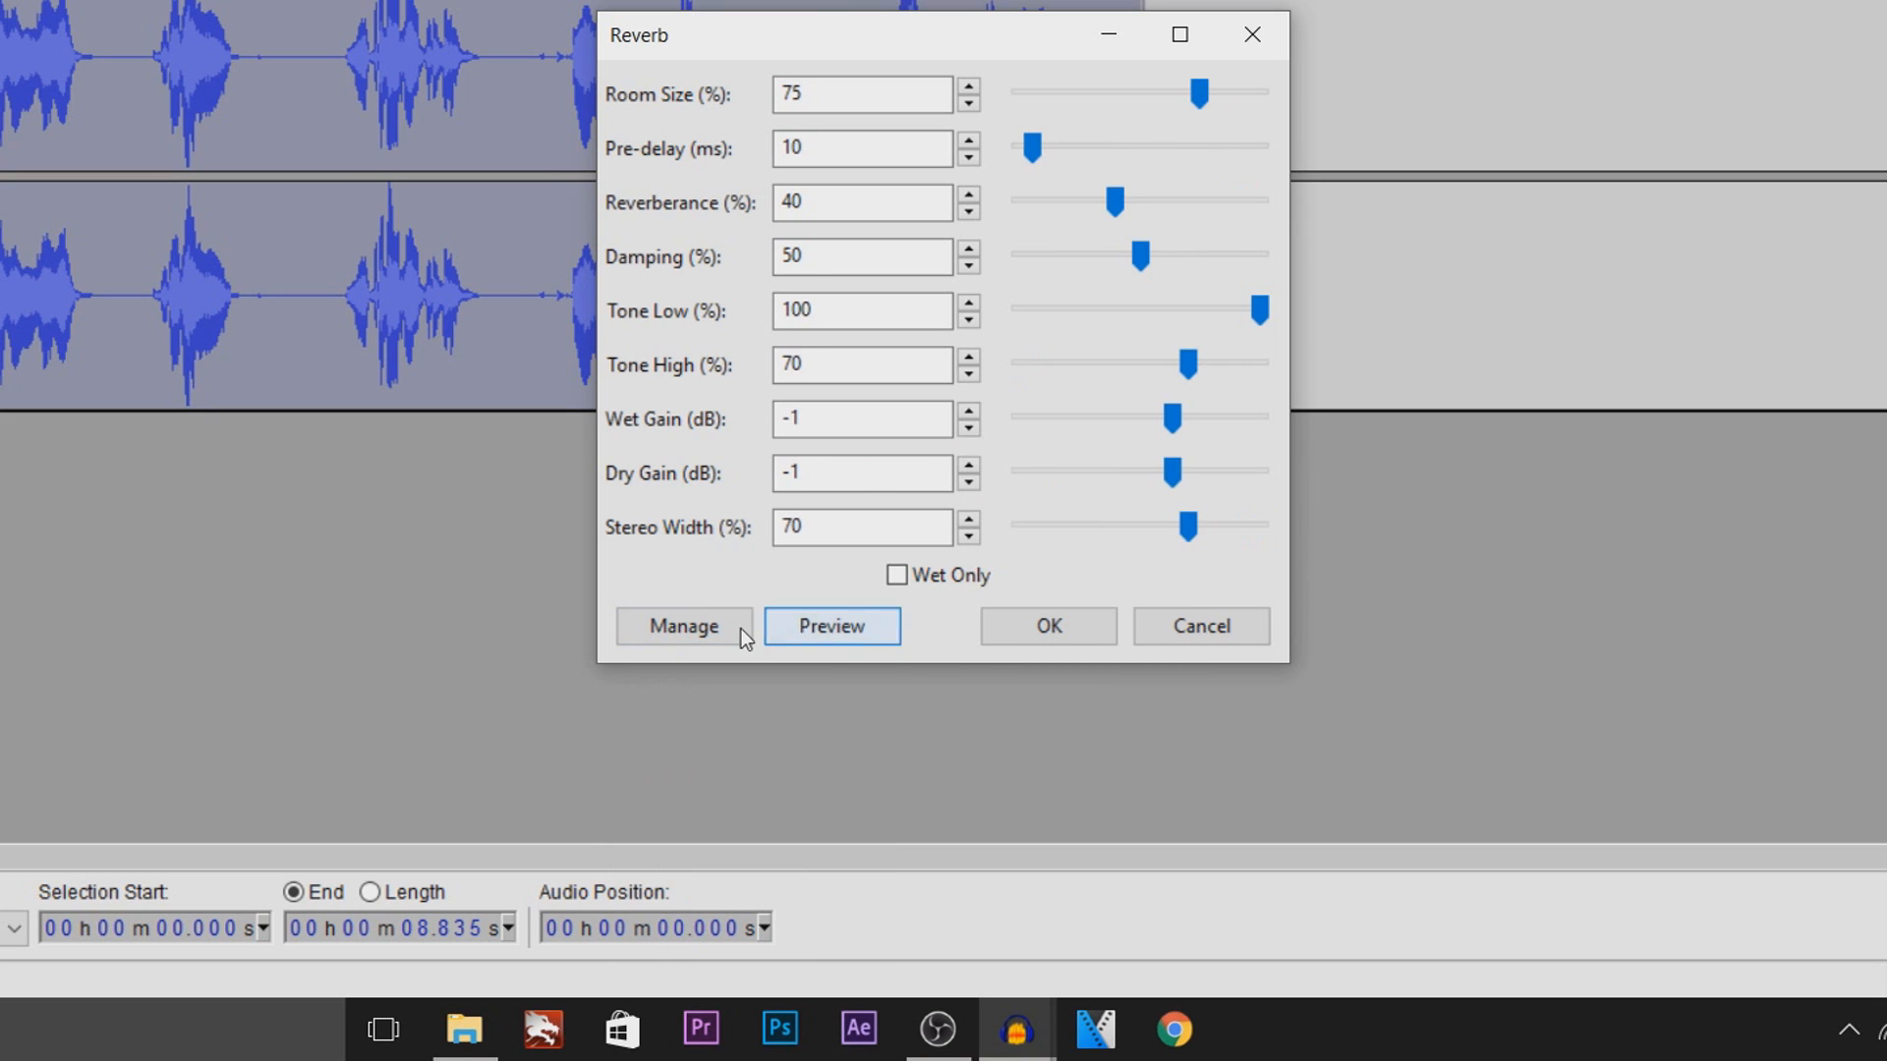
pyautogui.click(681, 625)
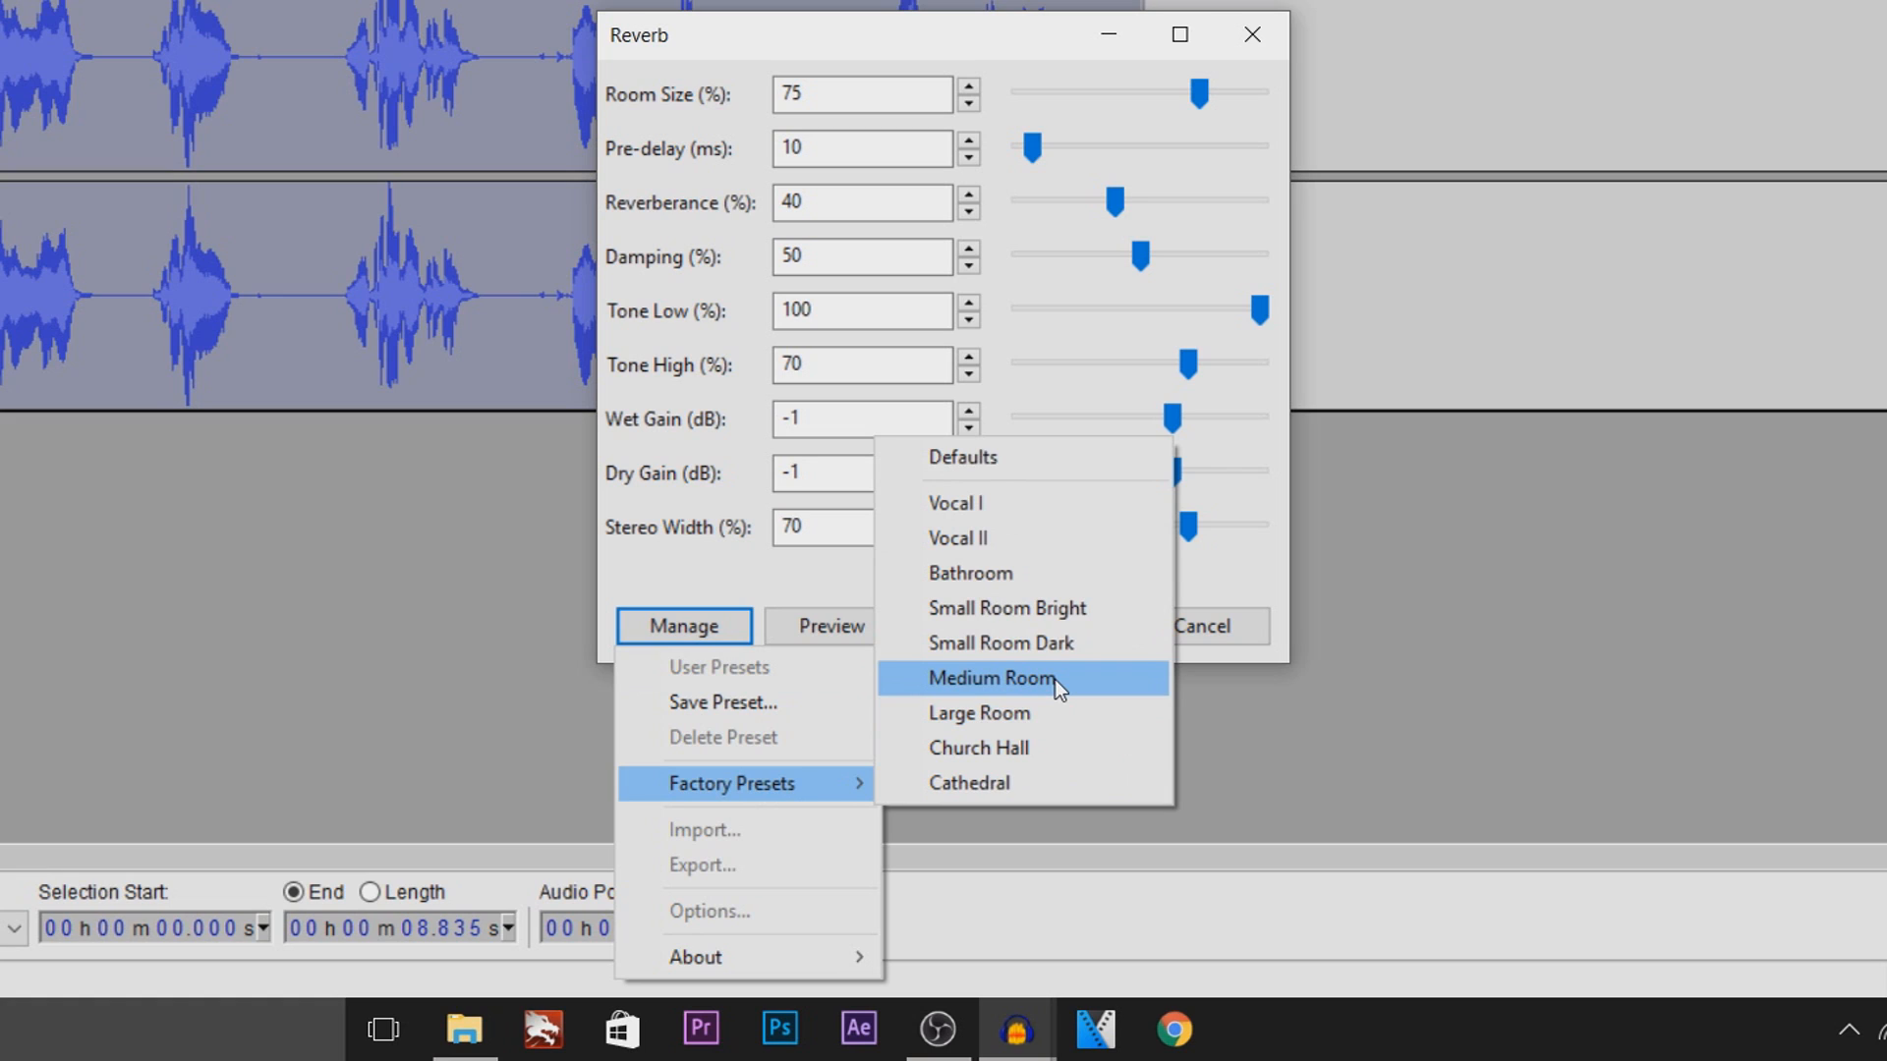
pyautogui.moveTo(979, 713)
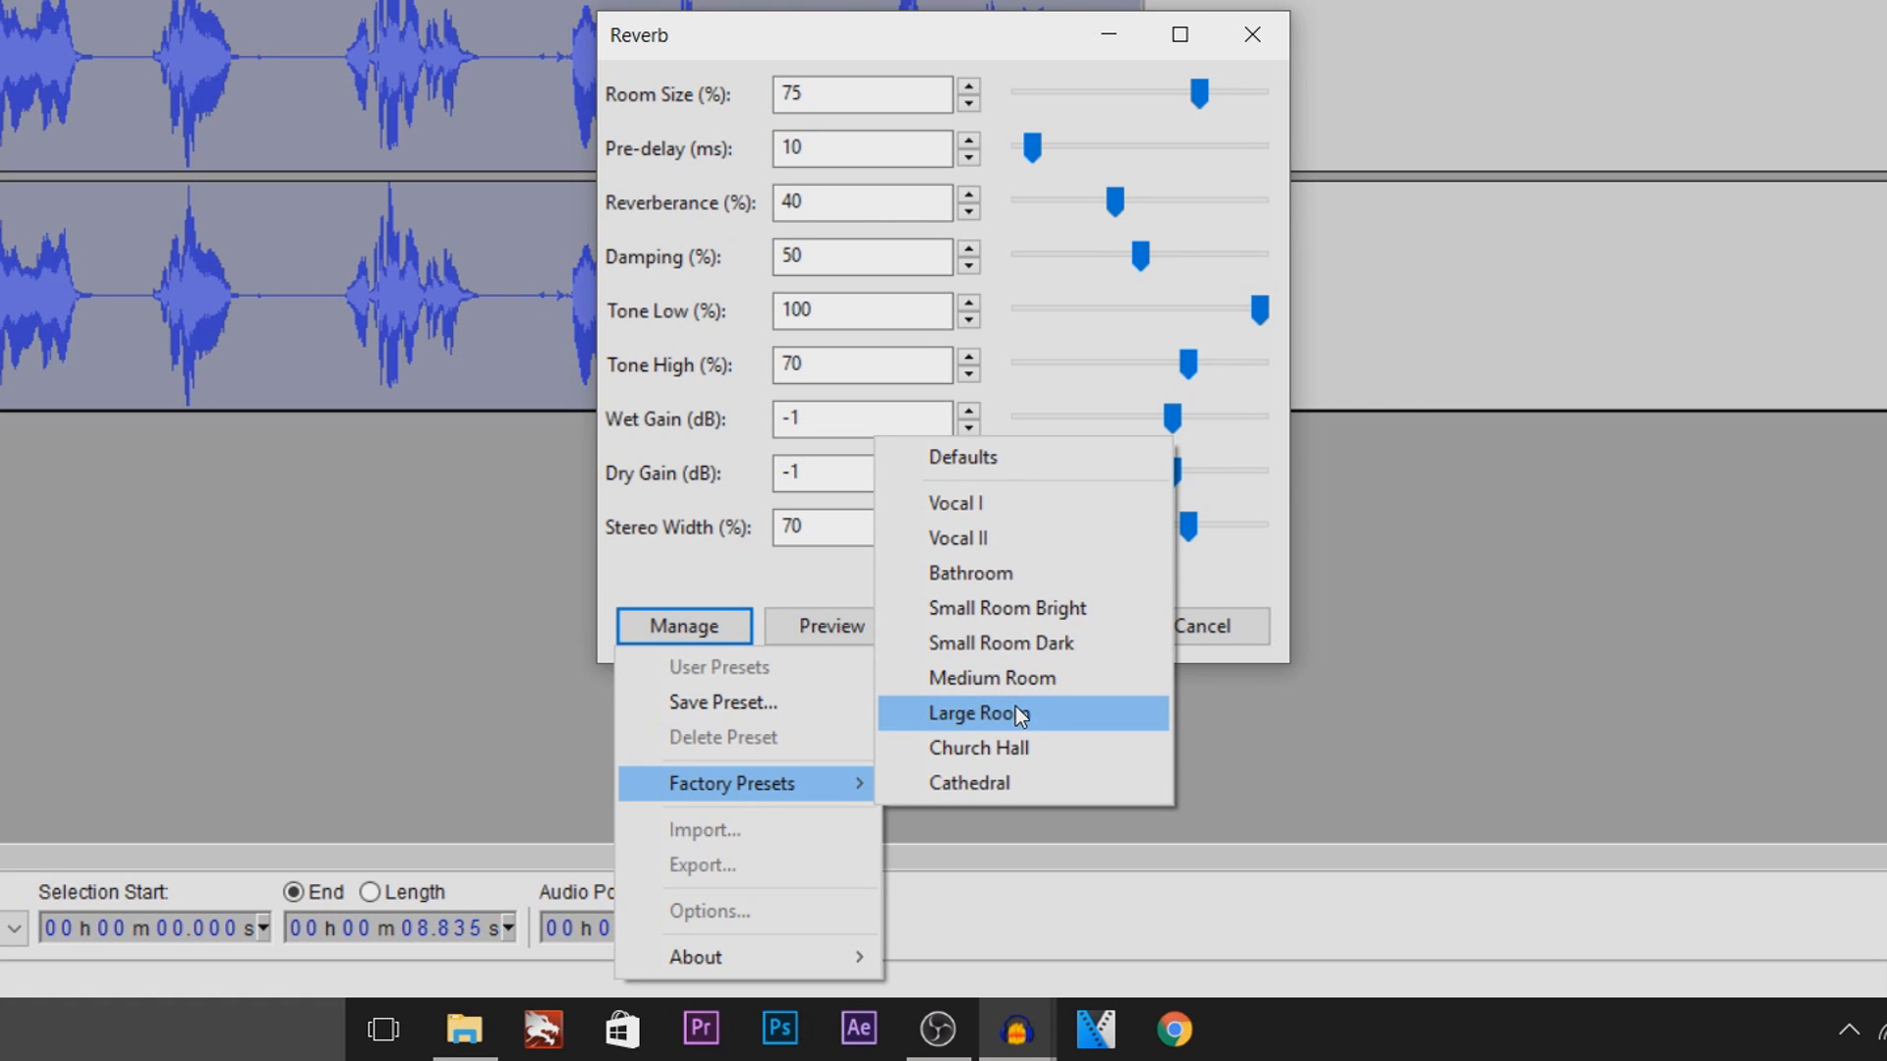
pyautogui.moveTo(979, 746)
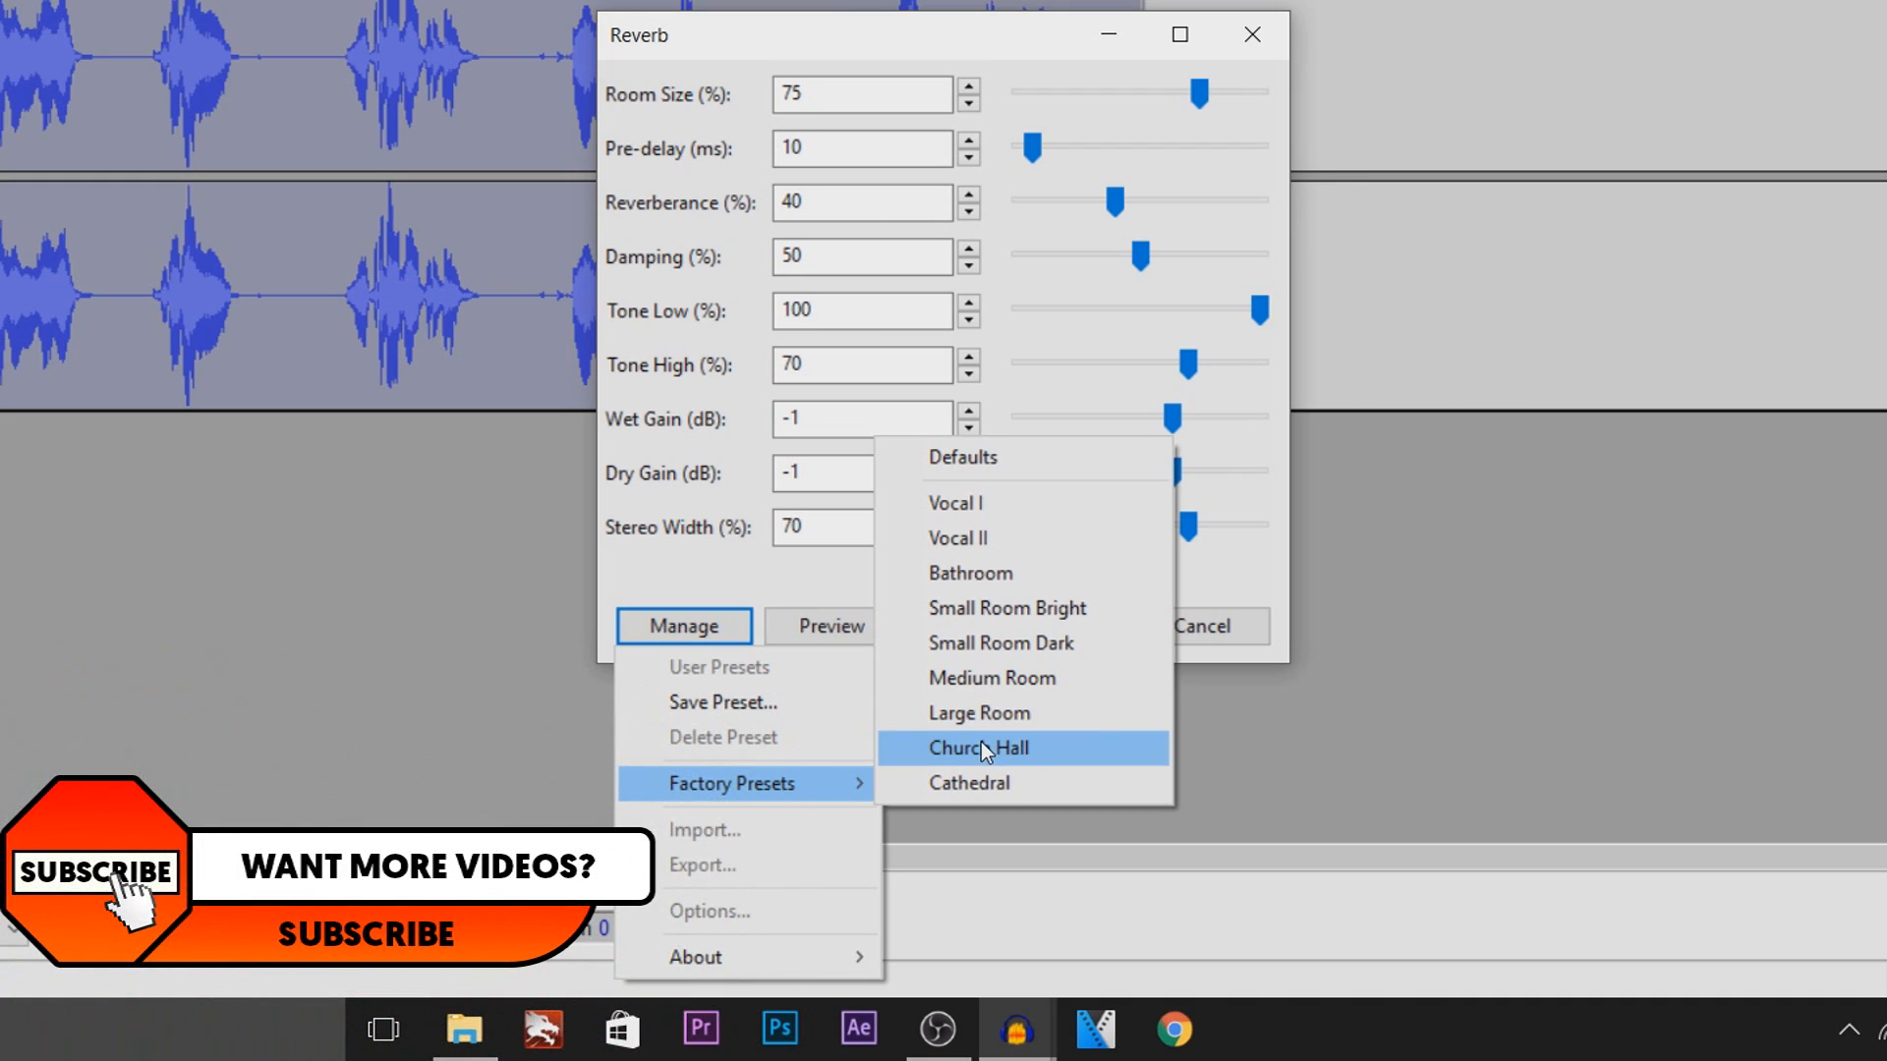
pyautogui.moveTo(966, 782)
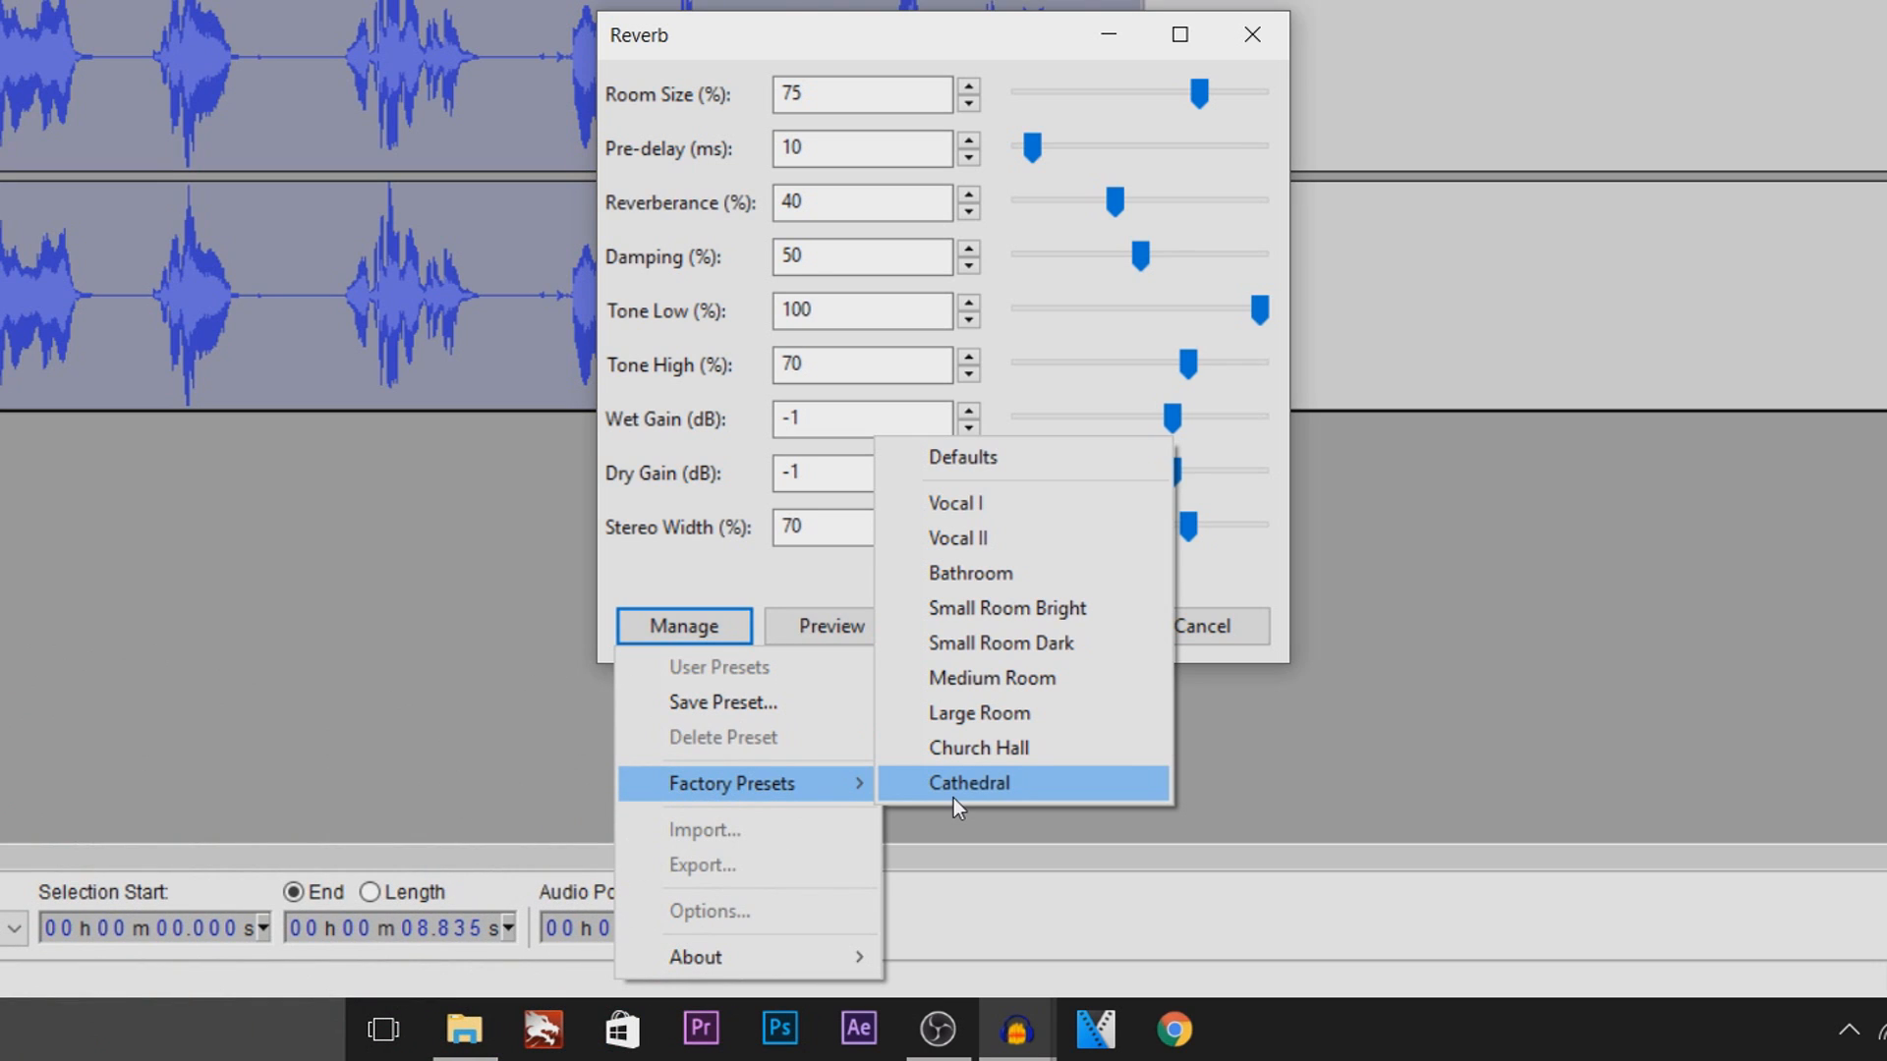
pyautogui.moveTo(954, 747)
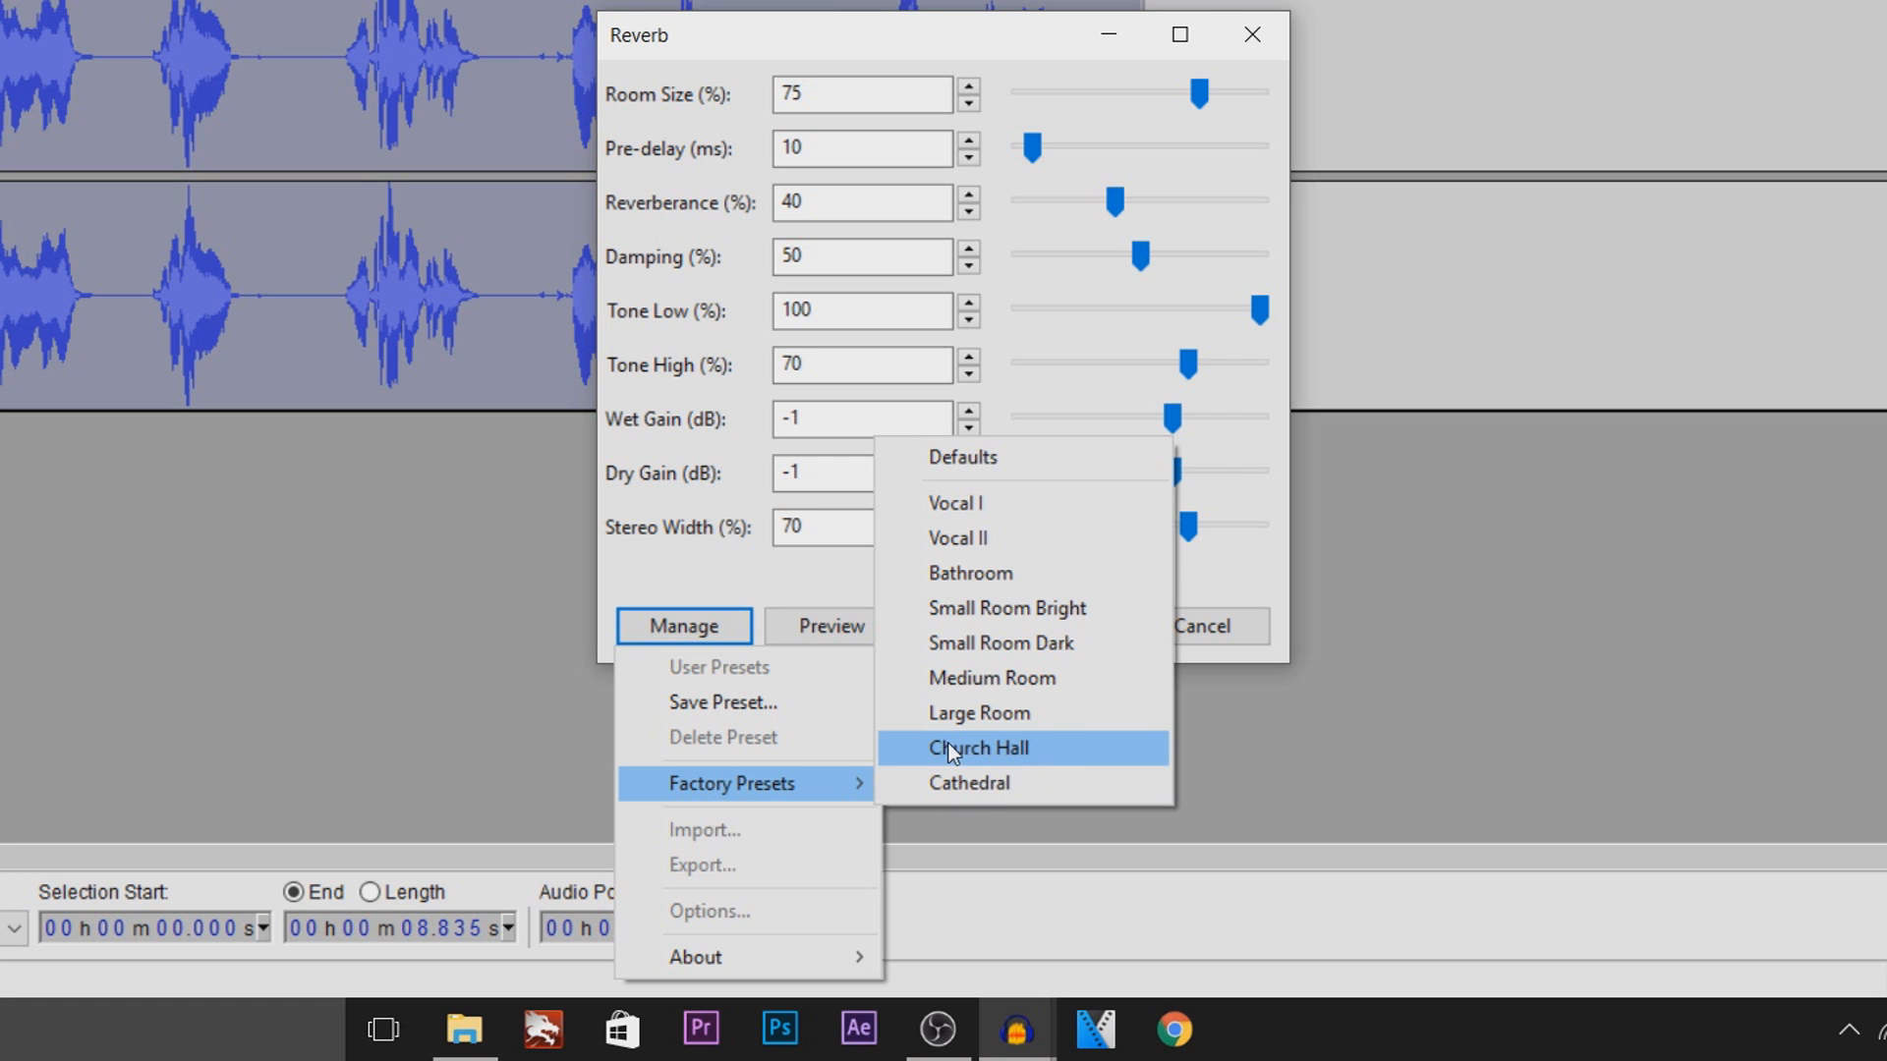
# - Apply the Church Hall reverb preset to the clip, then play and stop playback
pyautogui.click(977, 747)
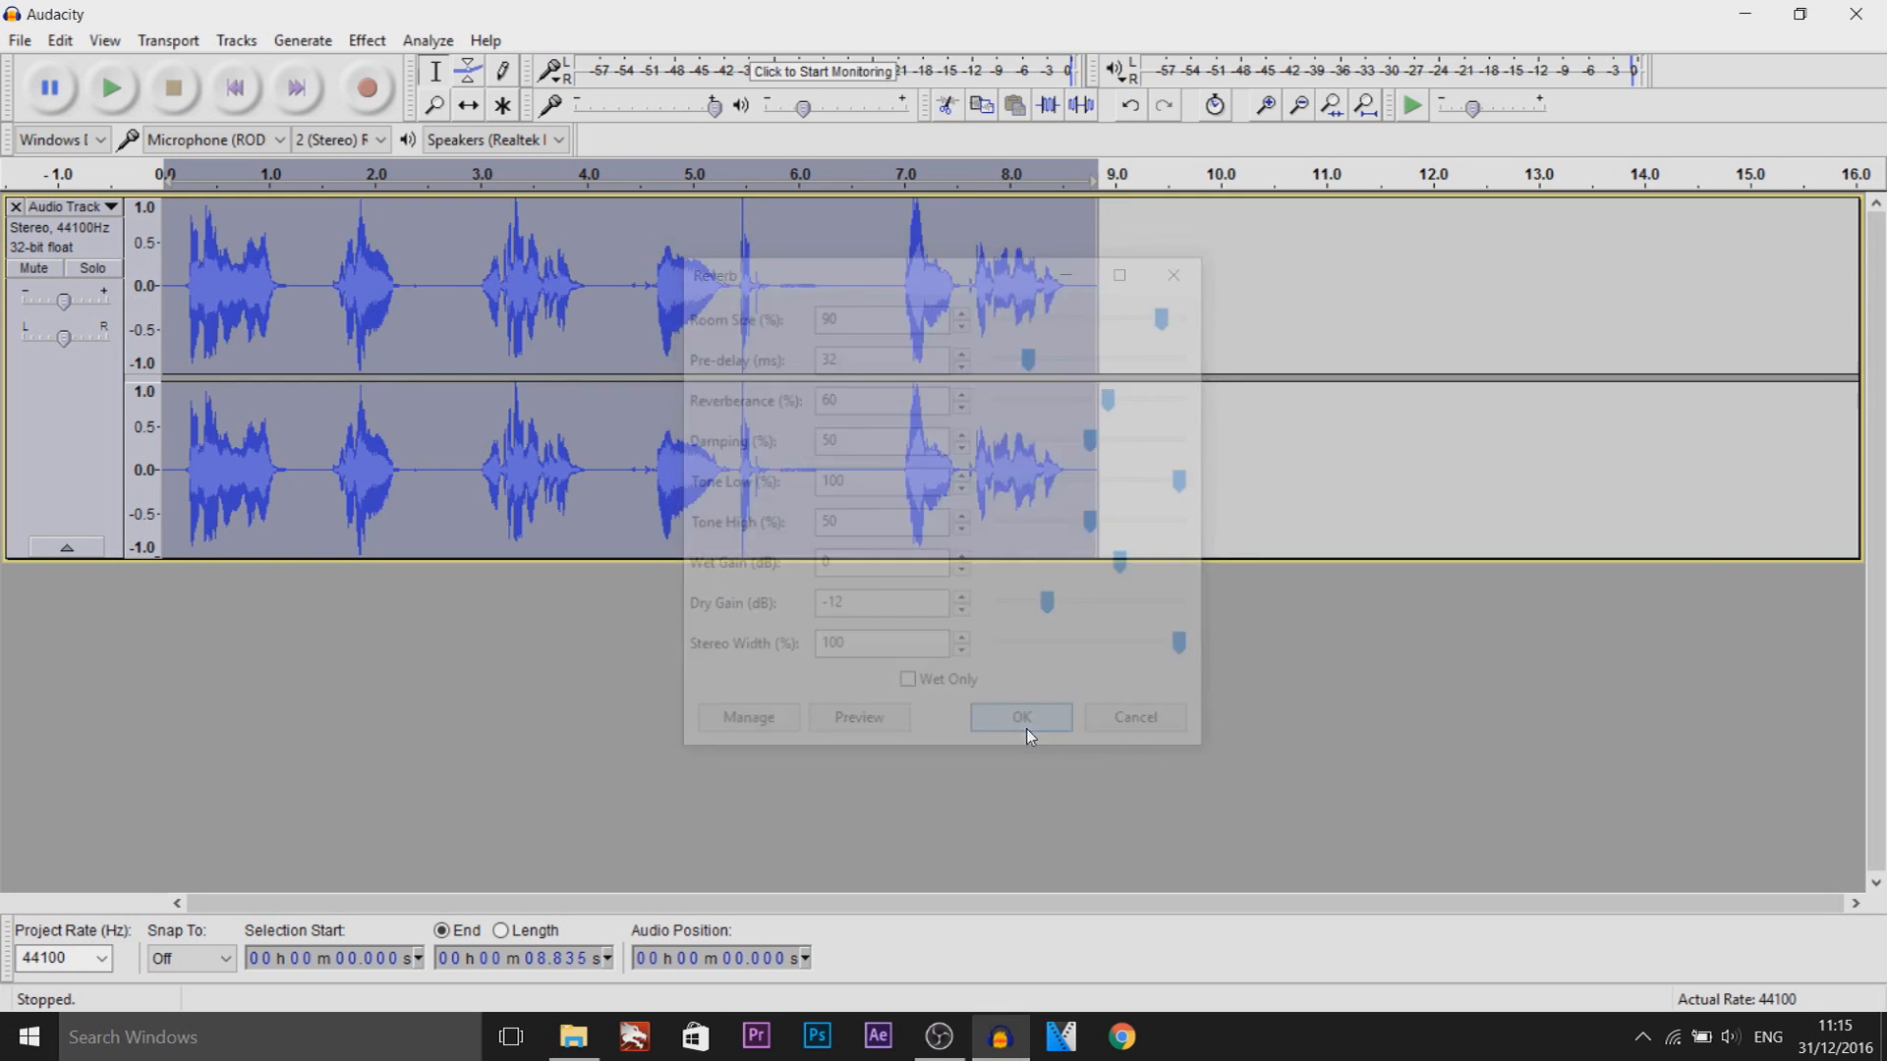
pyautogui.click(1019, 718)
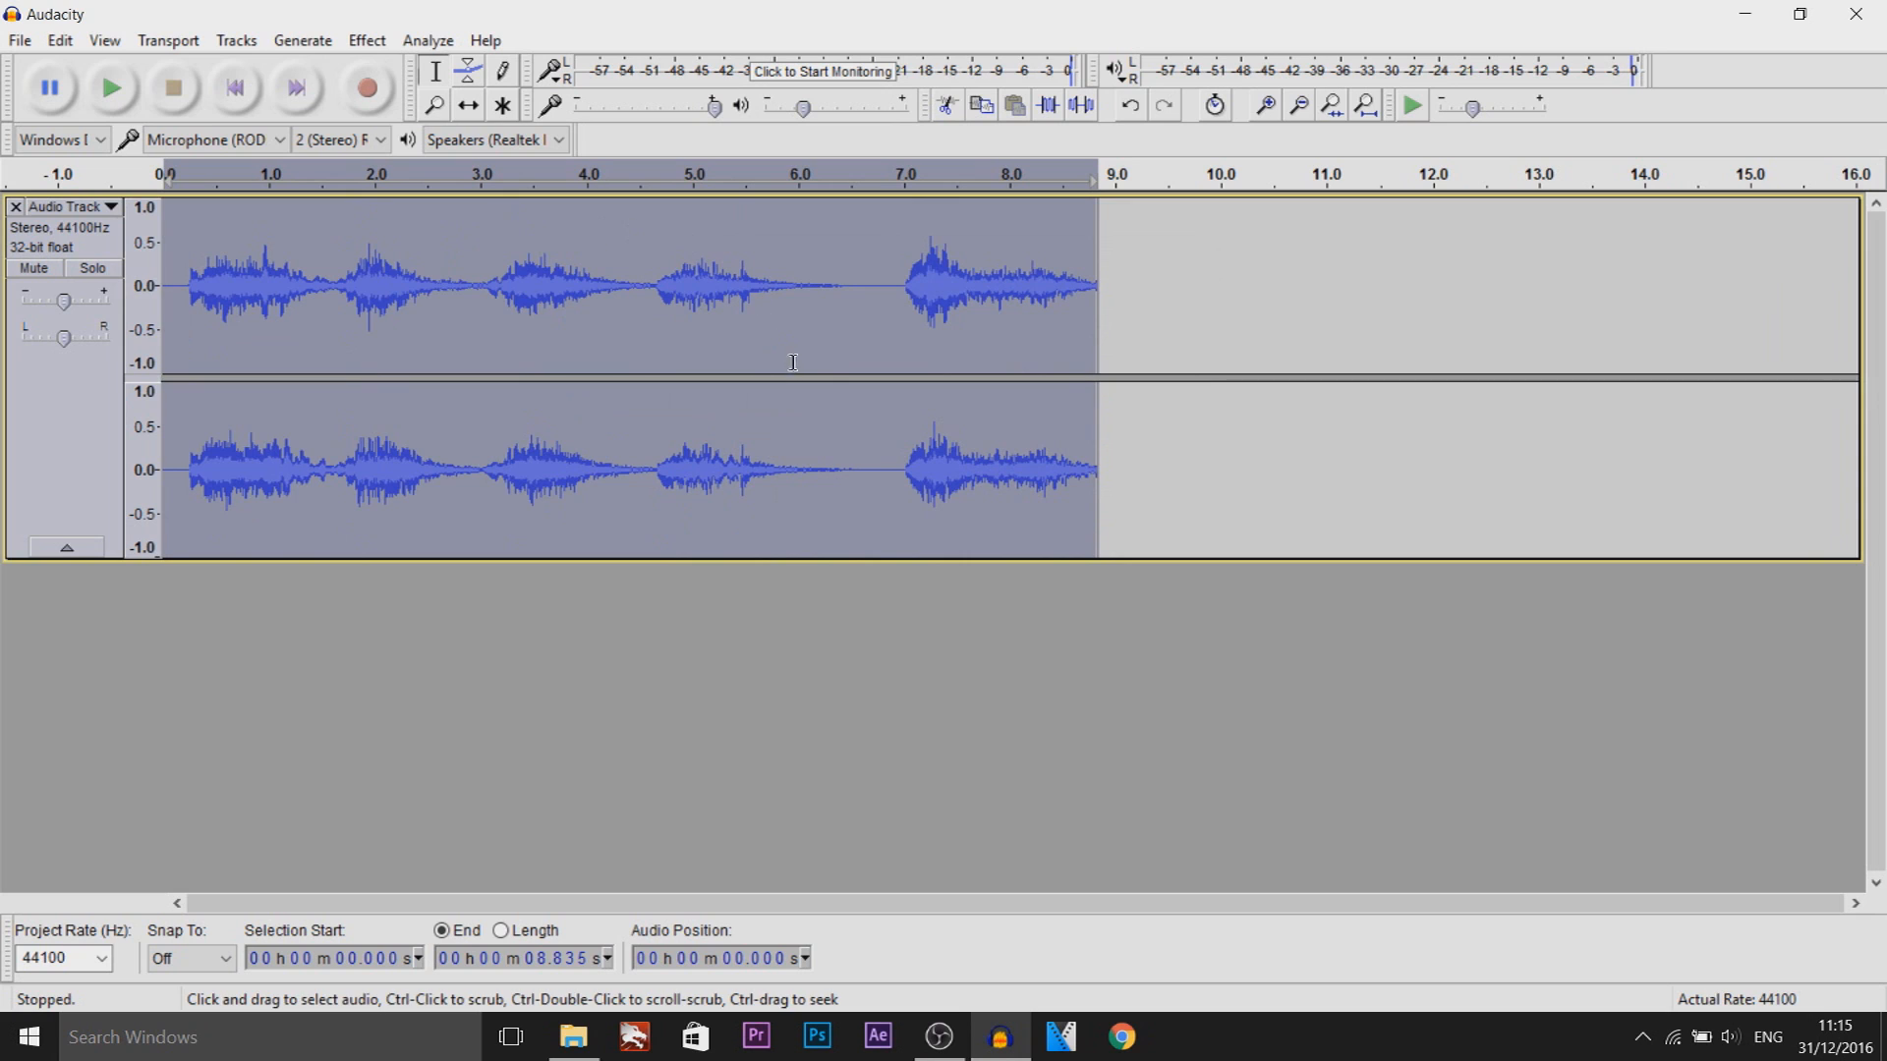
pyautogui.moveTo(638, 729)
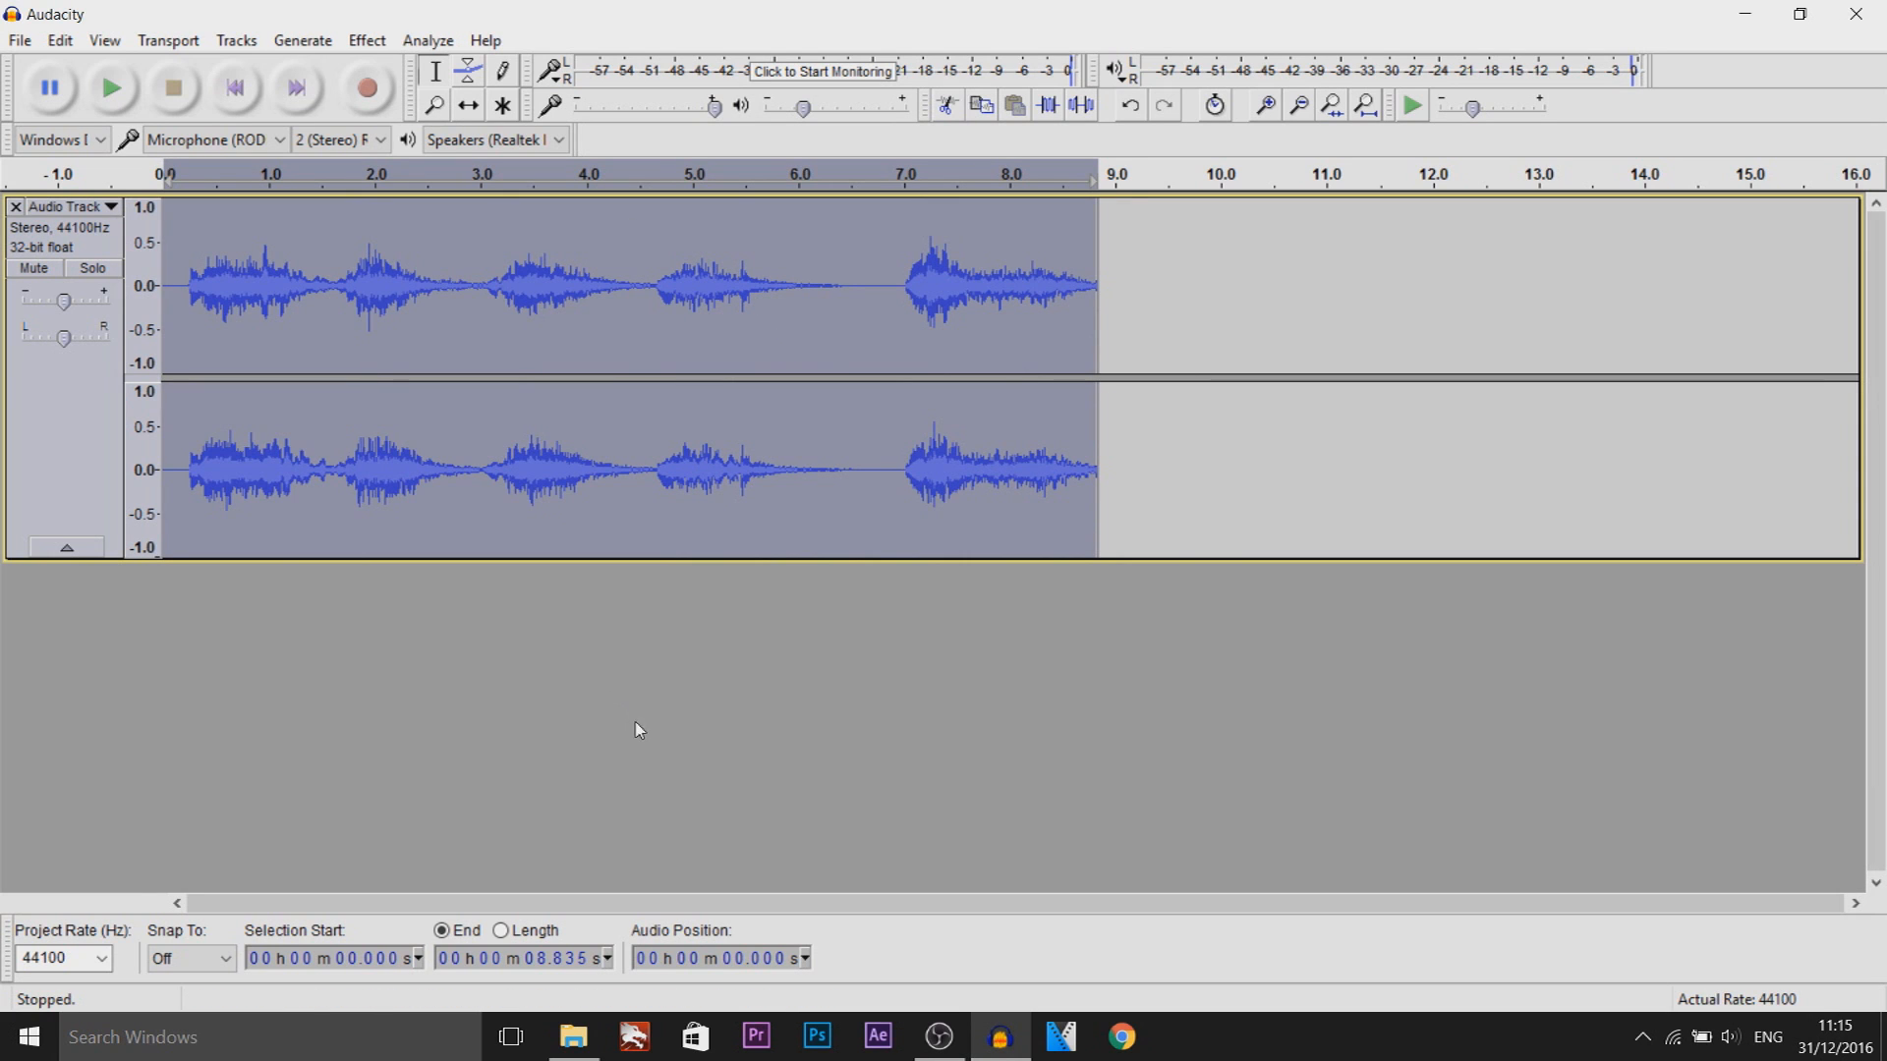
pyautogui.click(112, 86)
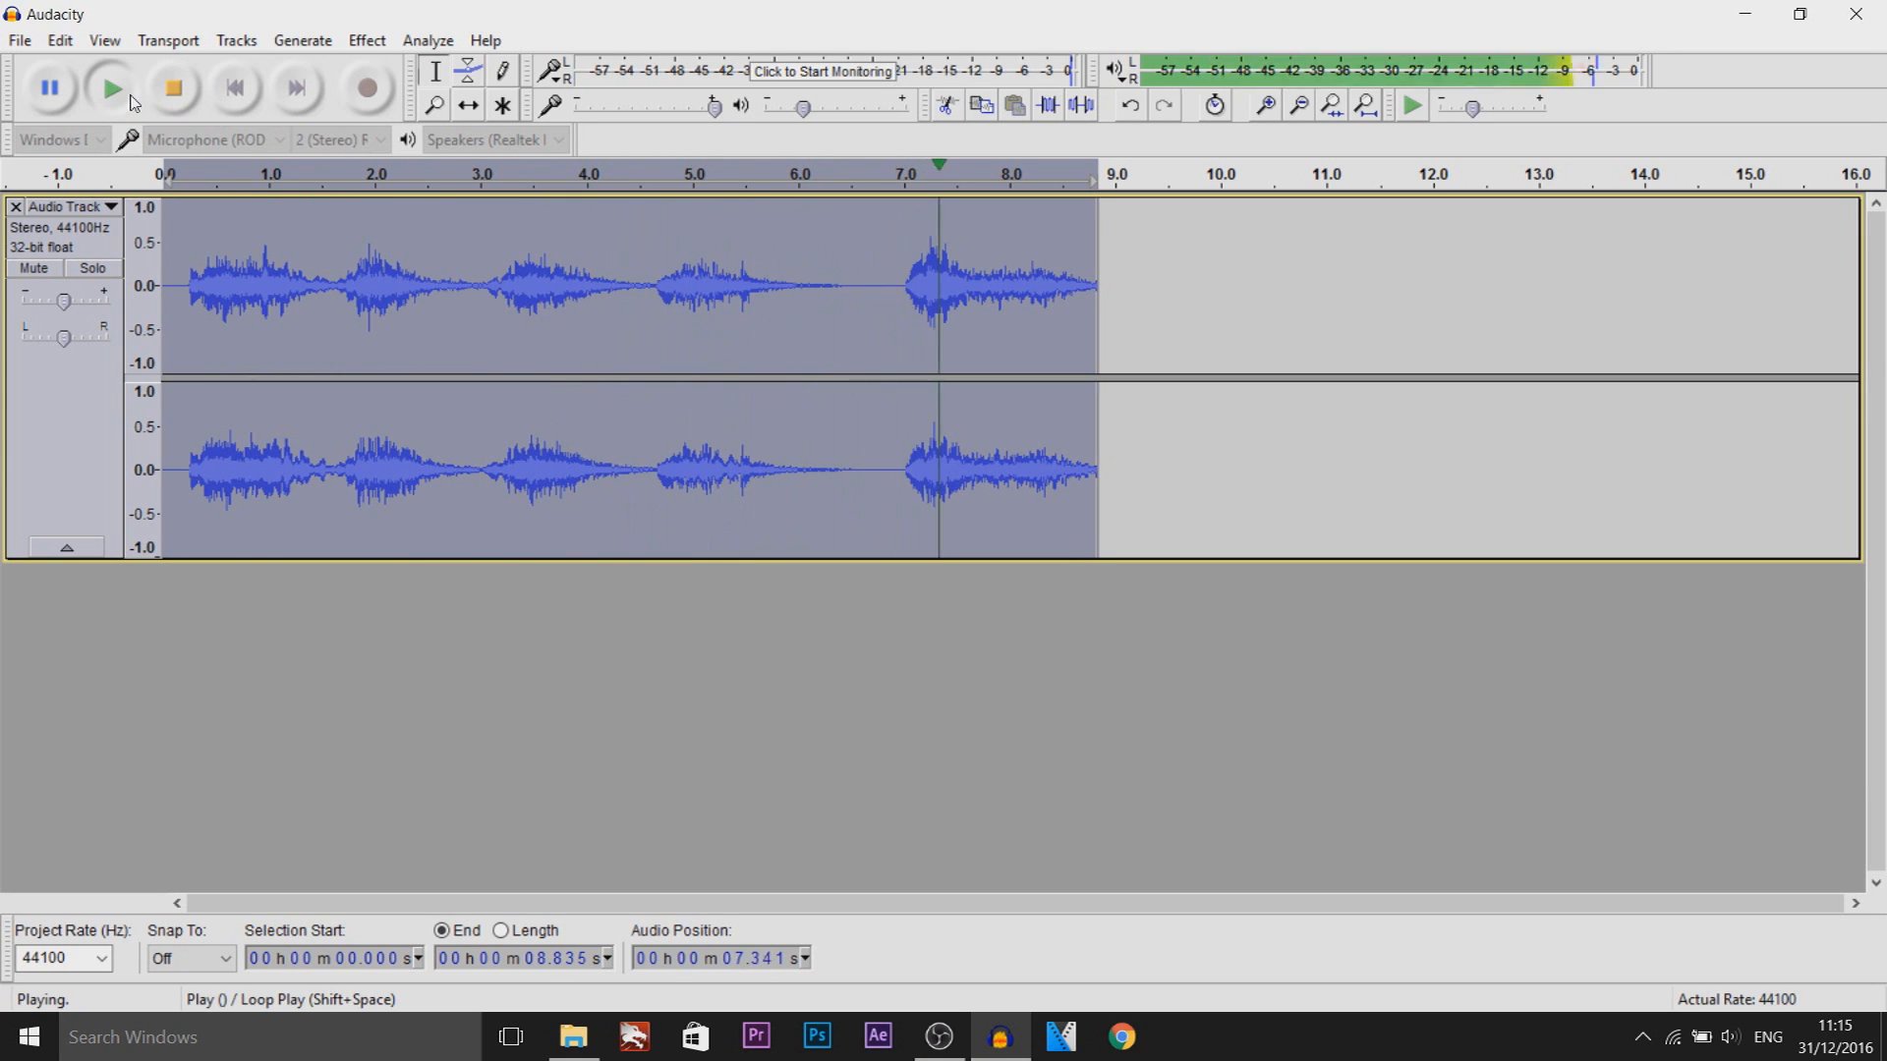
pyautogui.click(171, 87)
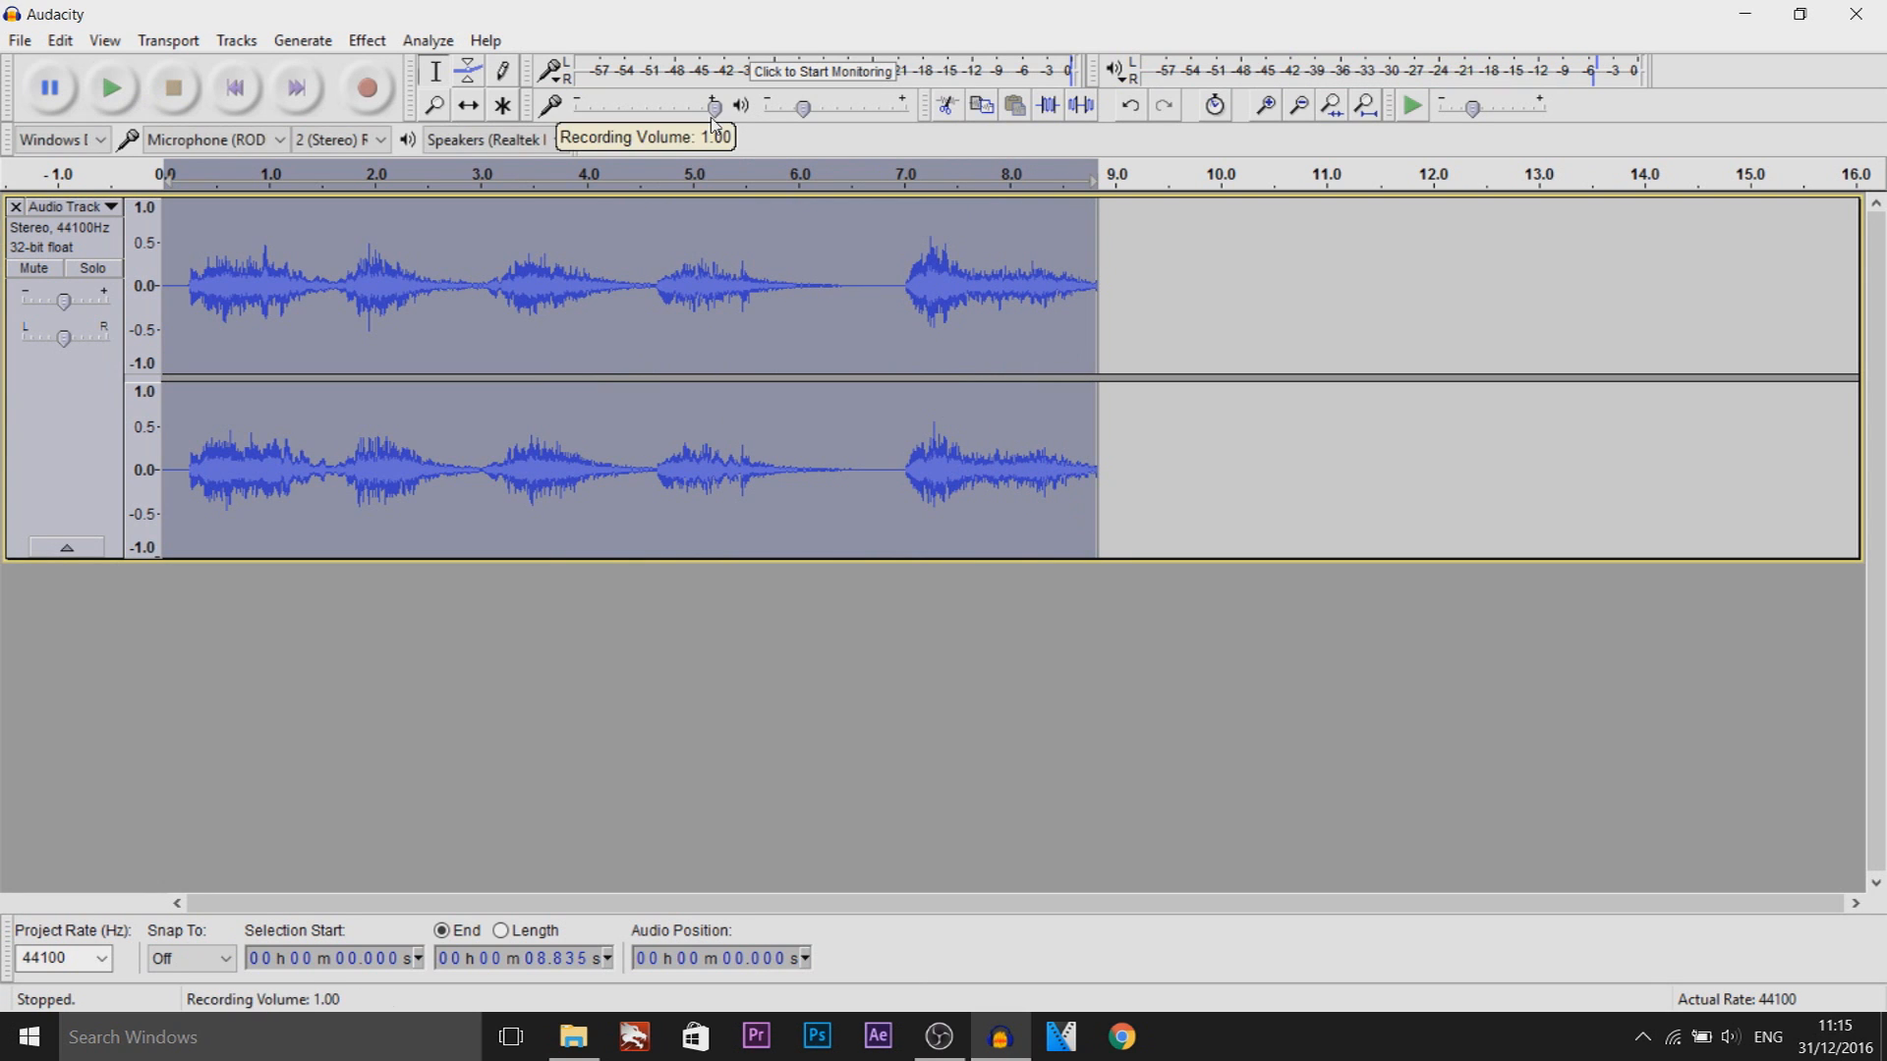
# - Export the clip to the Desktop as 16-bit WAV 'thought', skipping metadata
pyautogui.click(20, 40)
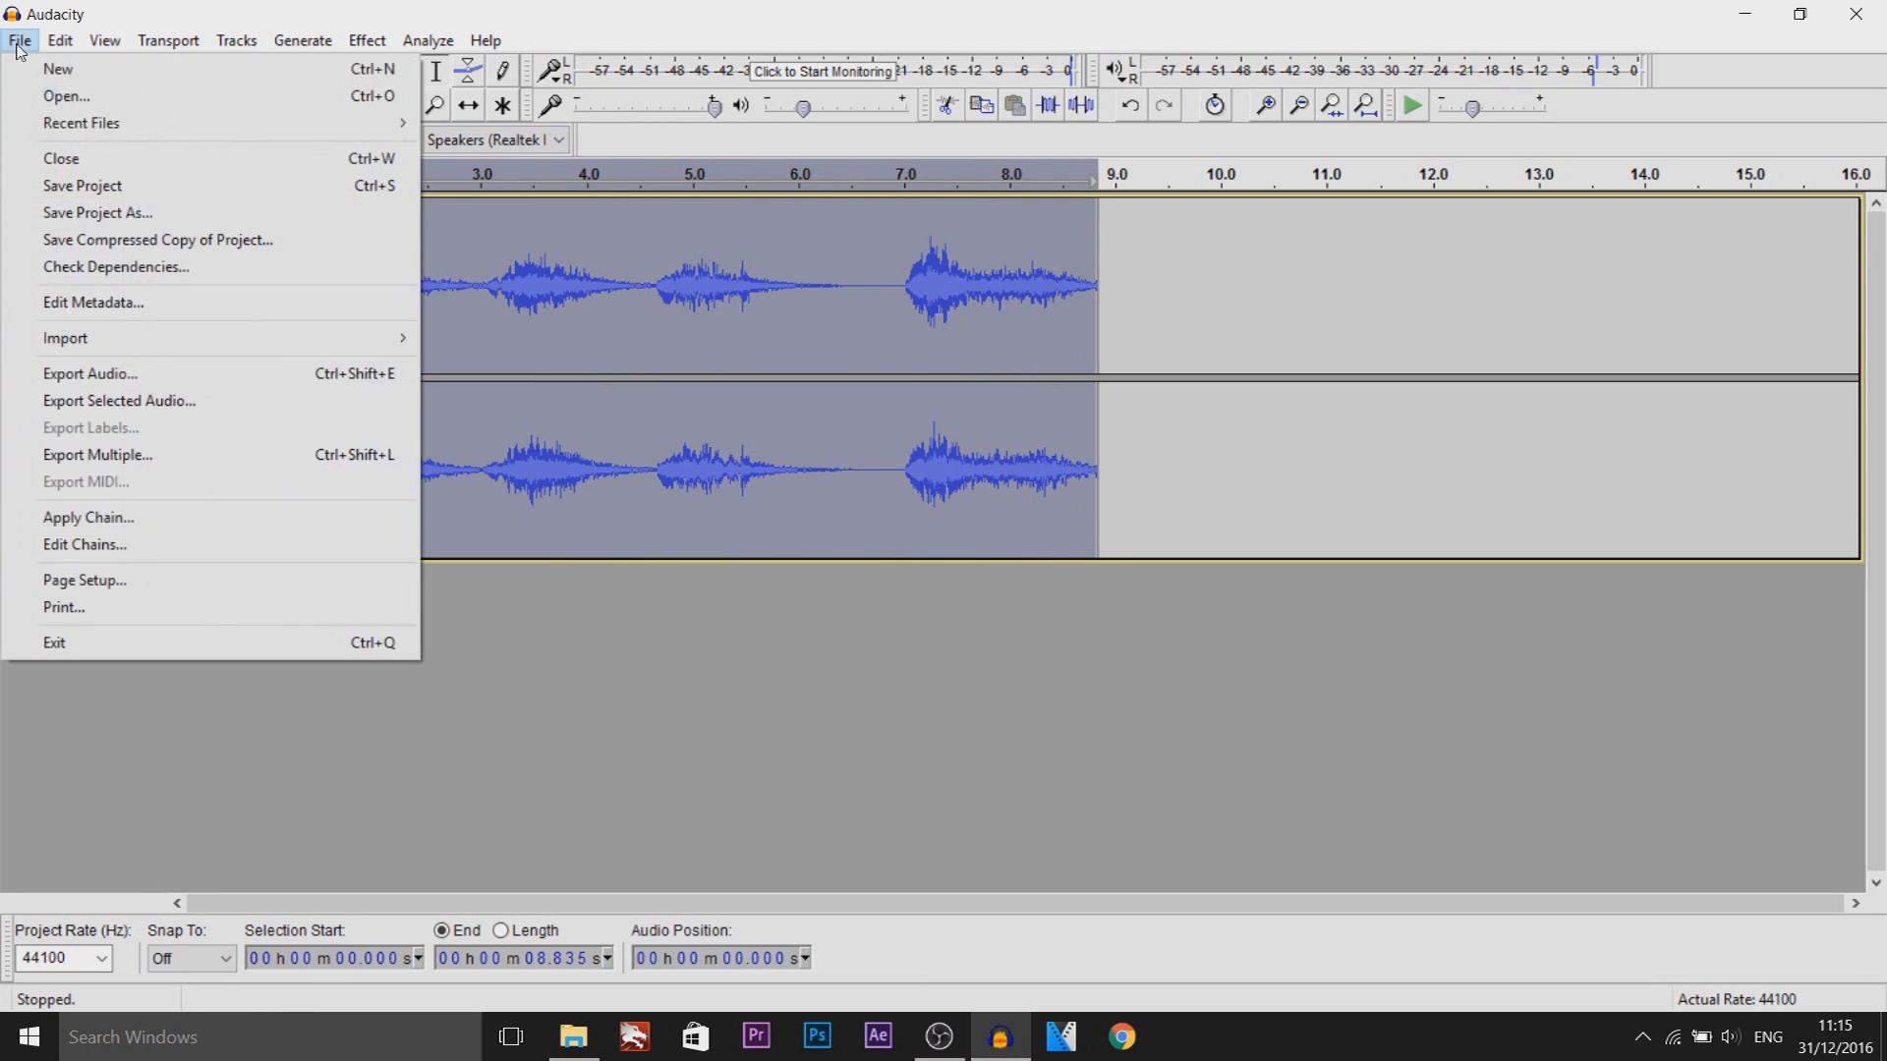
pyautogui.click(89, 374)
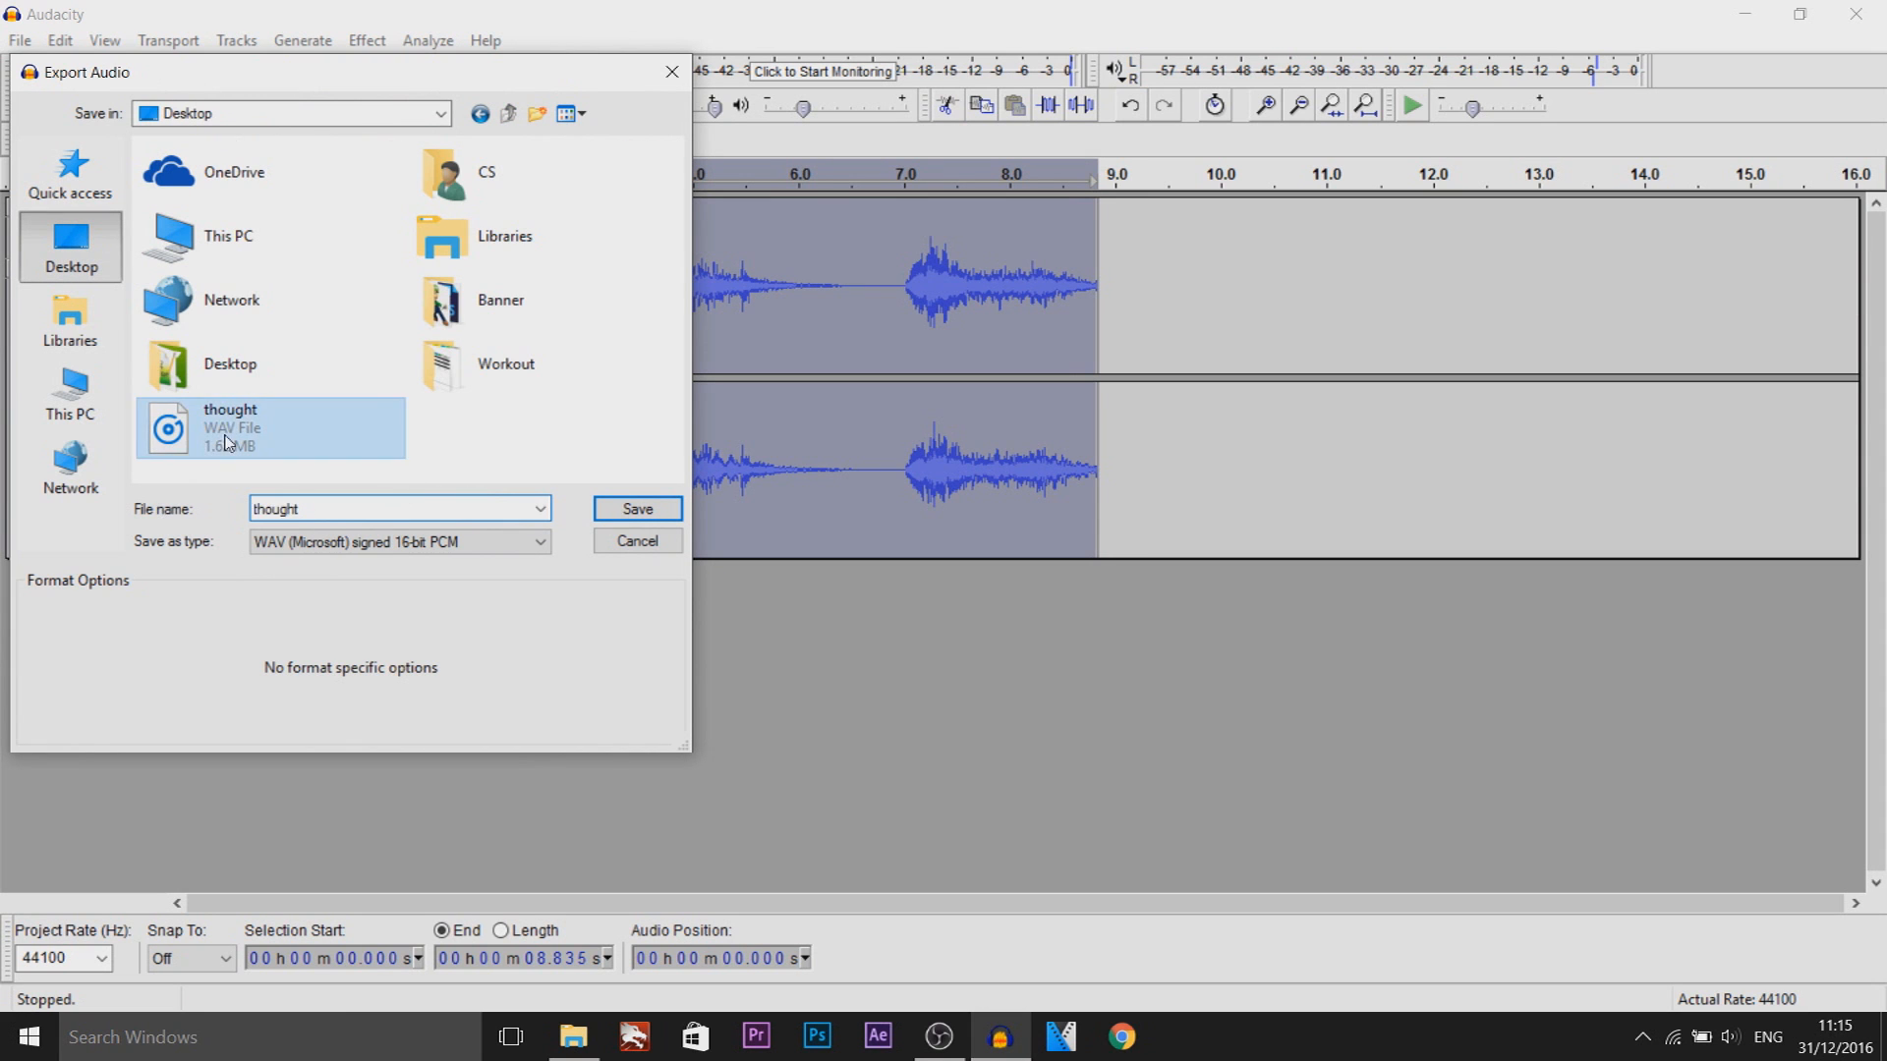
pyautogui.click(637, 508)
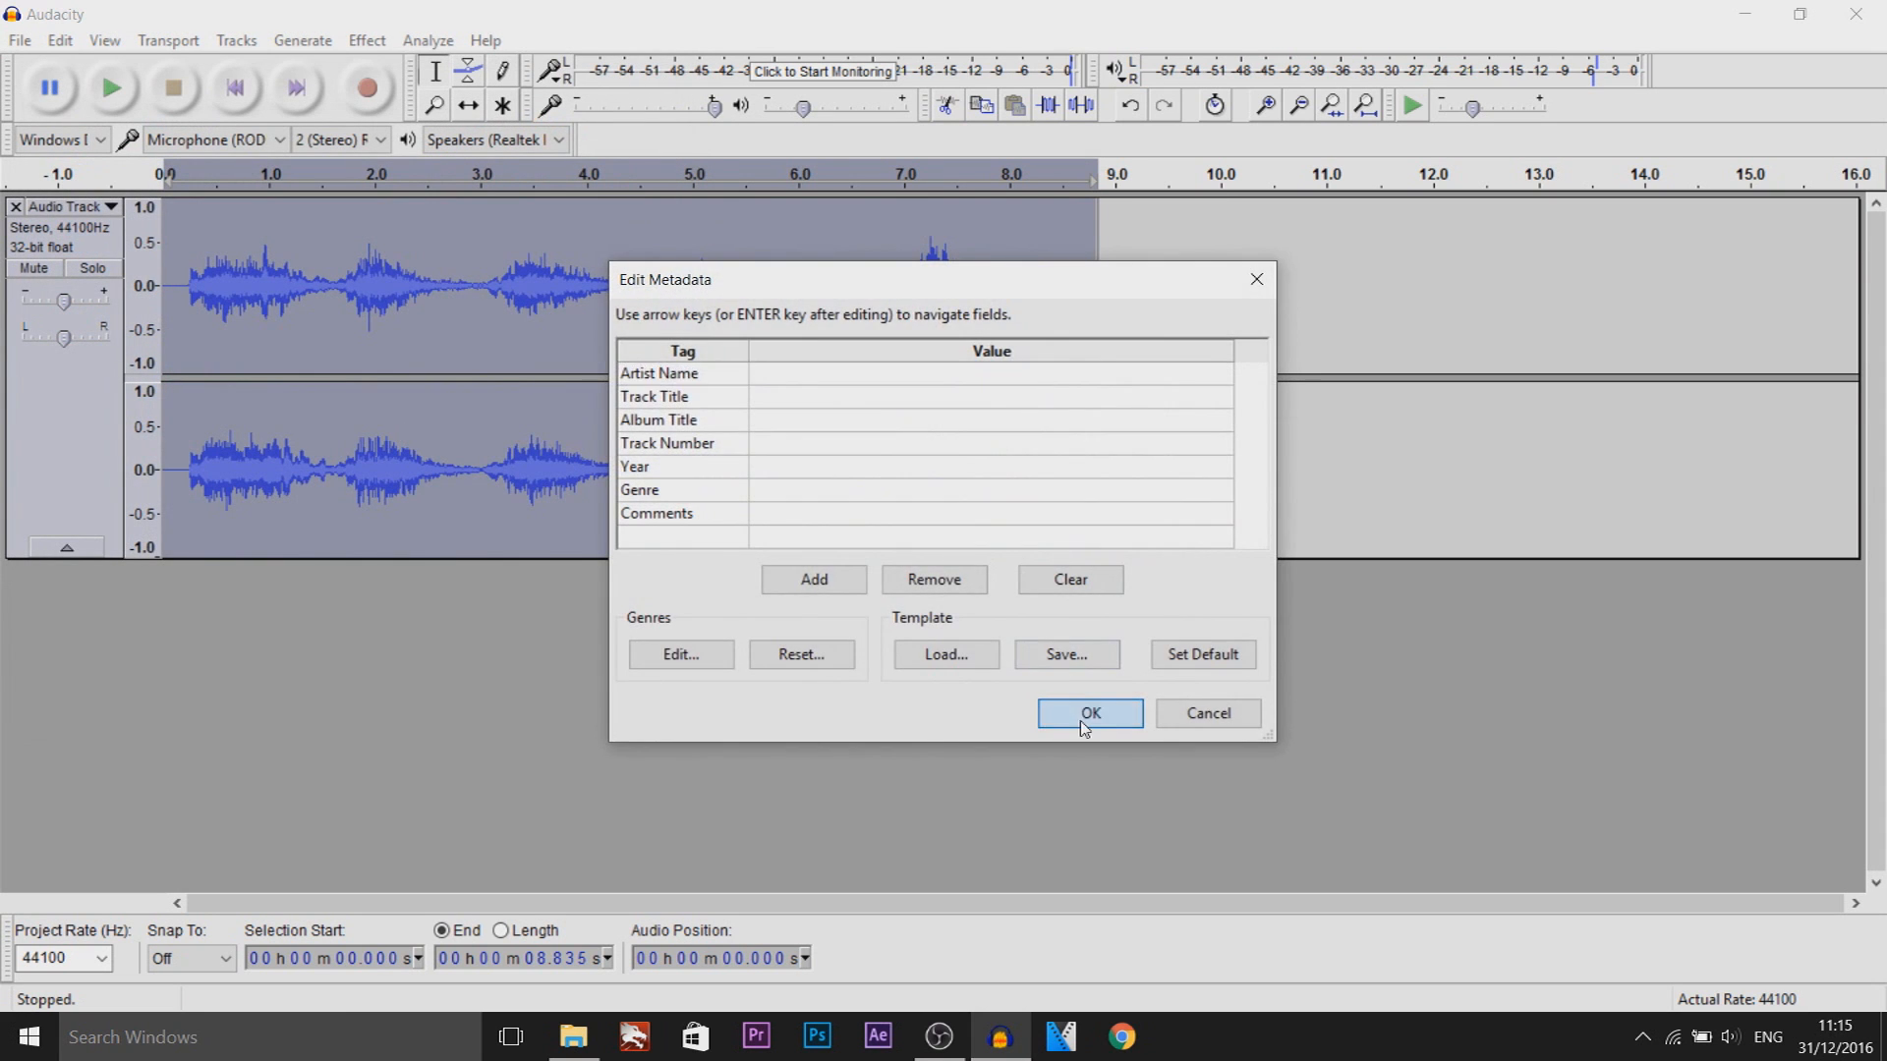
pyautogui.click(1087, 712)
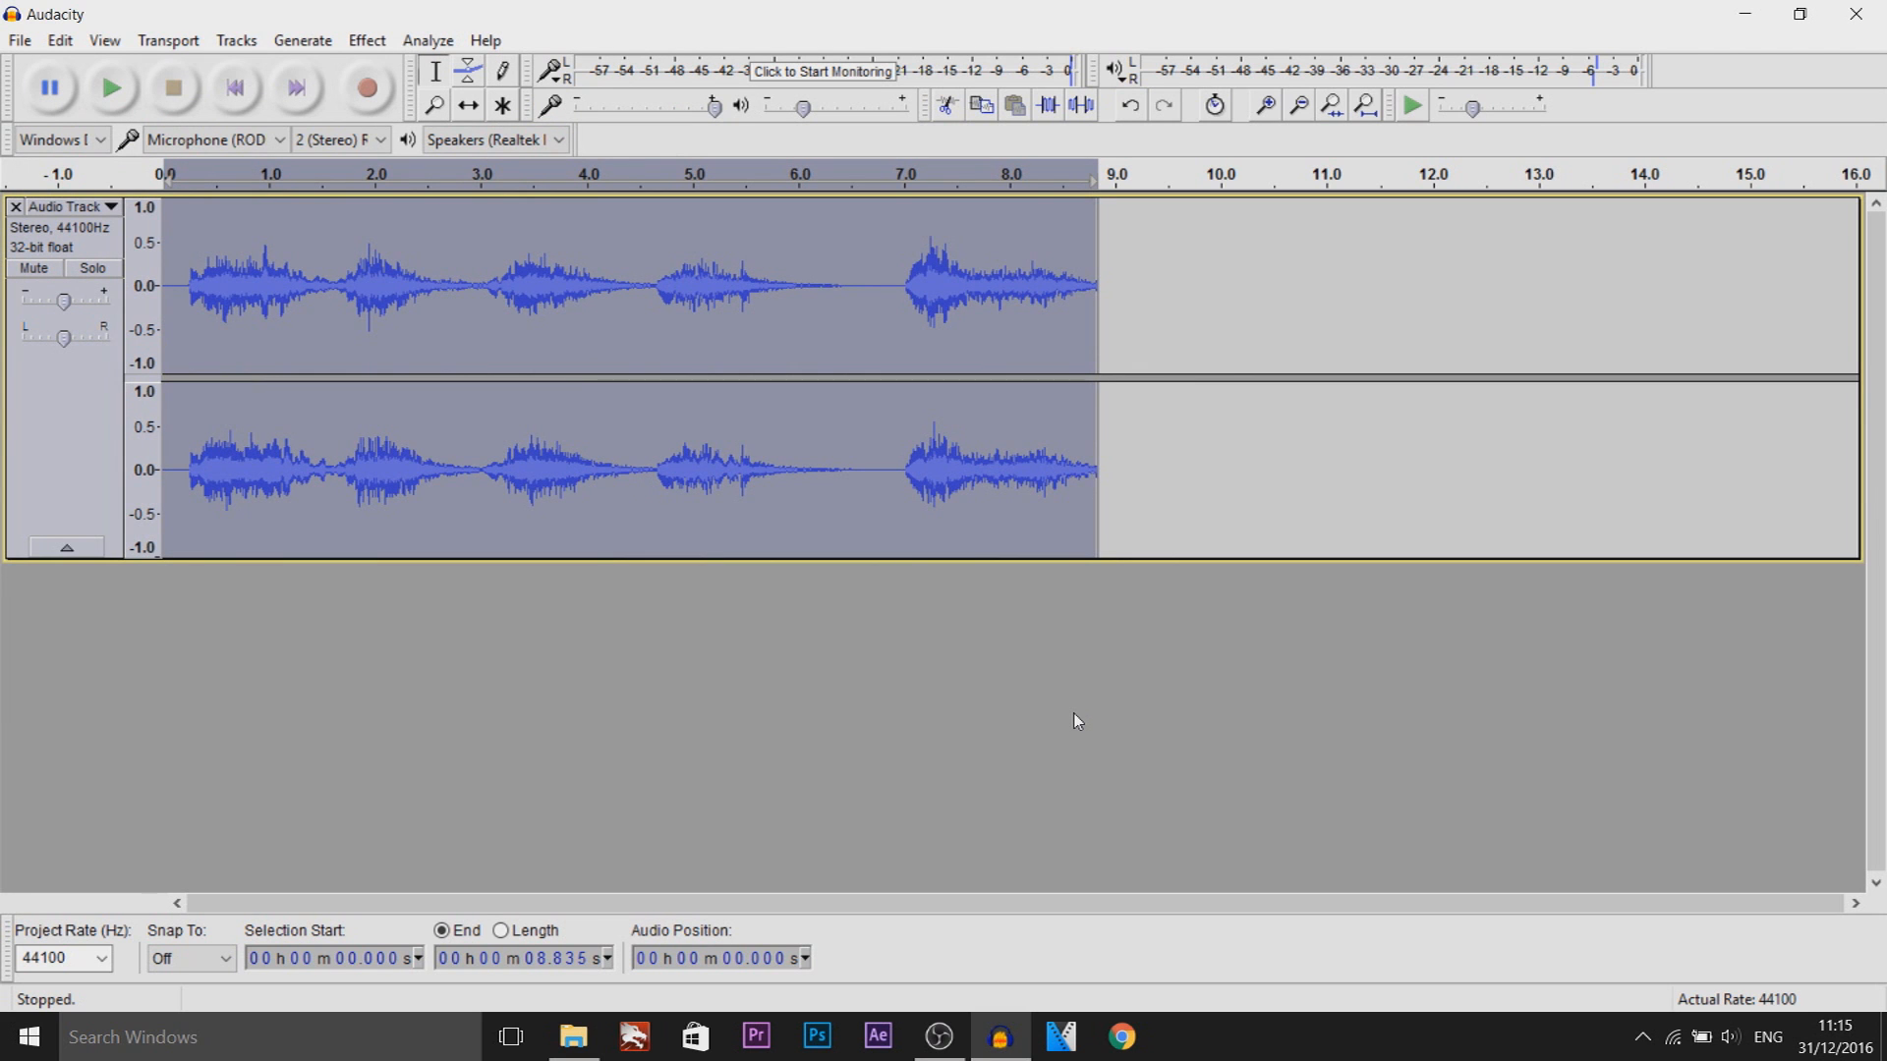